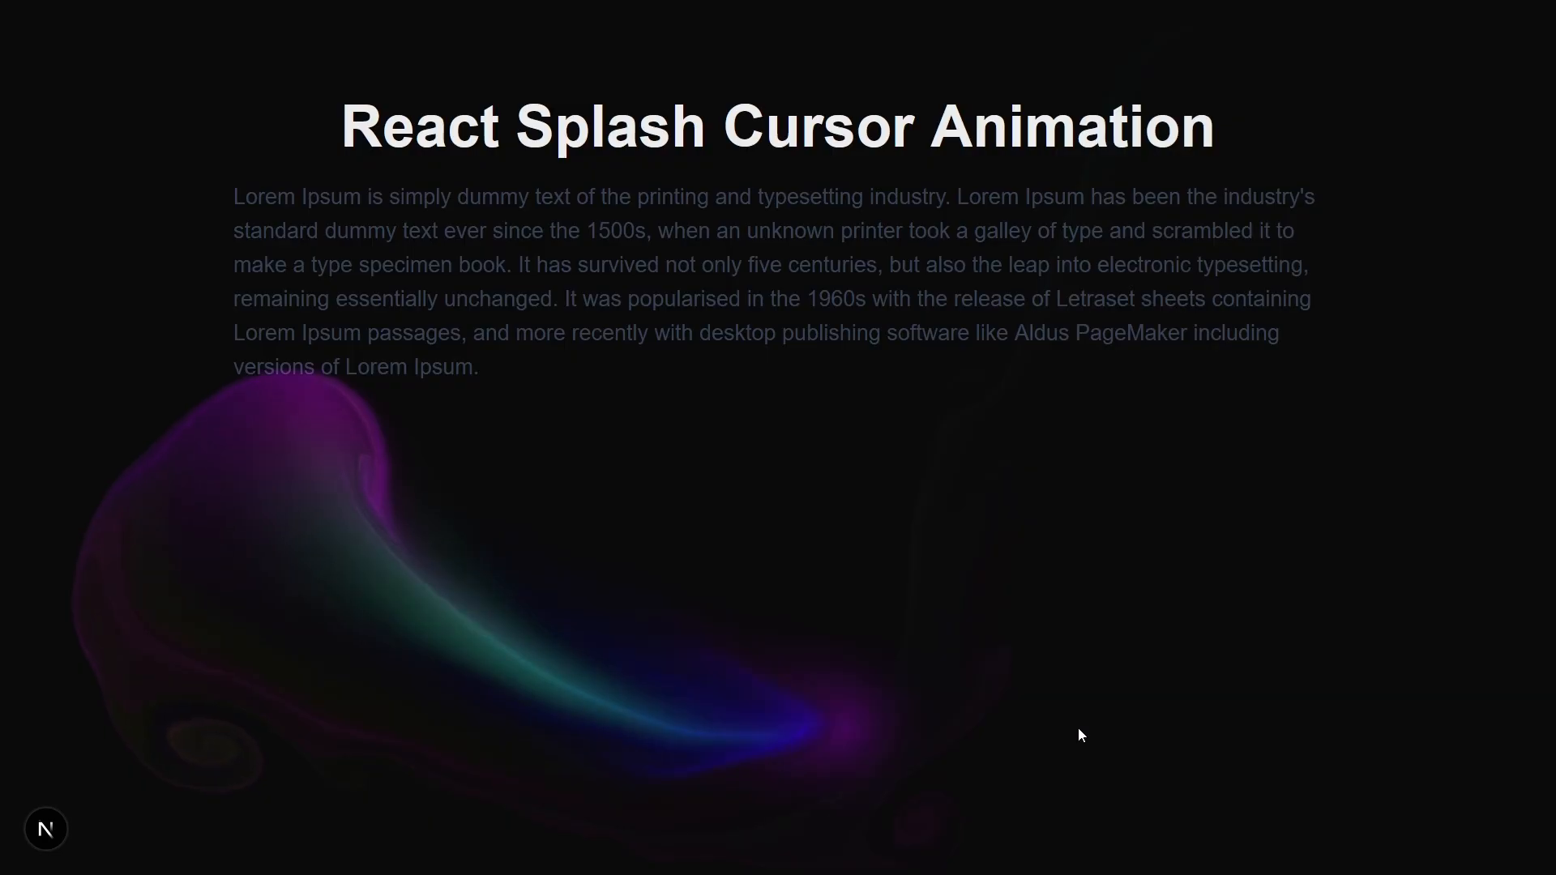
pyautogui.moveTo(317, 663)
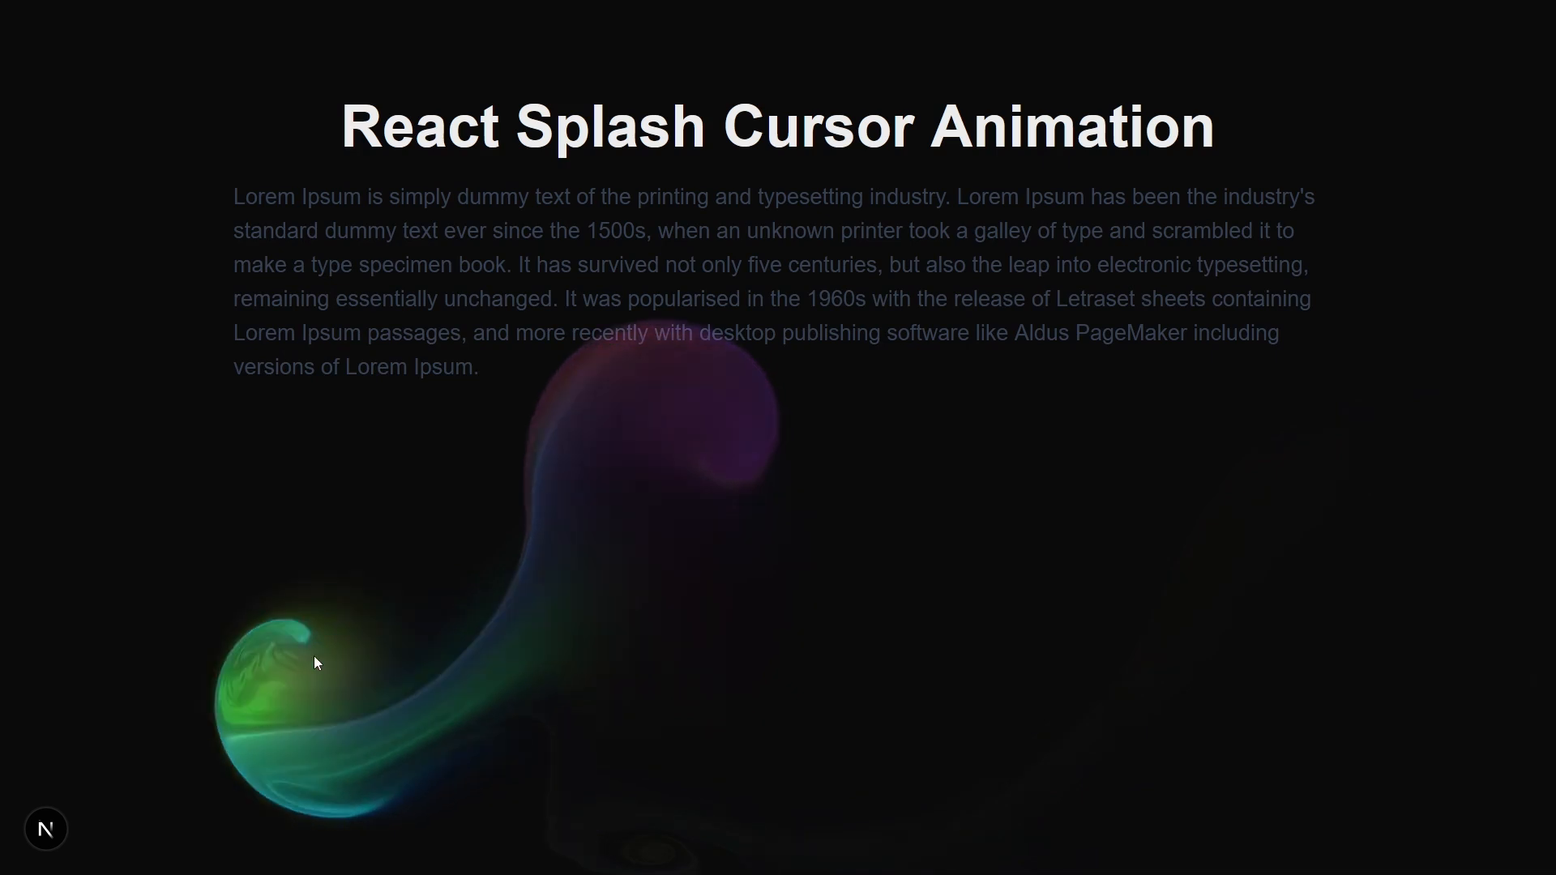
pyautogui.moveTo(149, 175)
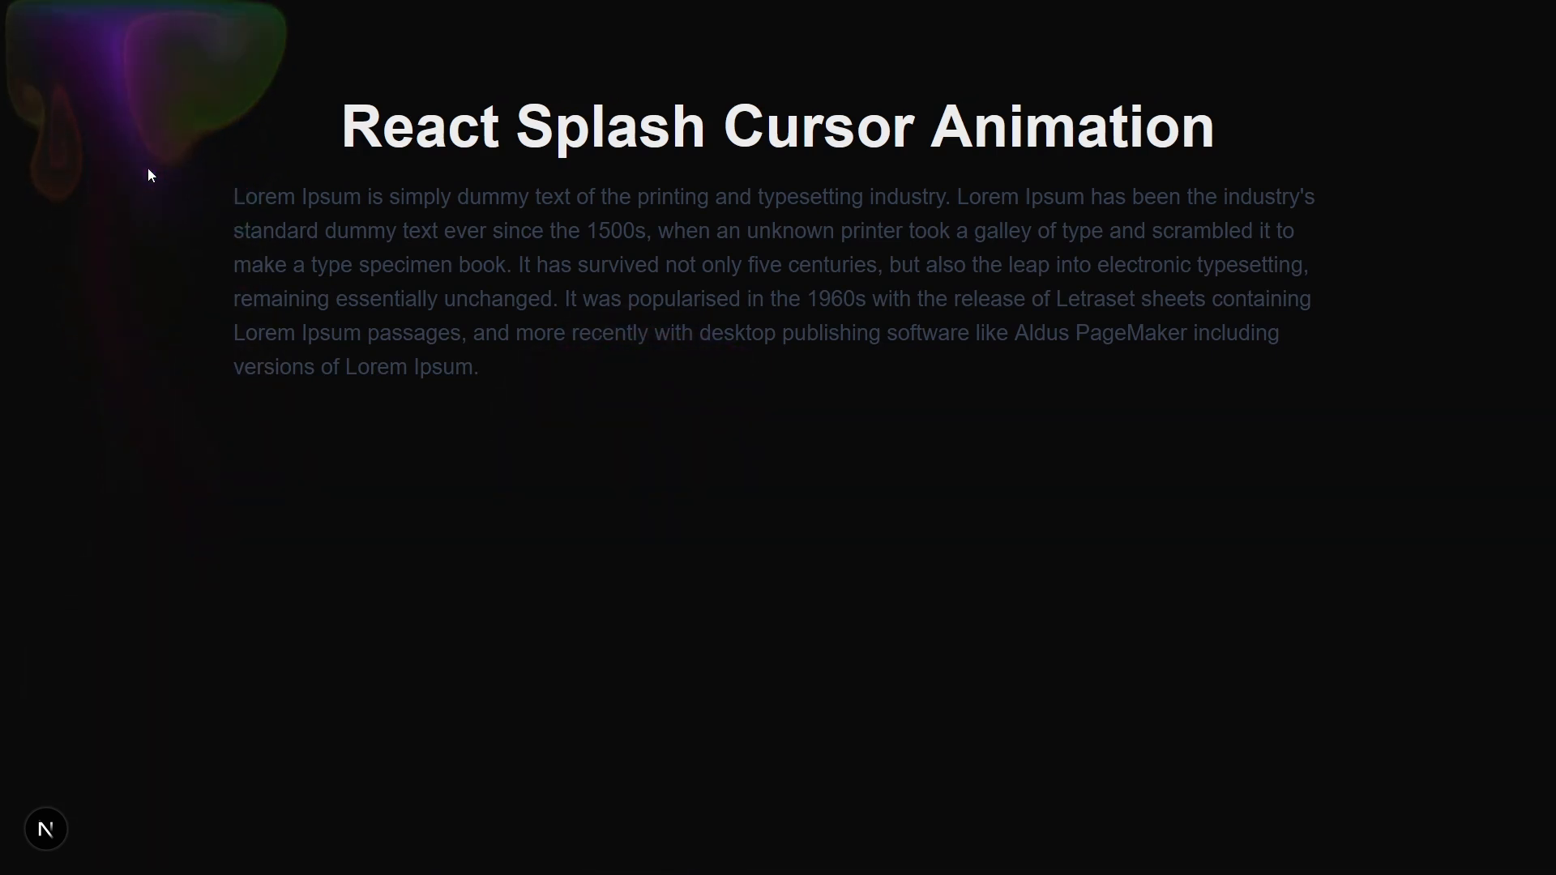
pyautogui.moveTo(1232, 84)
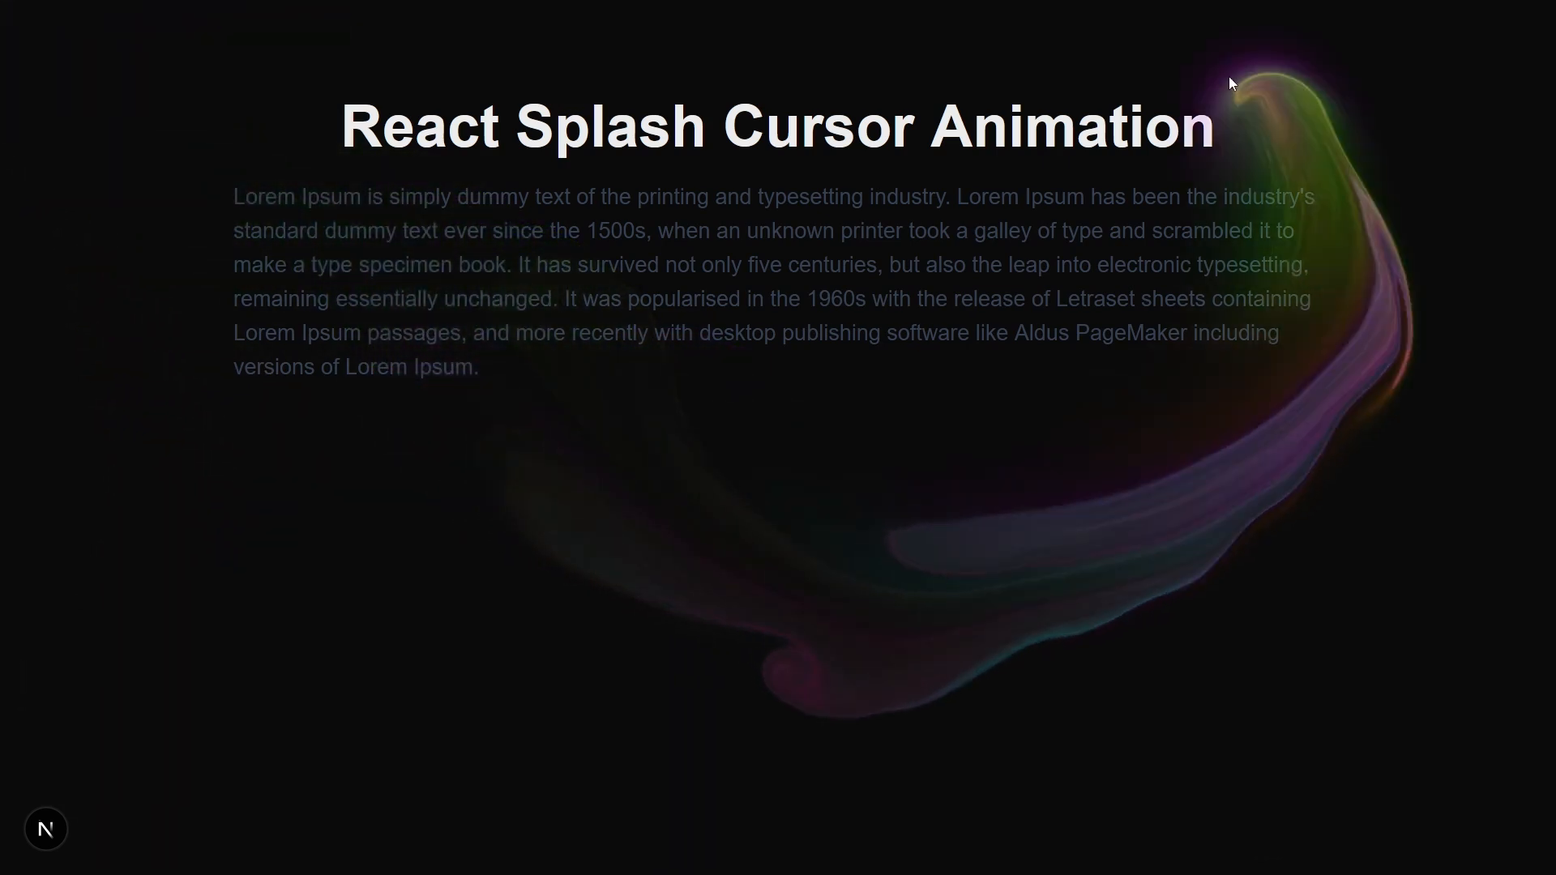
pyautogui.moveTo(768, 512)
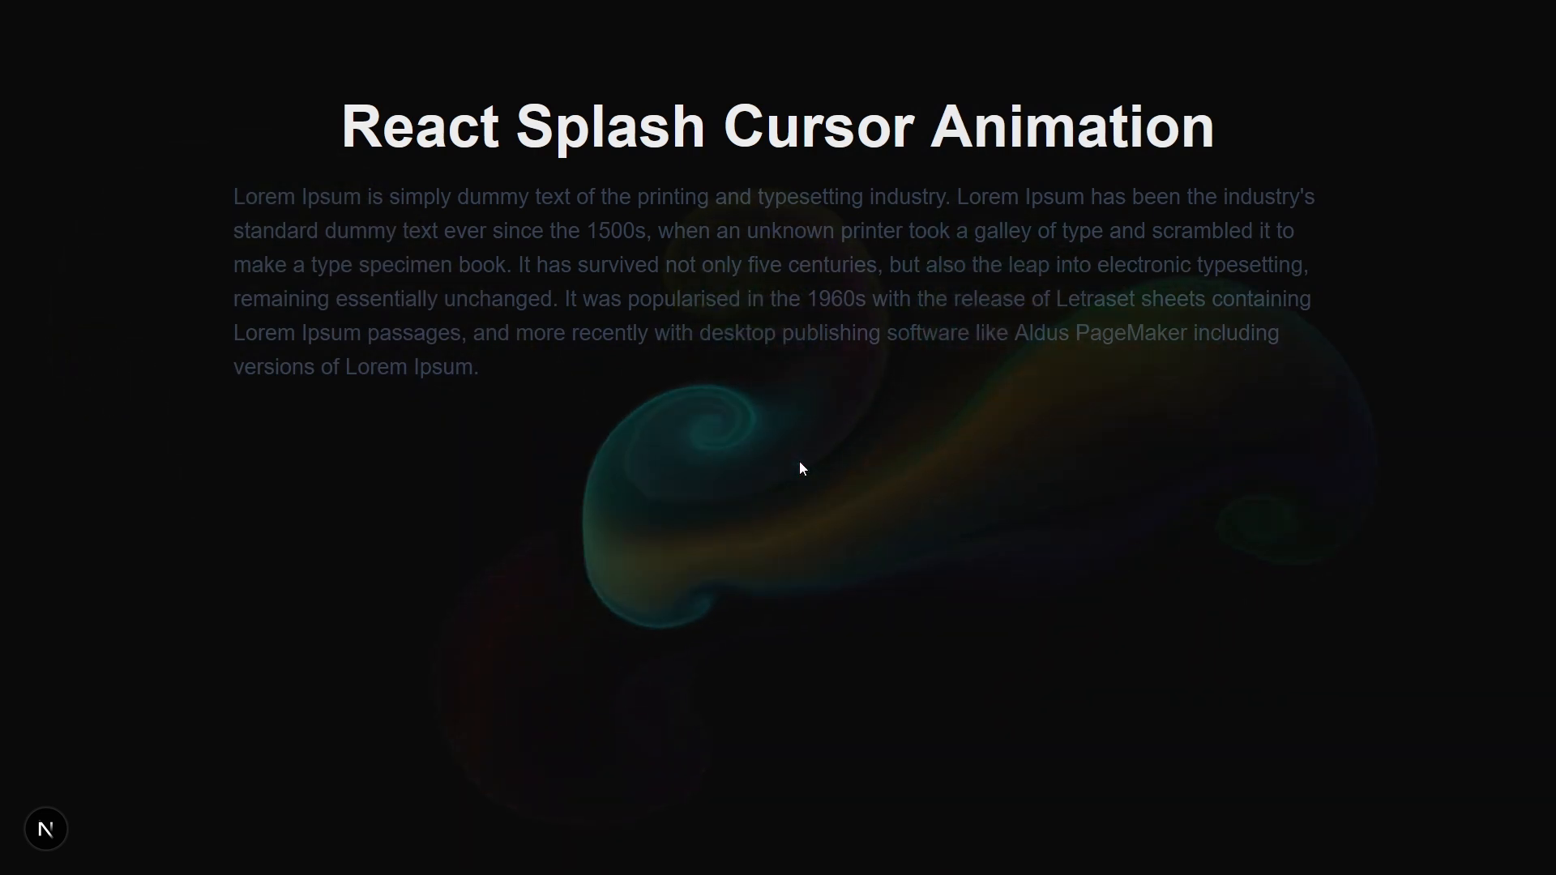
pyautogui.moveTo(1133, 476)
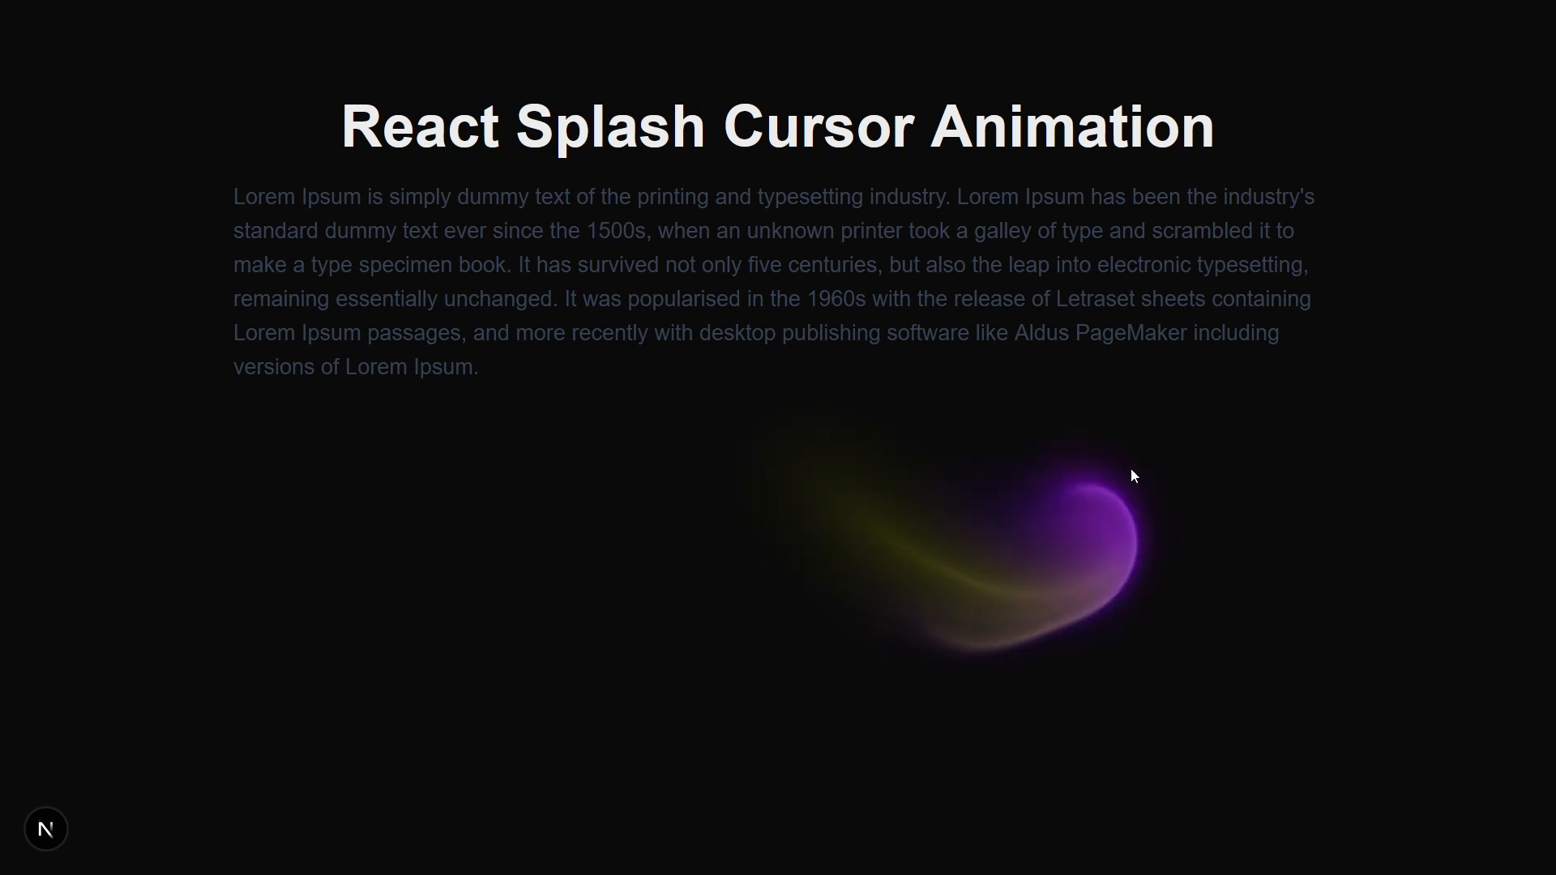
pyautogui.moveTo(1464, 96)
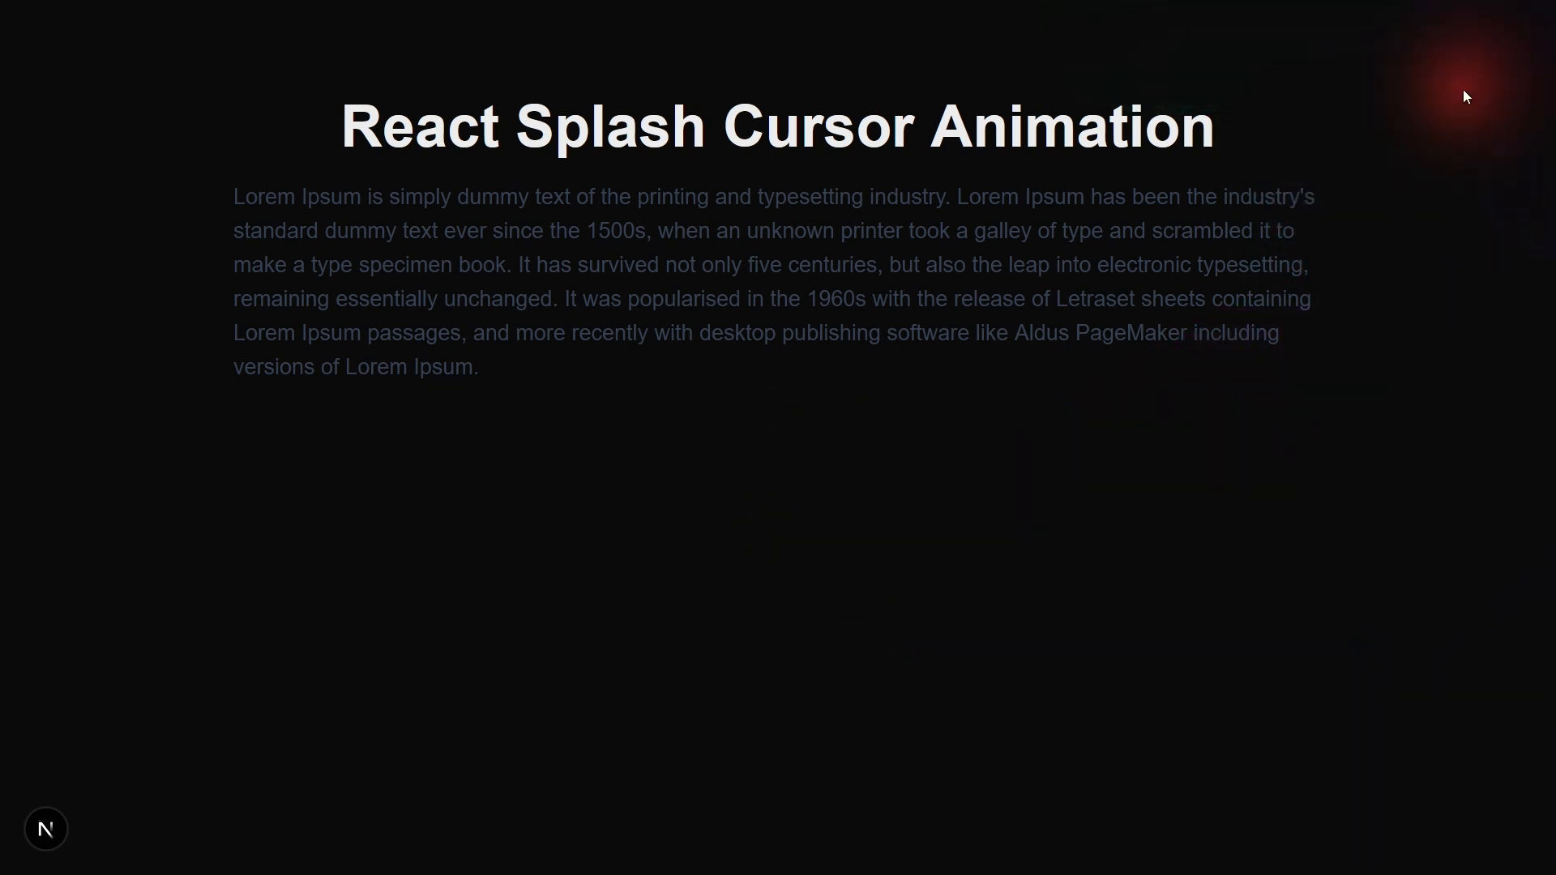
pyautogui.moveTo(1012, 602)
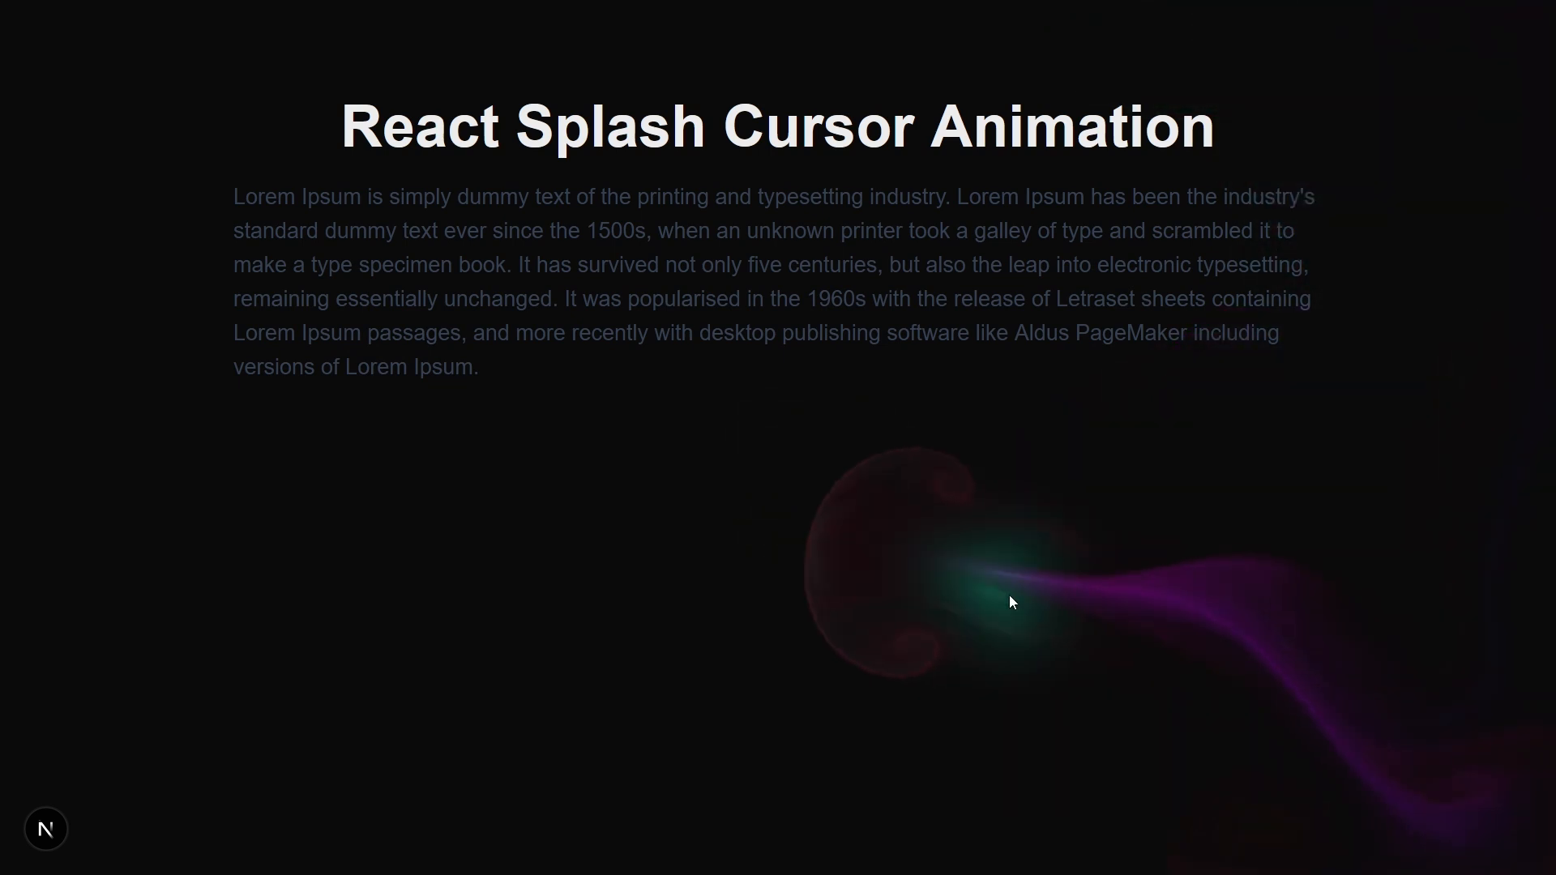
pyautogui.moveTo(58, 249)
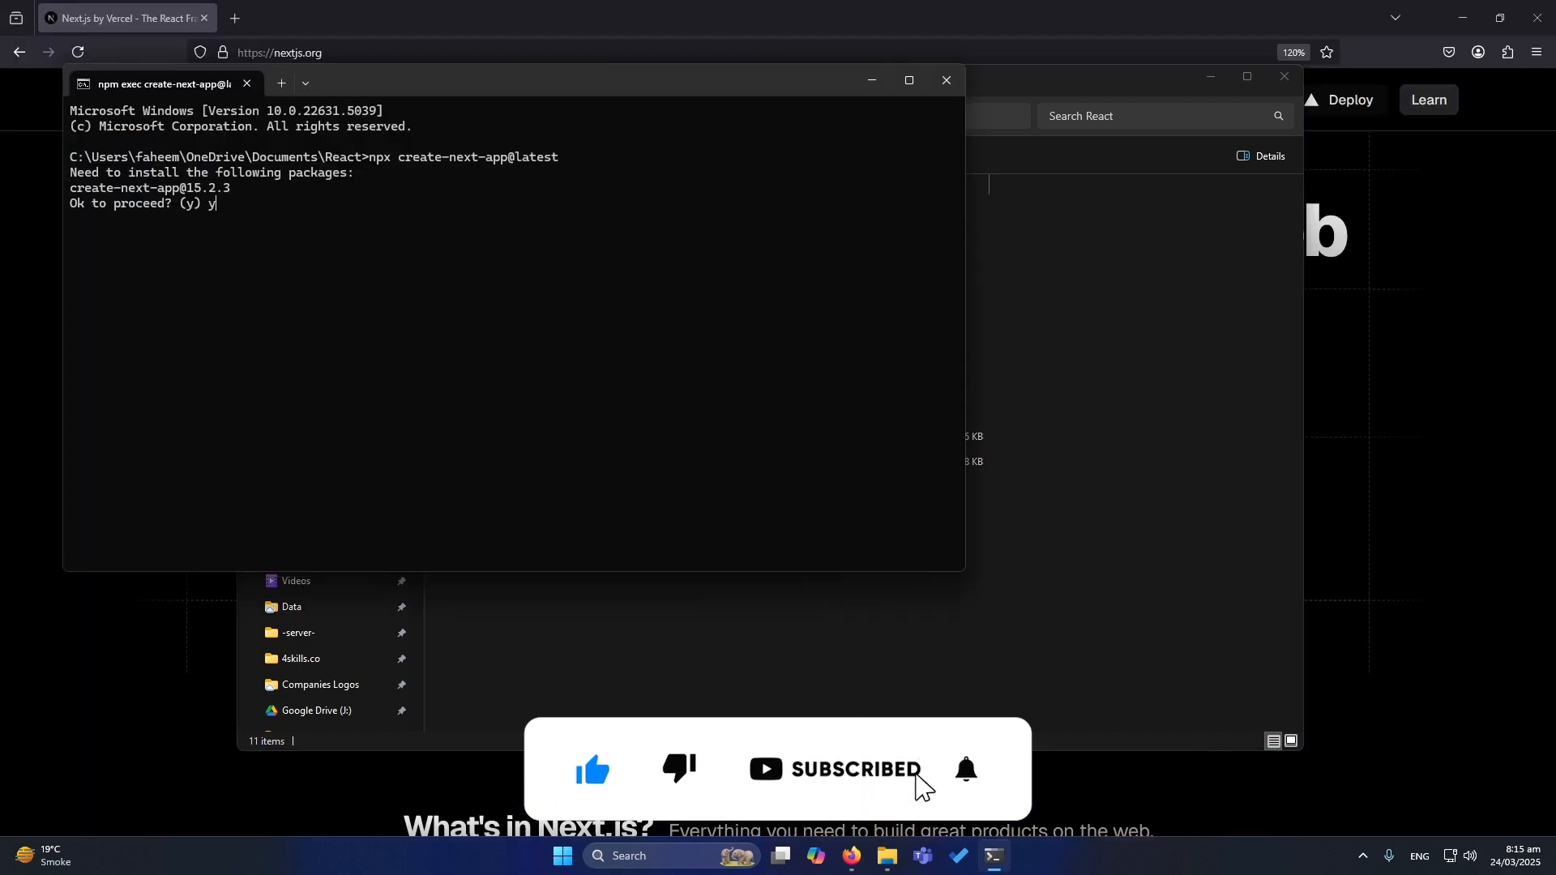
# Step: Create the Next.js project named splash-cursor with create-next-app, accepting the default options
pyautogui.press('Return')
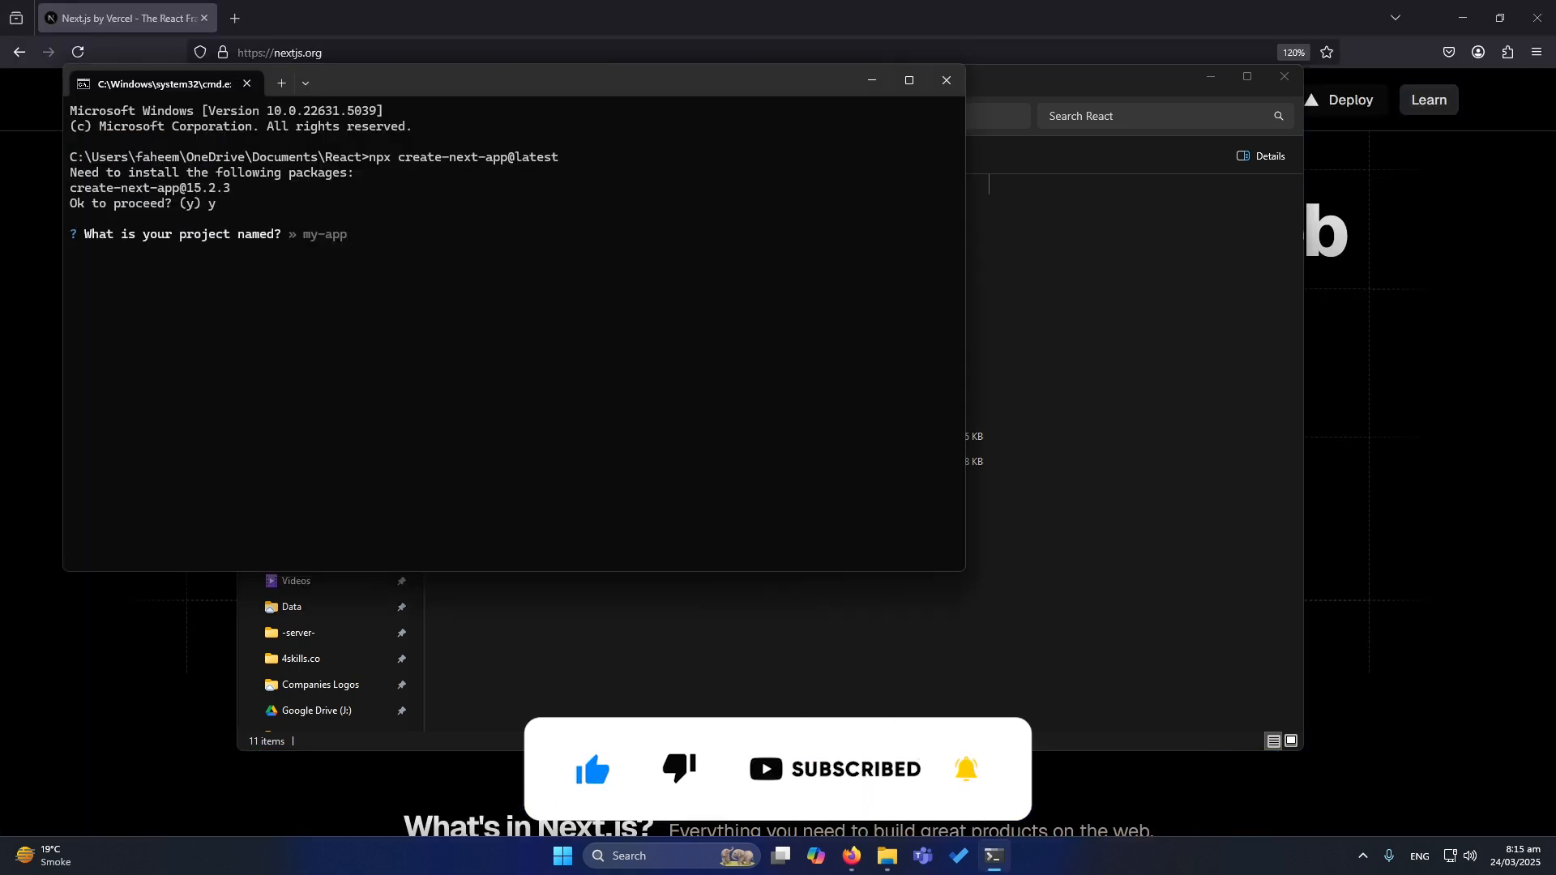
pyautogui.write('splash-cursor')
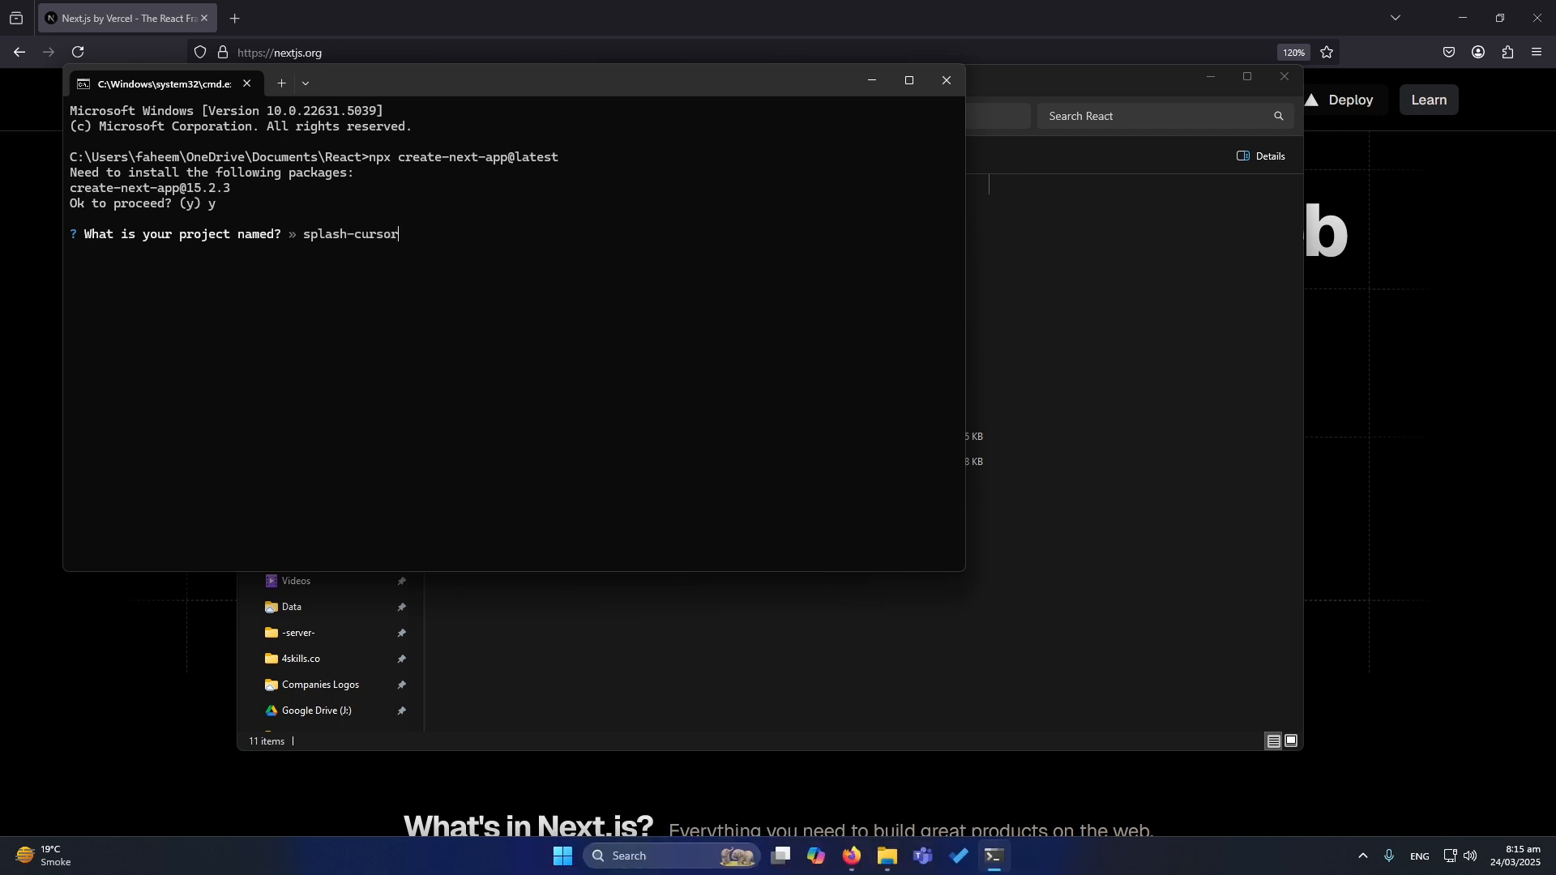
pyautogui.press('Return')
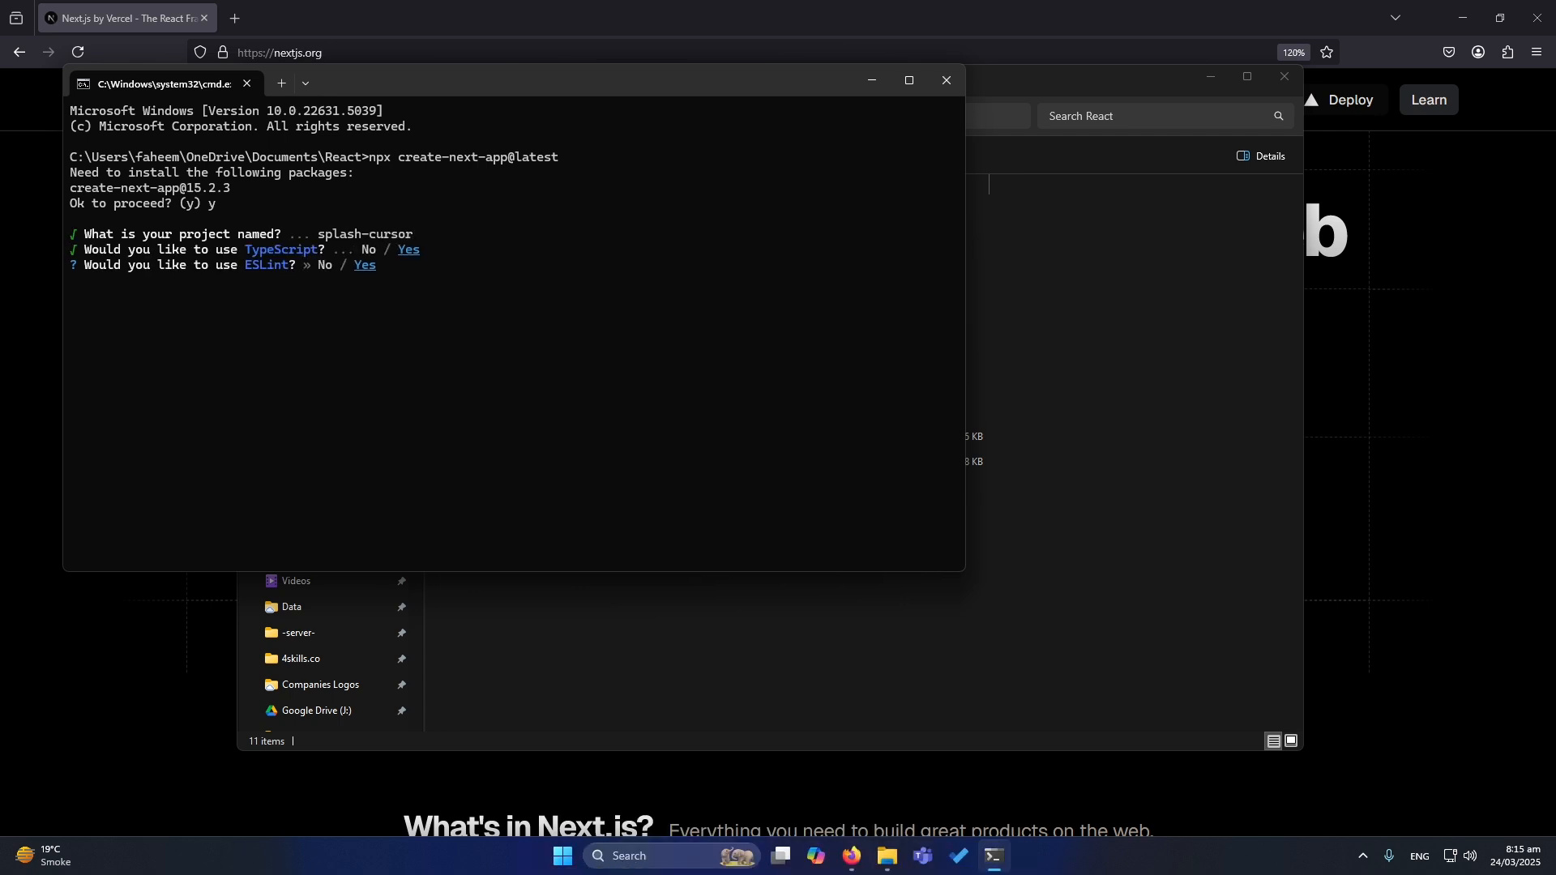
pyautogui.press('Return')
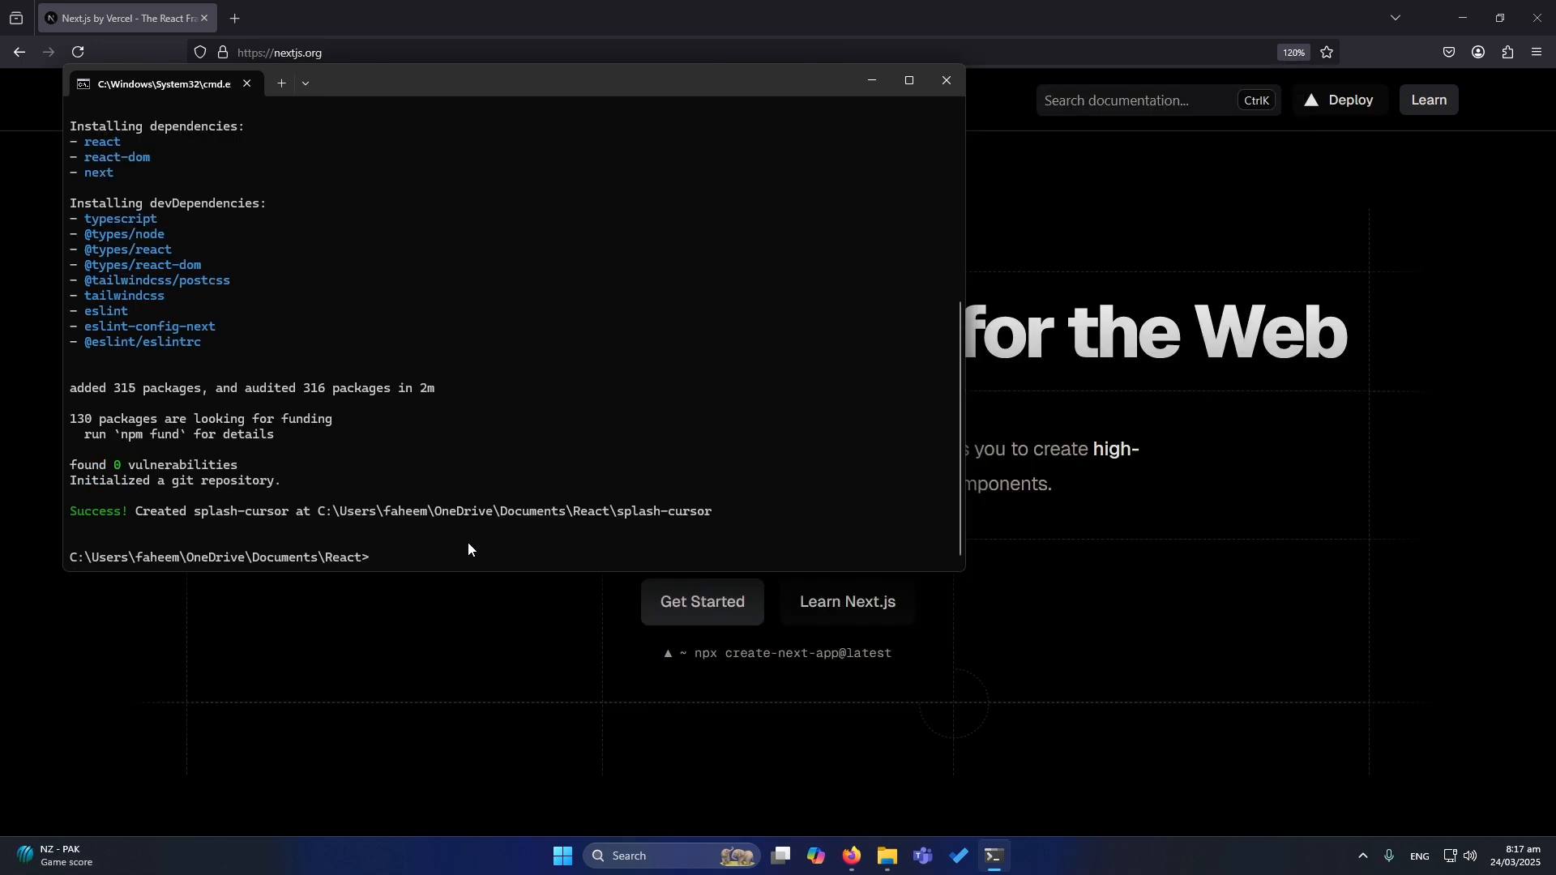
# Step: Move into the splash-cursor folder and launch it in VS Code with 'code .'
pyautogui.write('cd splash-cursor')
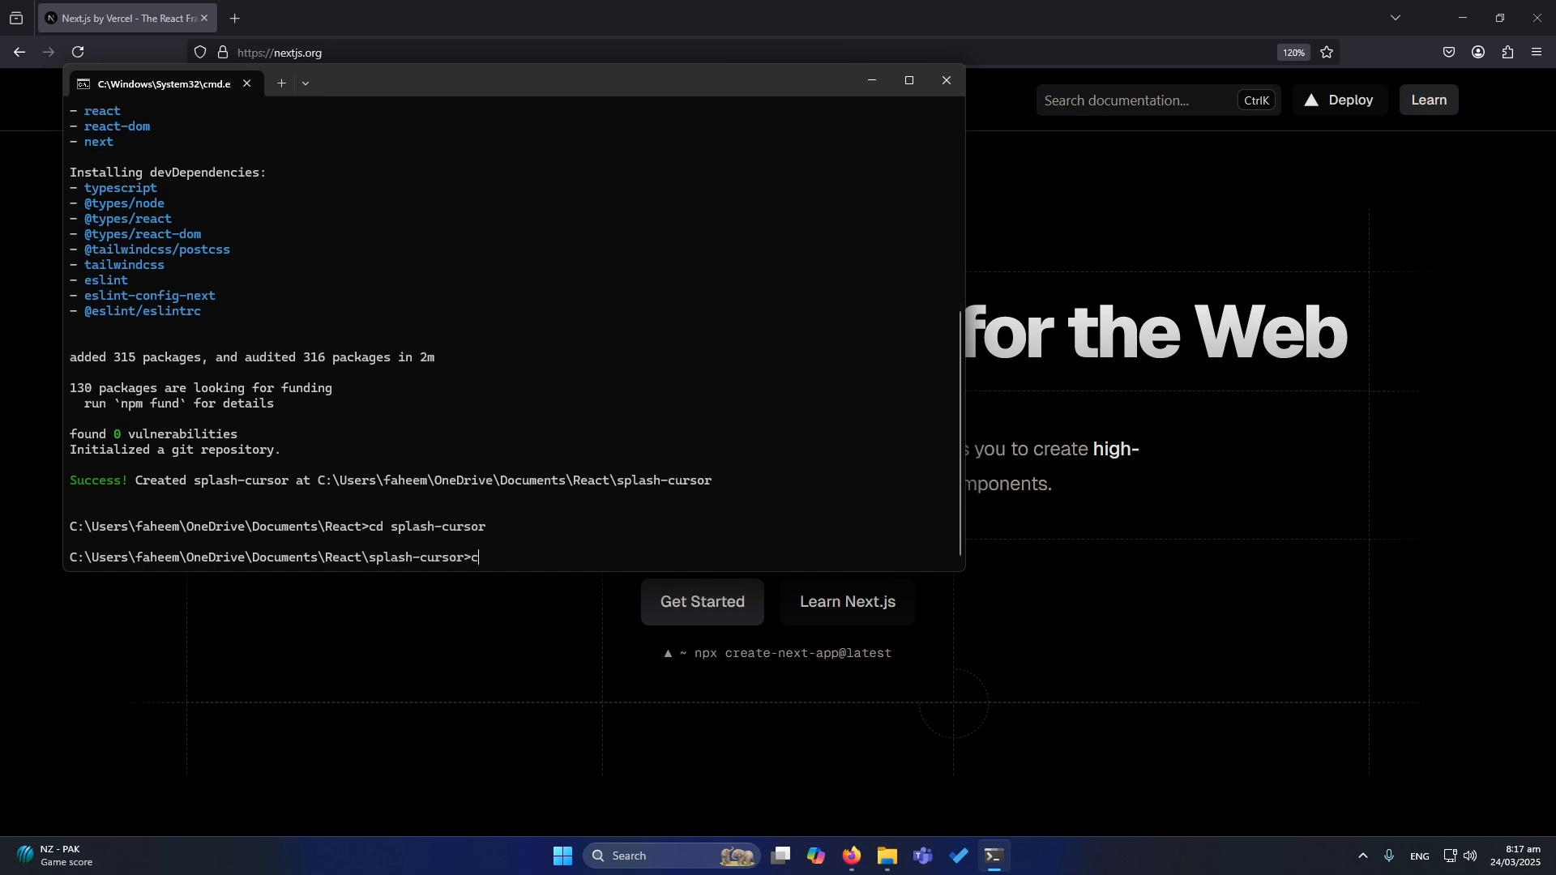
pyautogui.write('ode .')
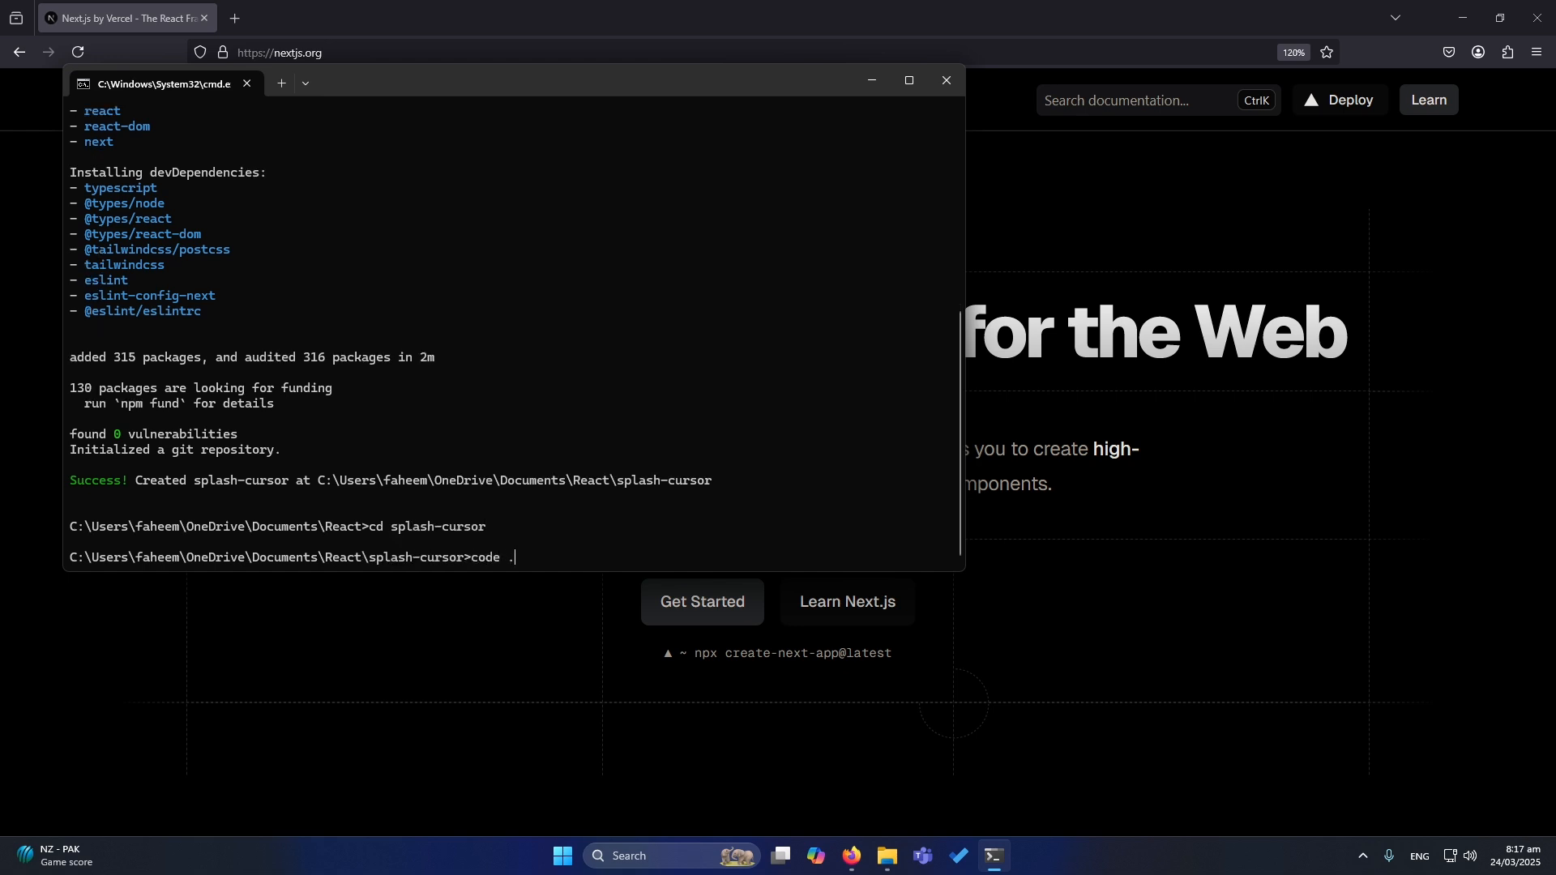
pyautogui.press('Return')
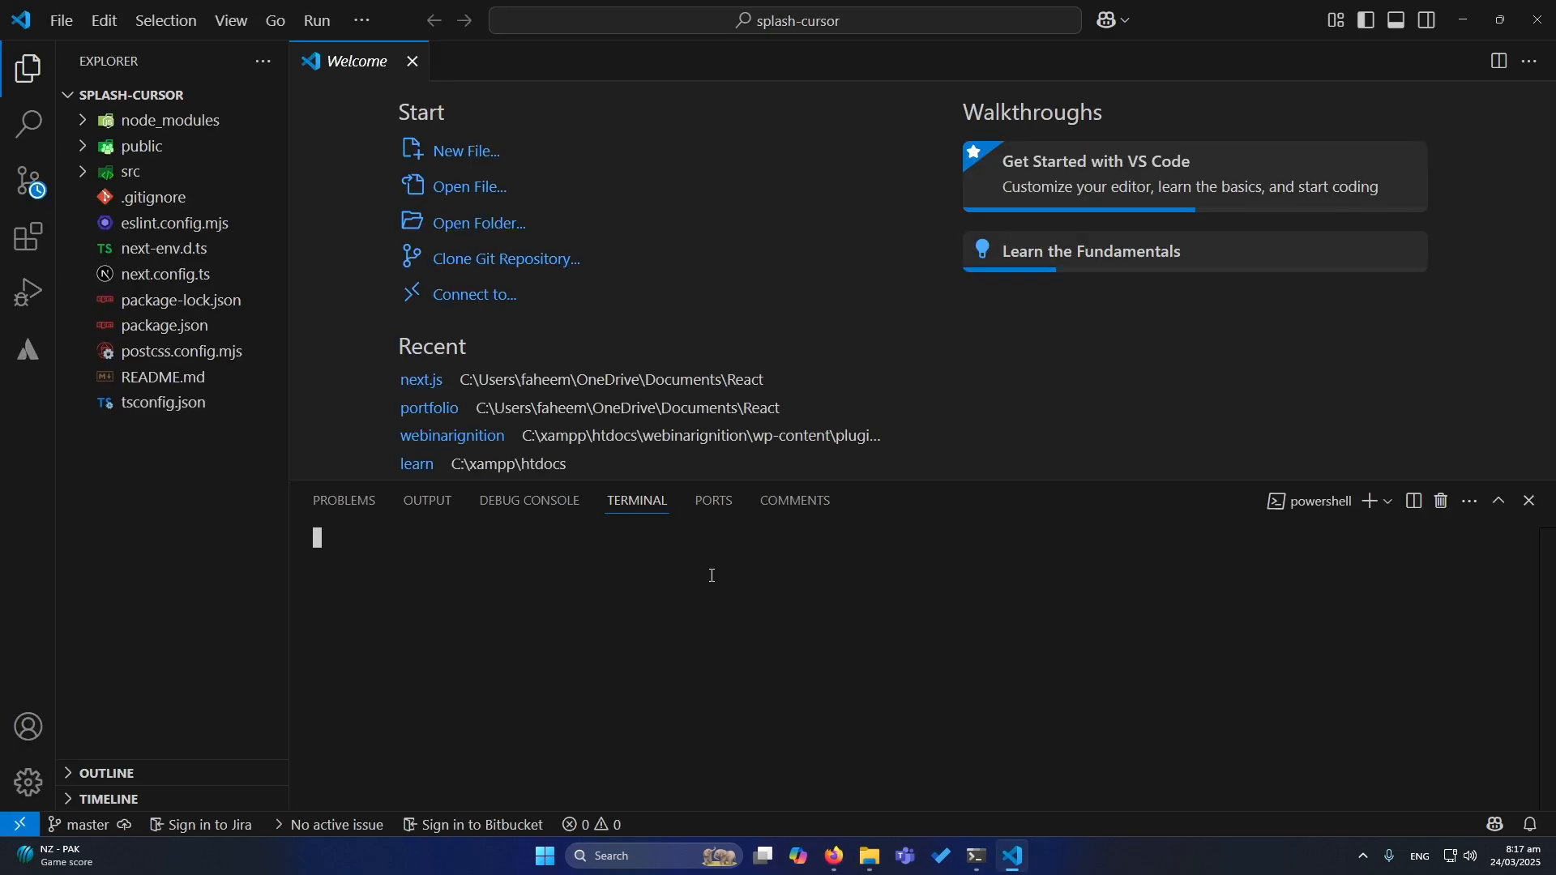
# Step: Start the dev server with npm run dev and return to the editor
pyautogui.write('npm run de')
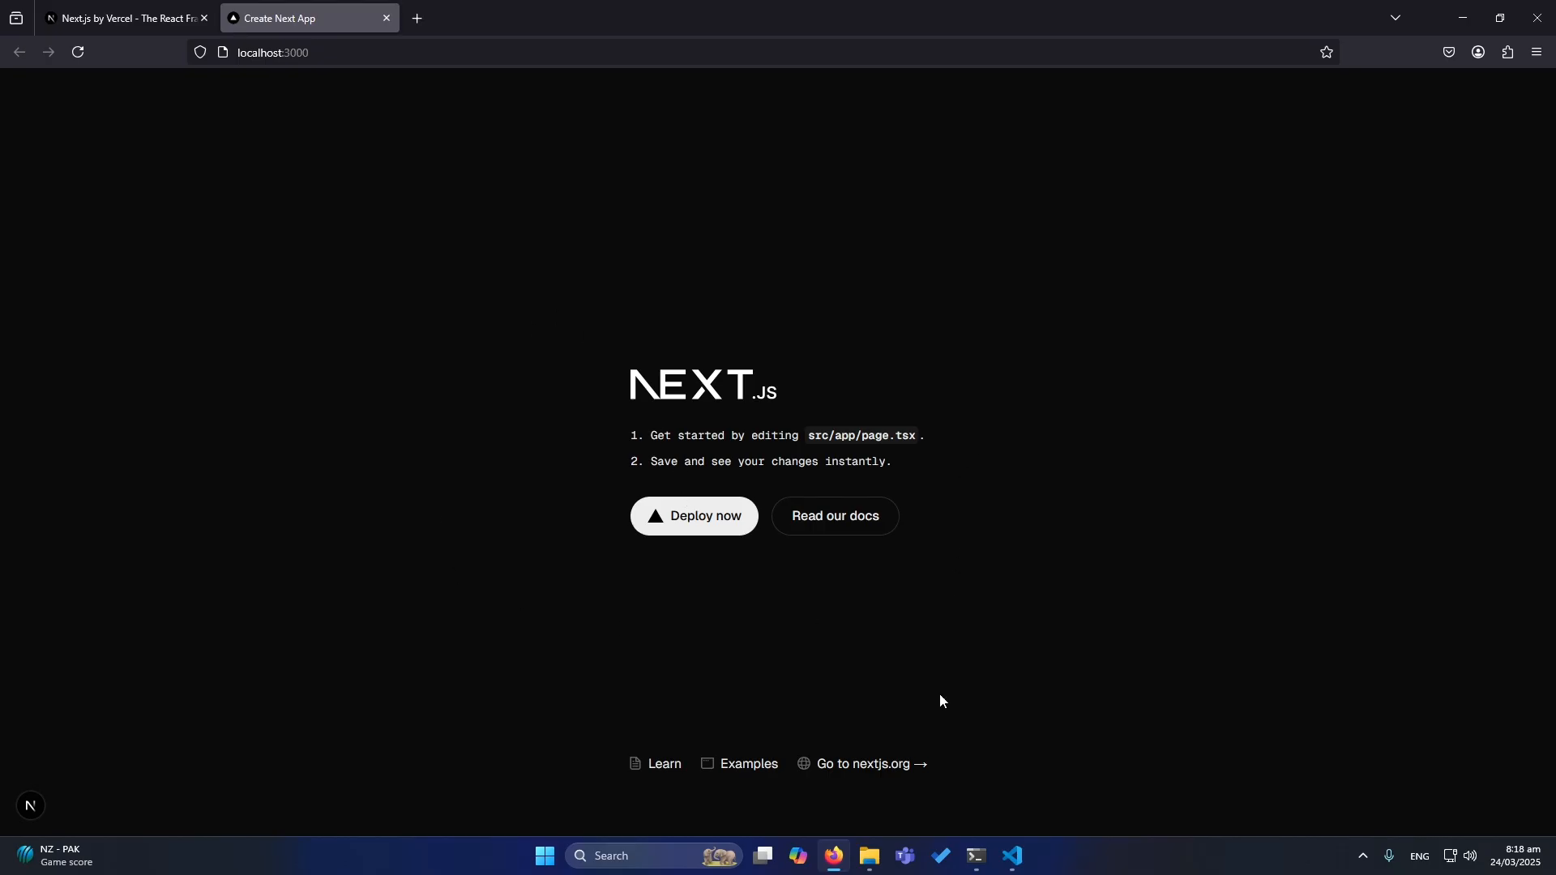
pyautogui.click(1010, 855)
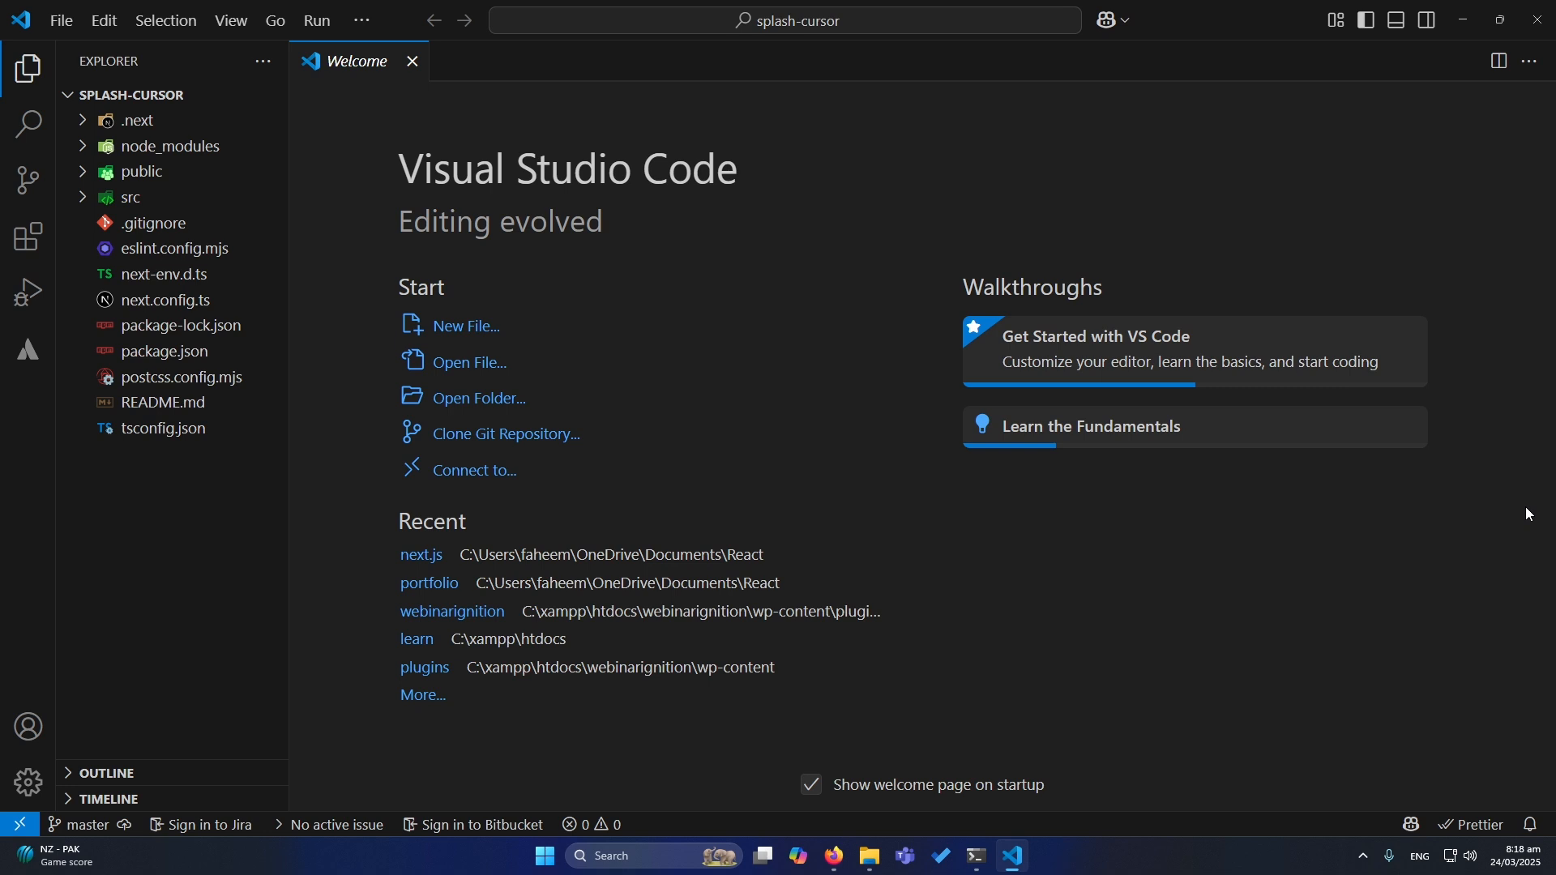
pyautogui.moveTo(130, 197)
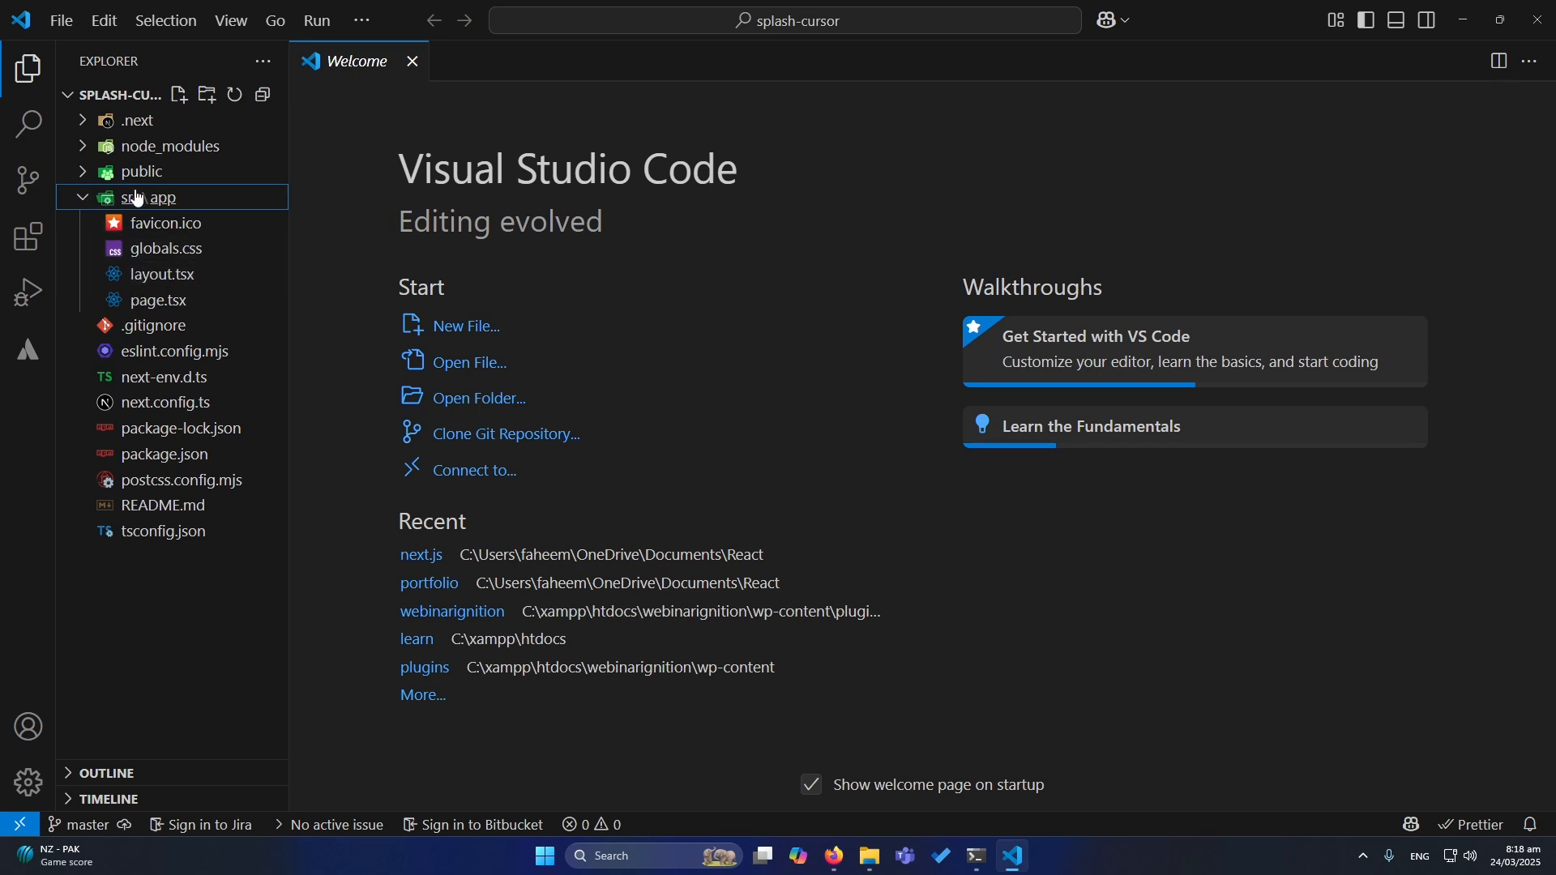
pyautogui.moveTo(154, 204)
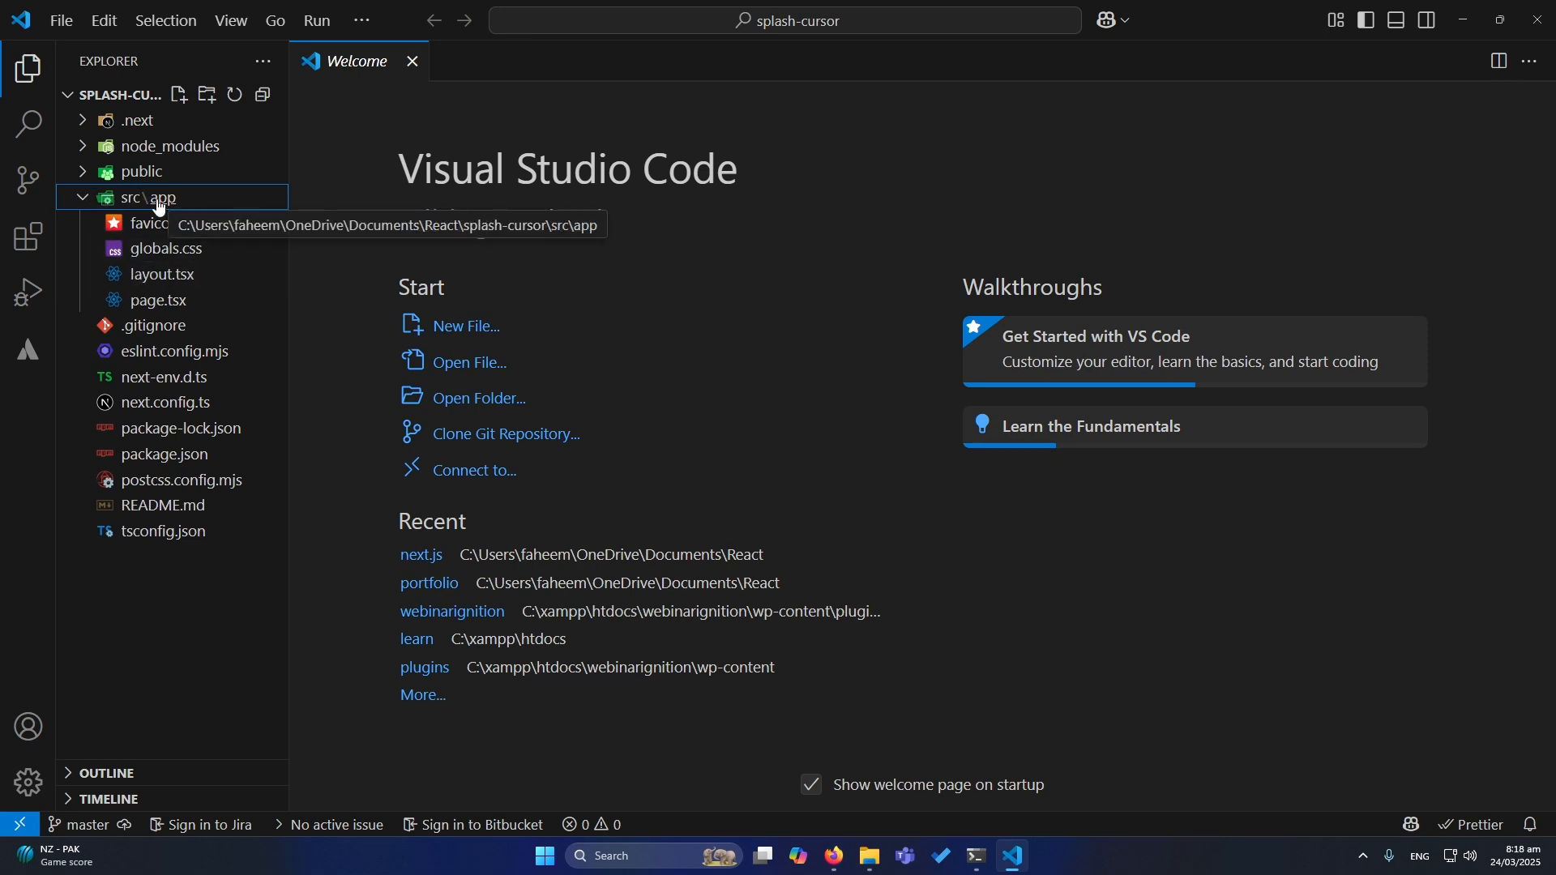
pyautogui.moveTo(153, 326)
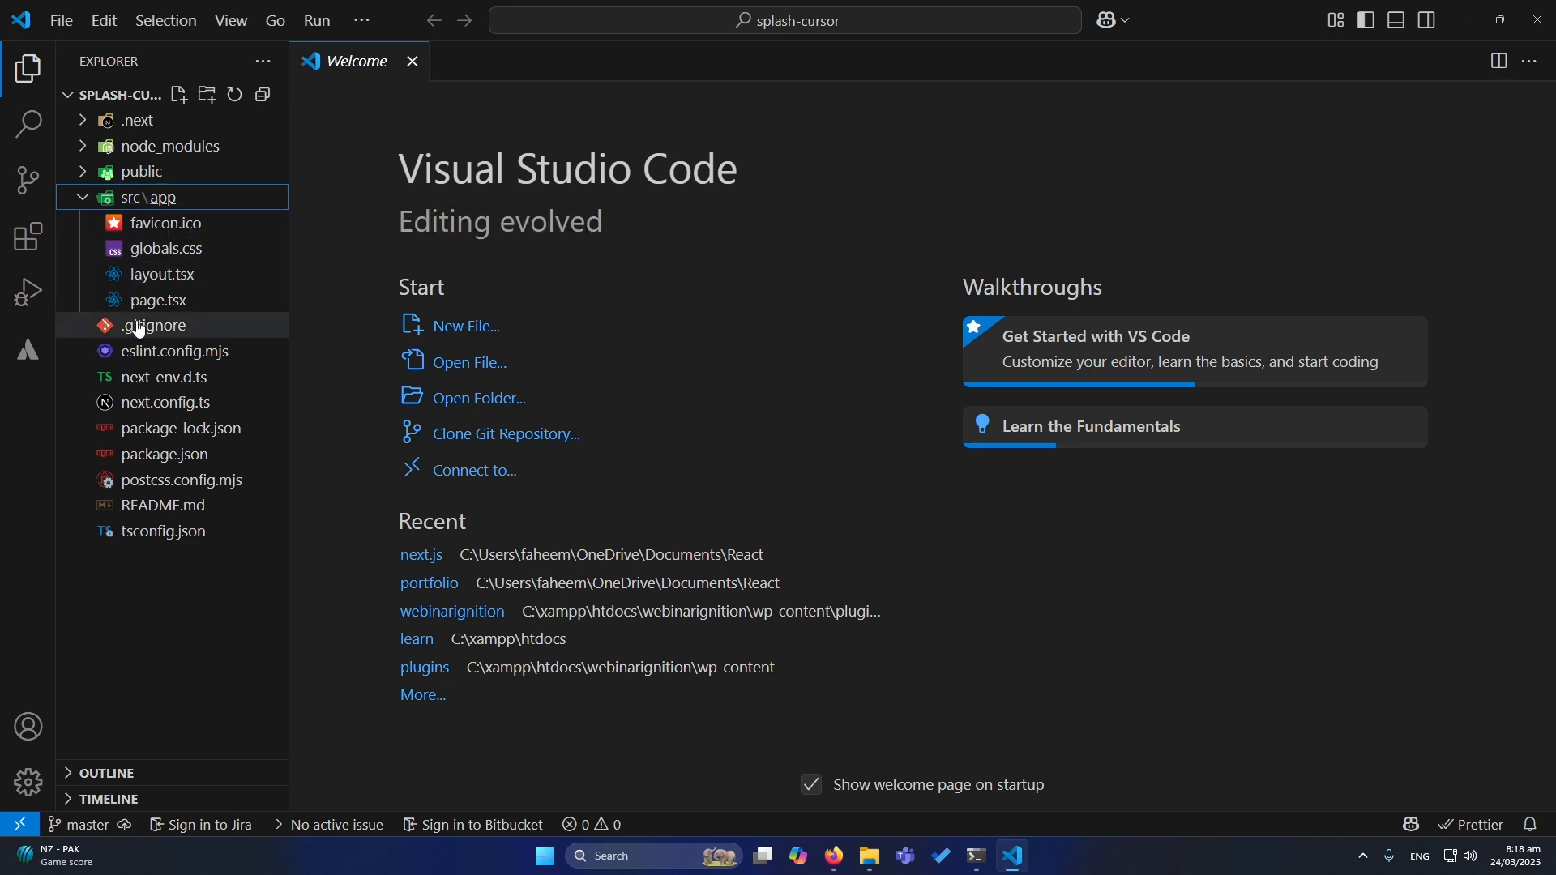
# Step: Edit page.tsx with the heading and paragraph and view the result at localhost:3000
pyautogui.click(157, 300)
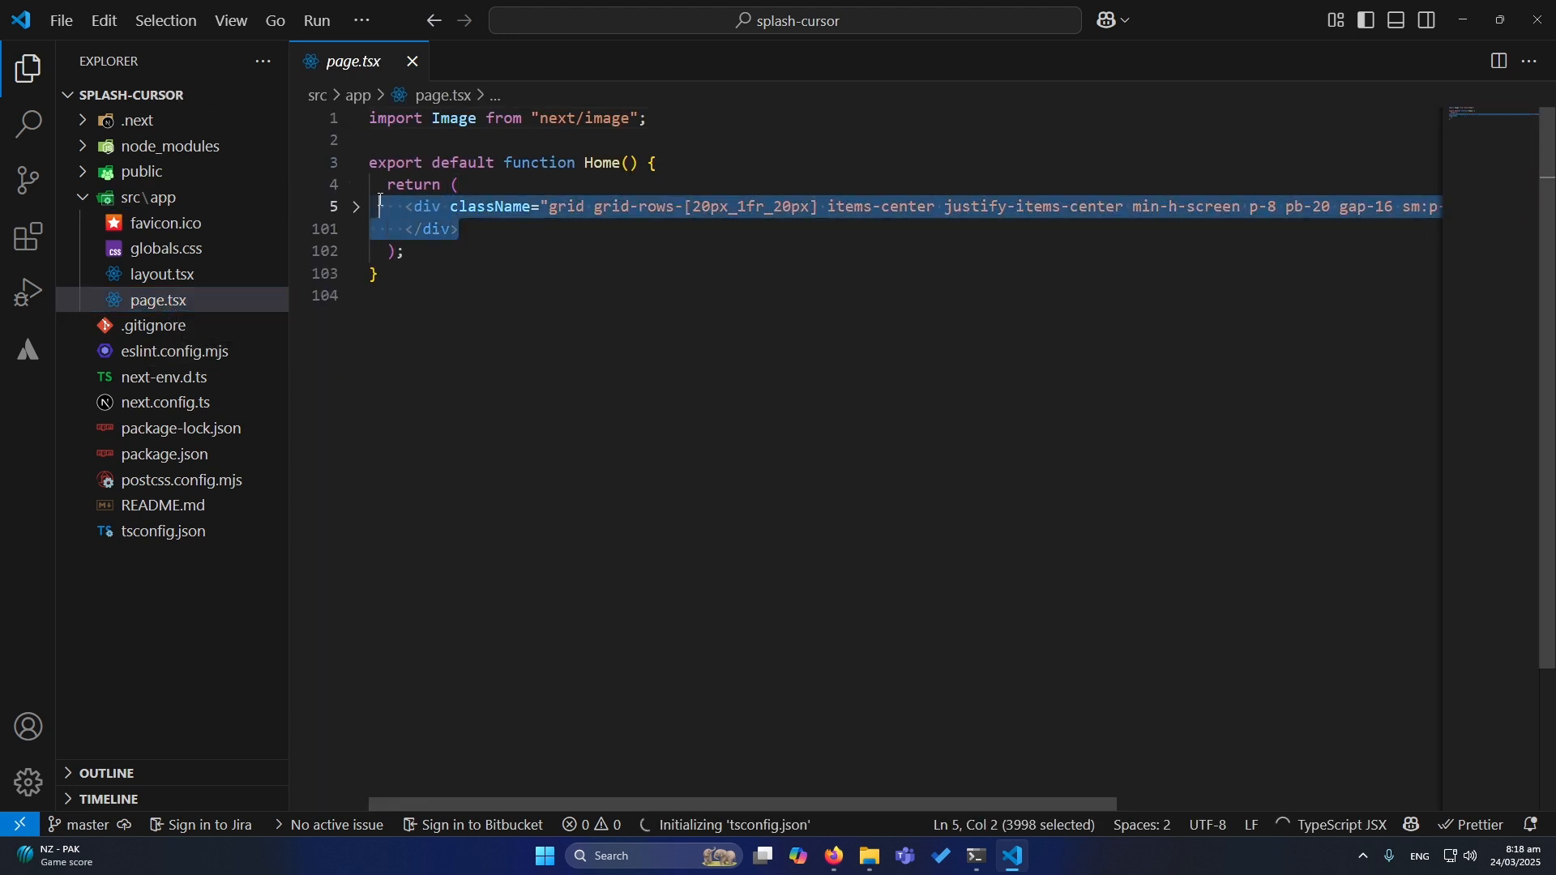
pyautogui.click(832, 862)
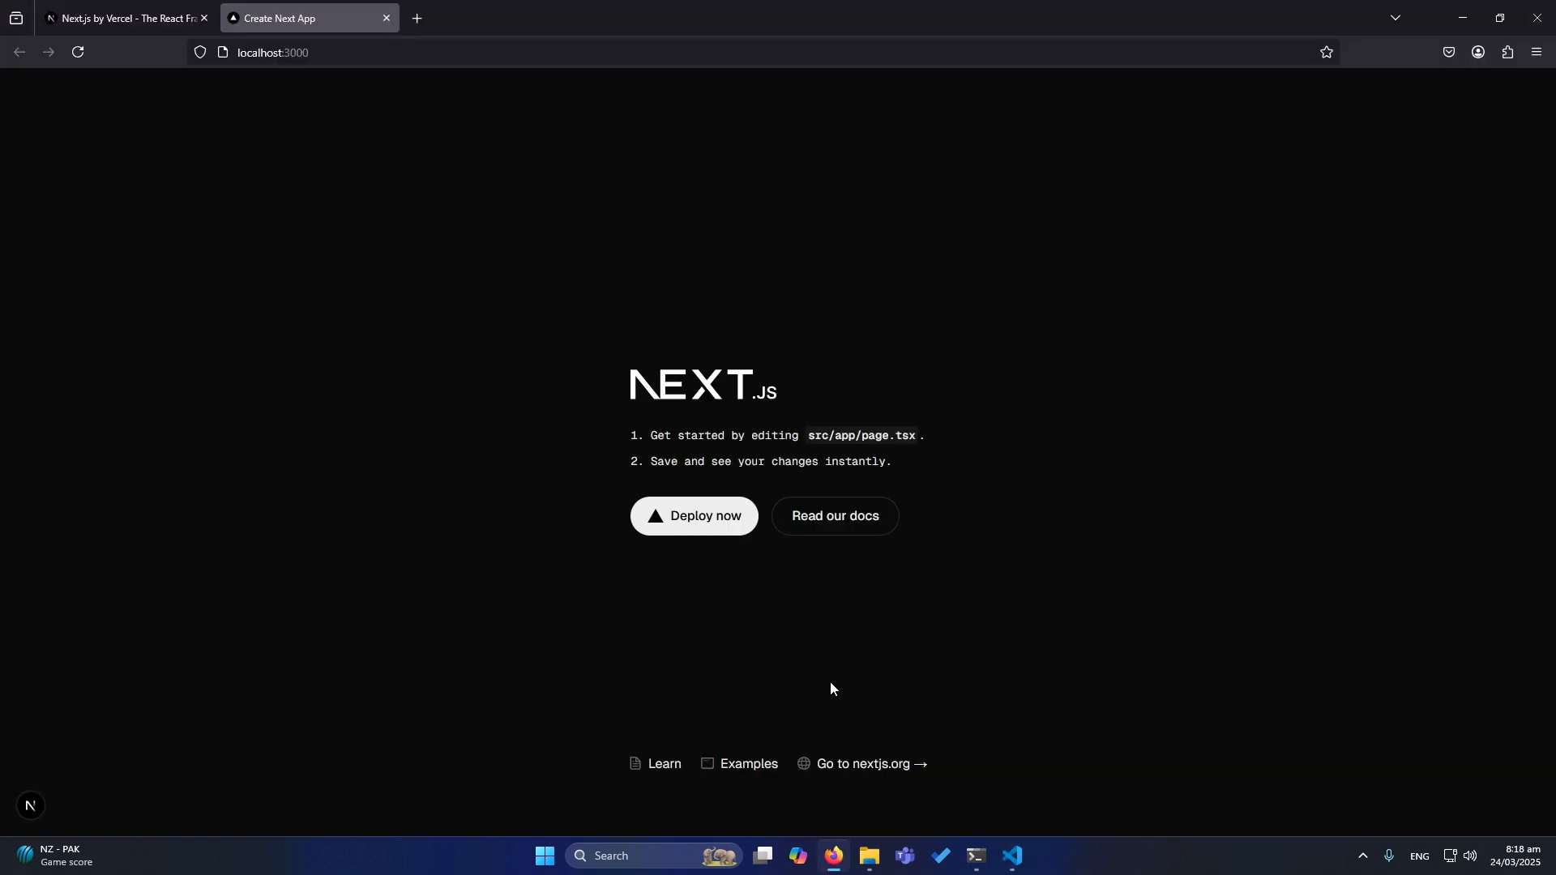
pyautogui.moveTo(904, 861)
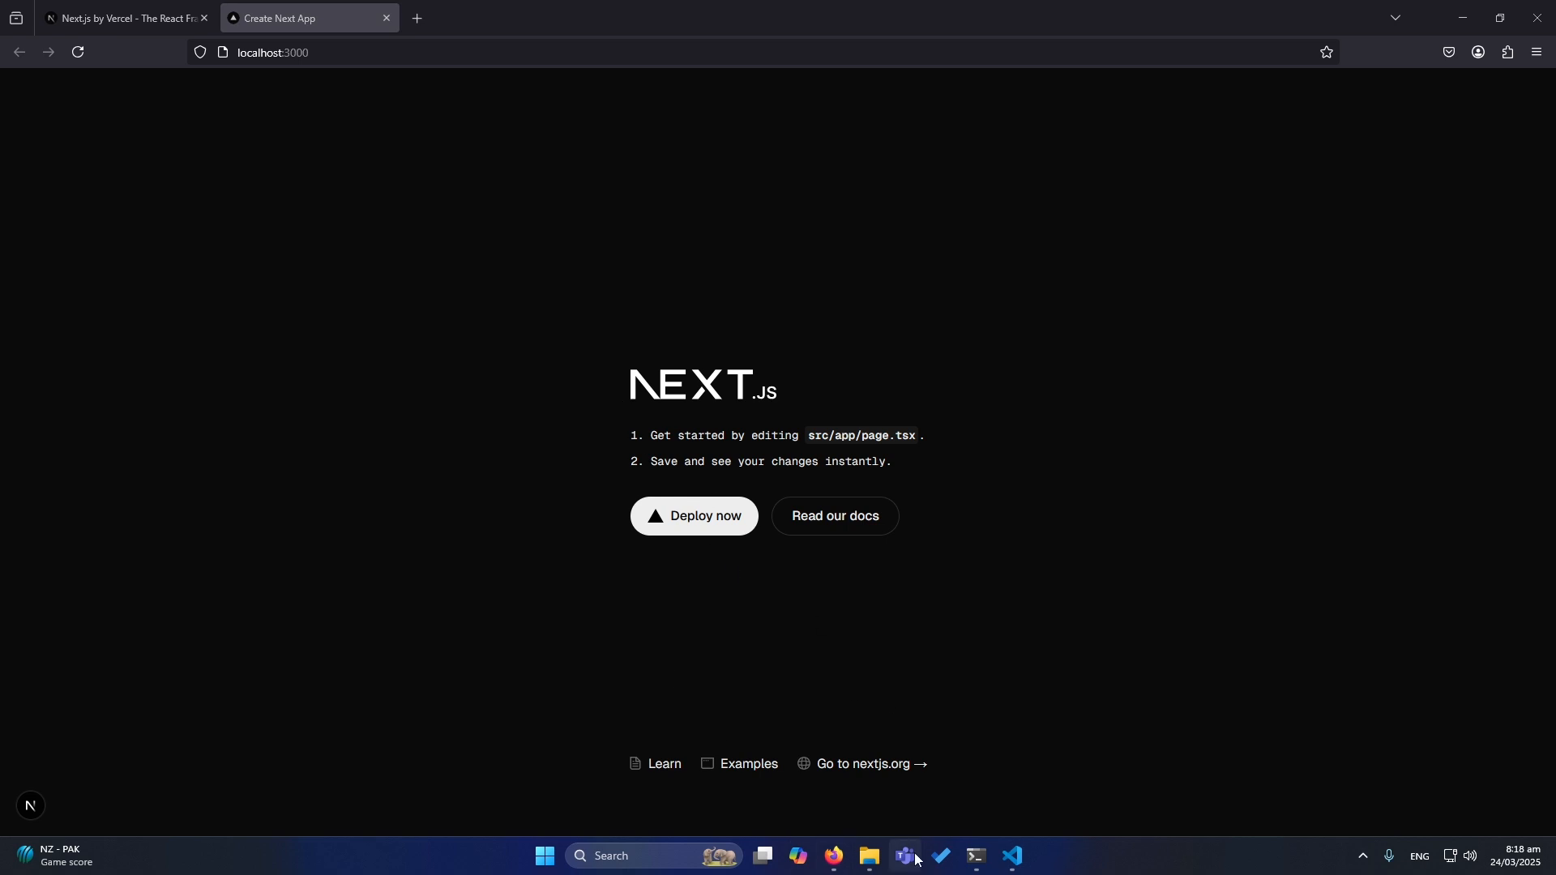
pyautogui.press('alt+tab')
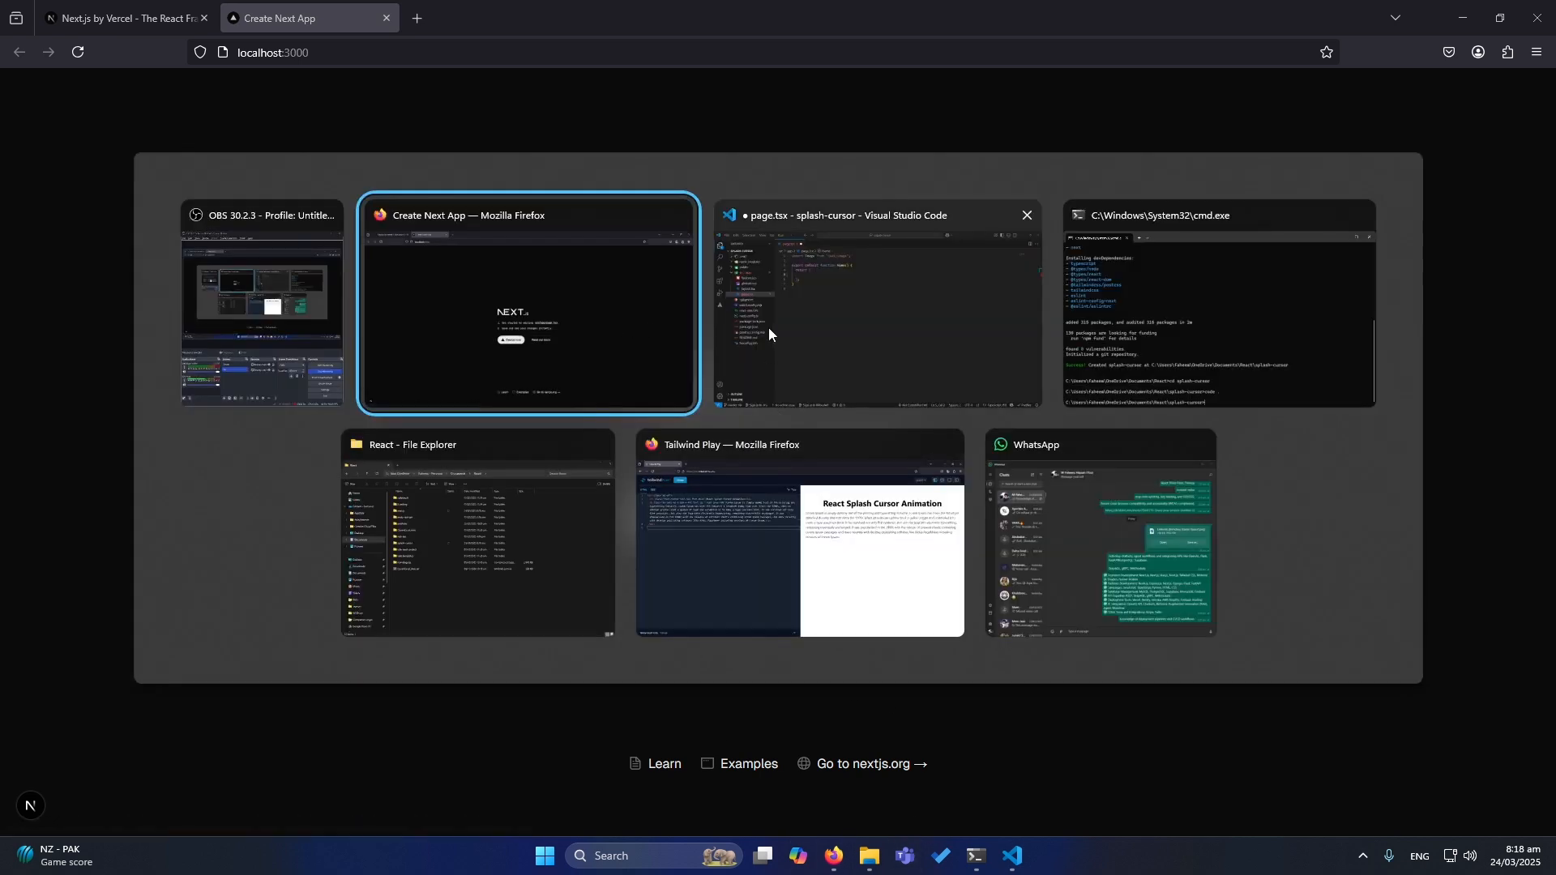
pyautogui.click(876, 303)
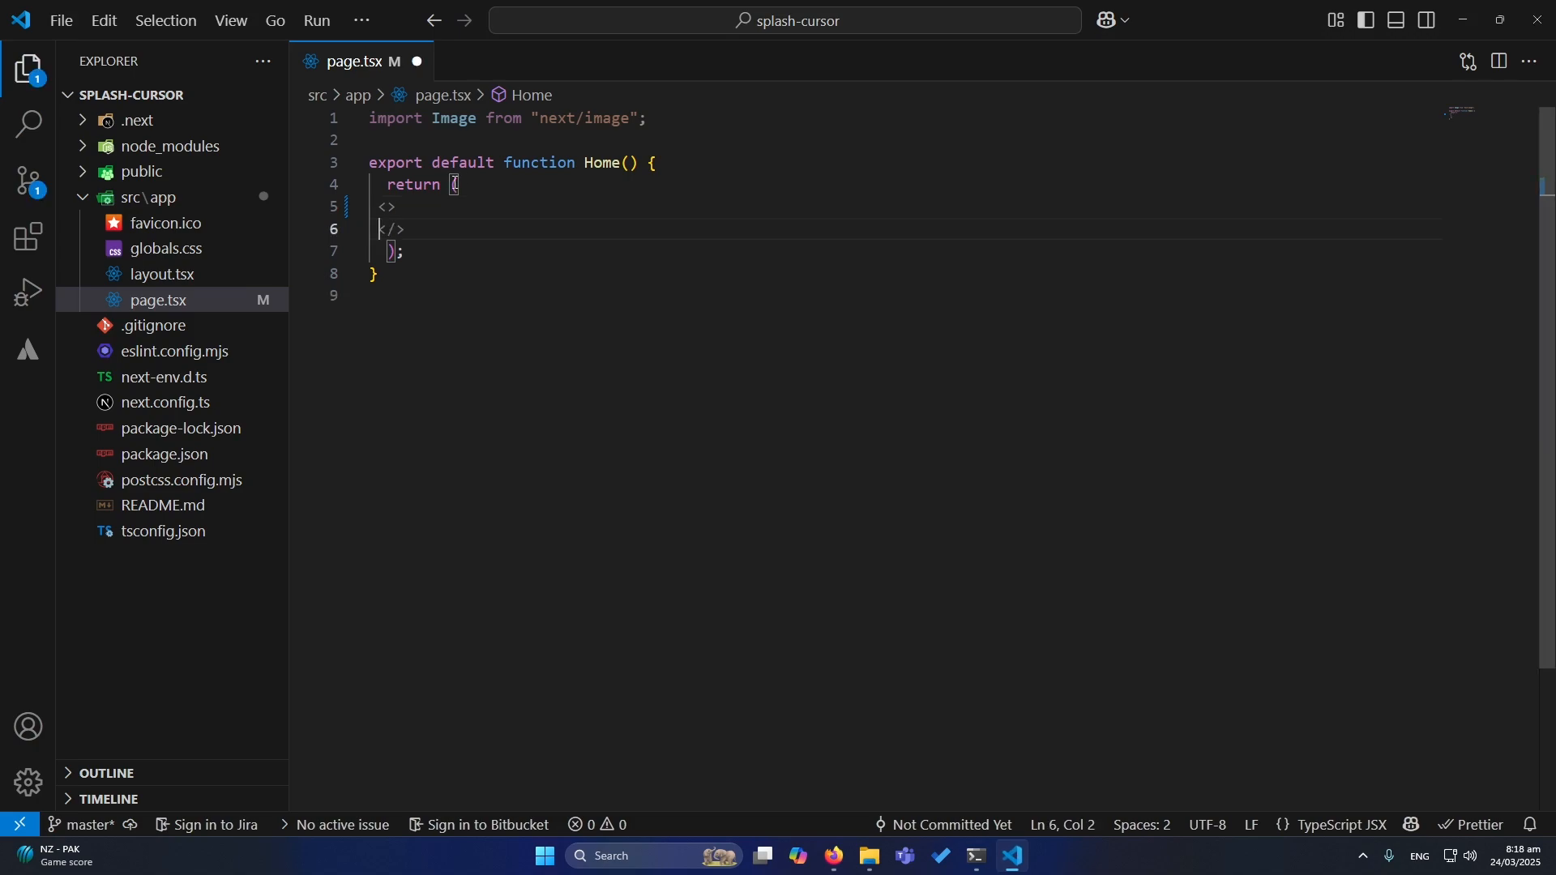
pyautogui.click(831, 856)
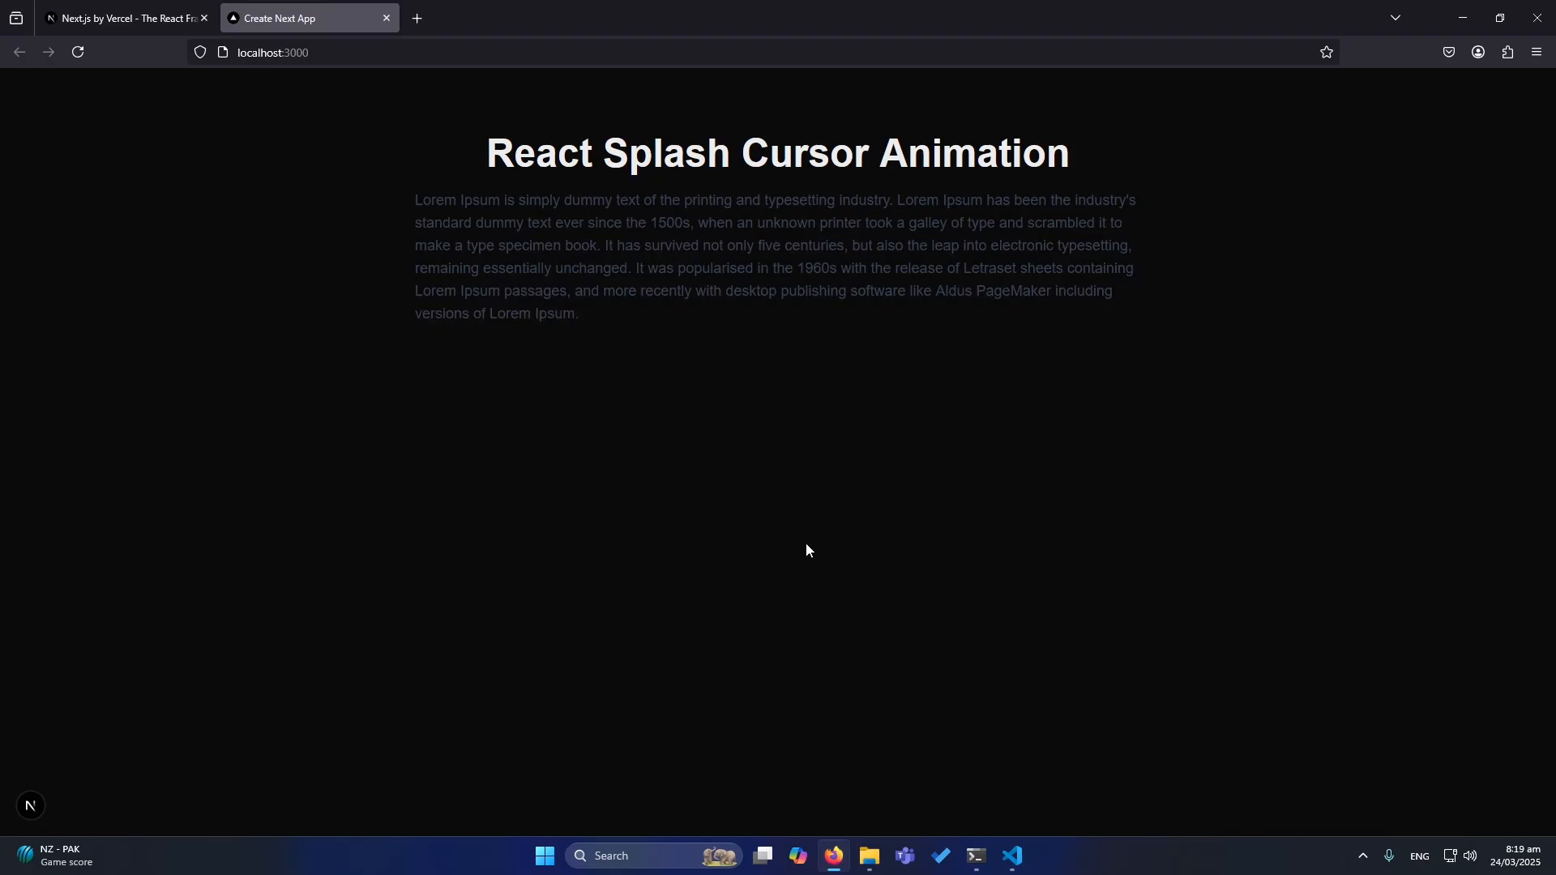
pyautogui.moveTo(698, 263)
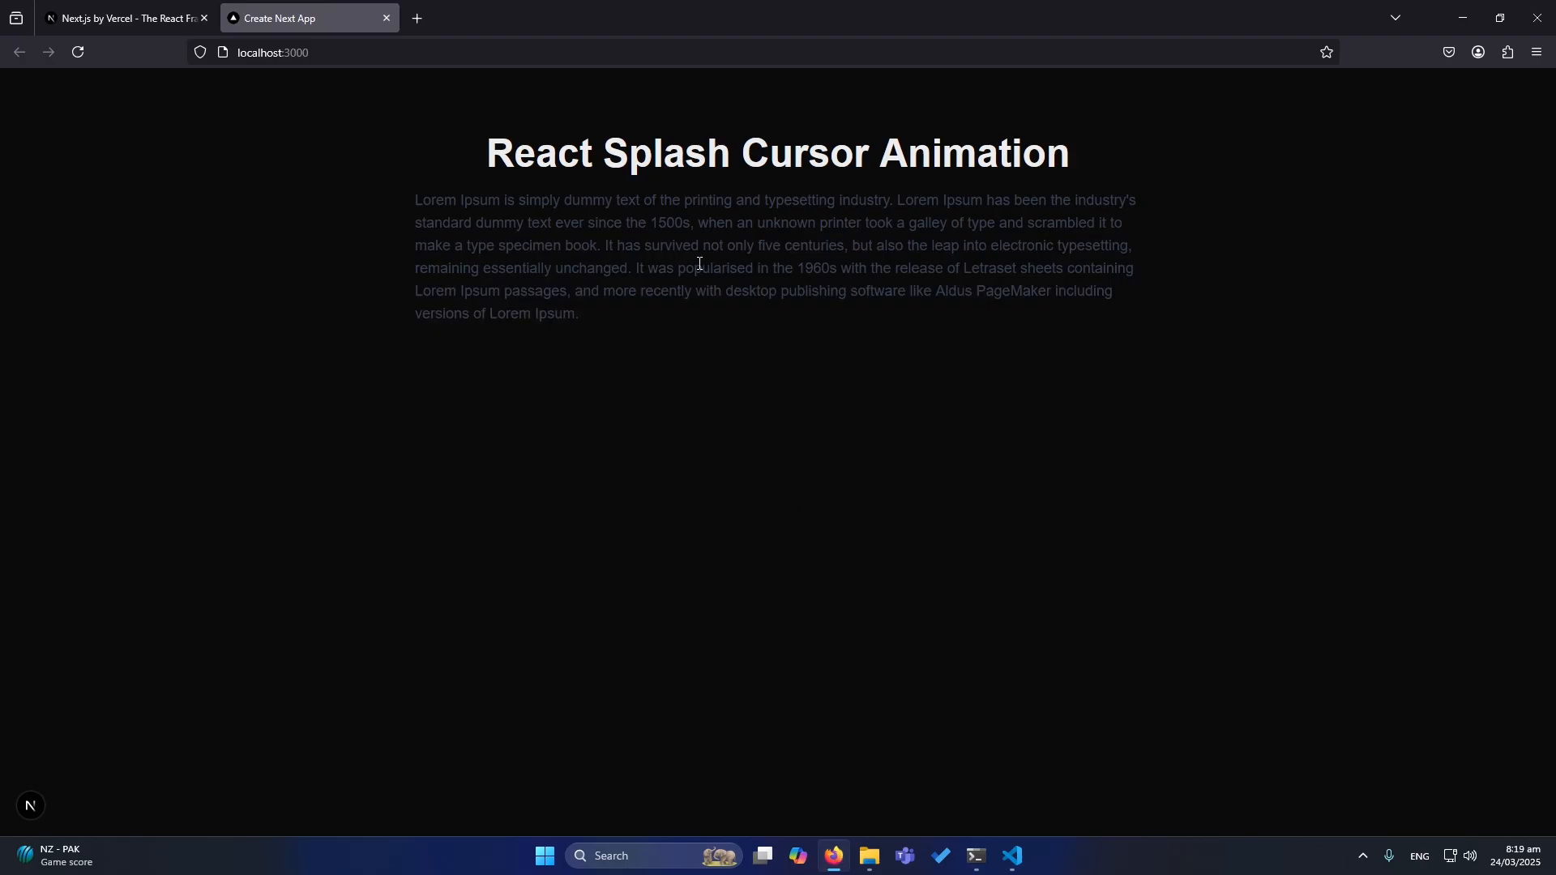
pyautogui.moveTo(434, 166)
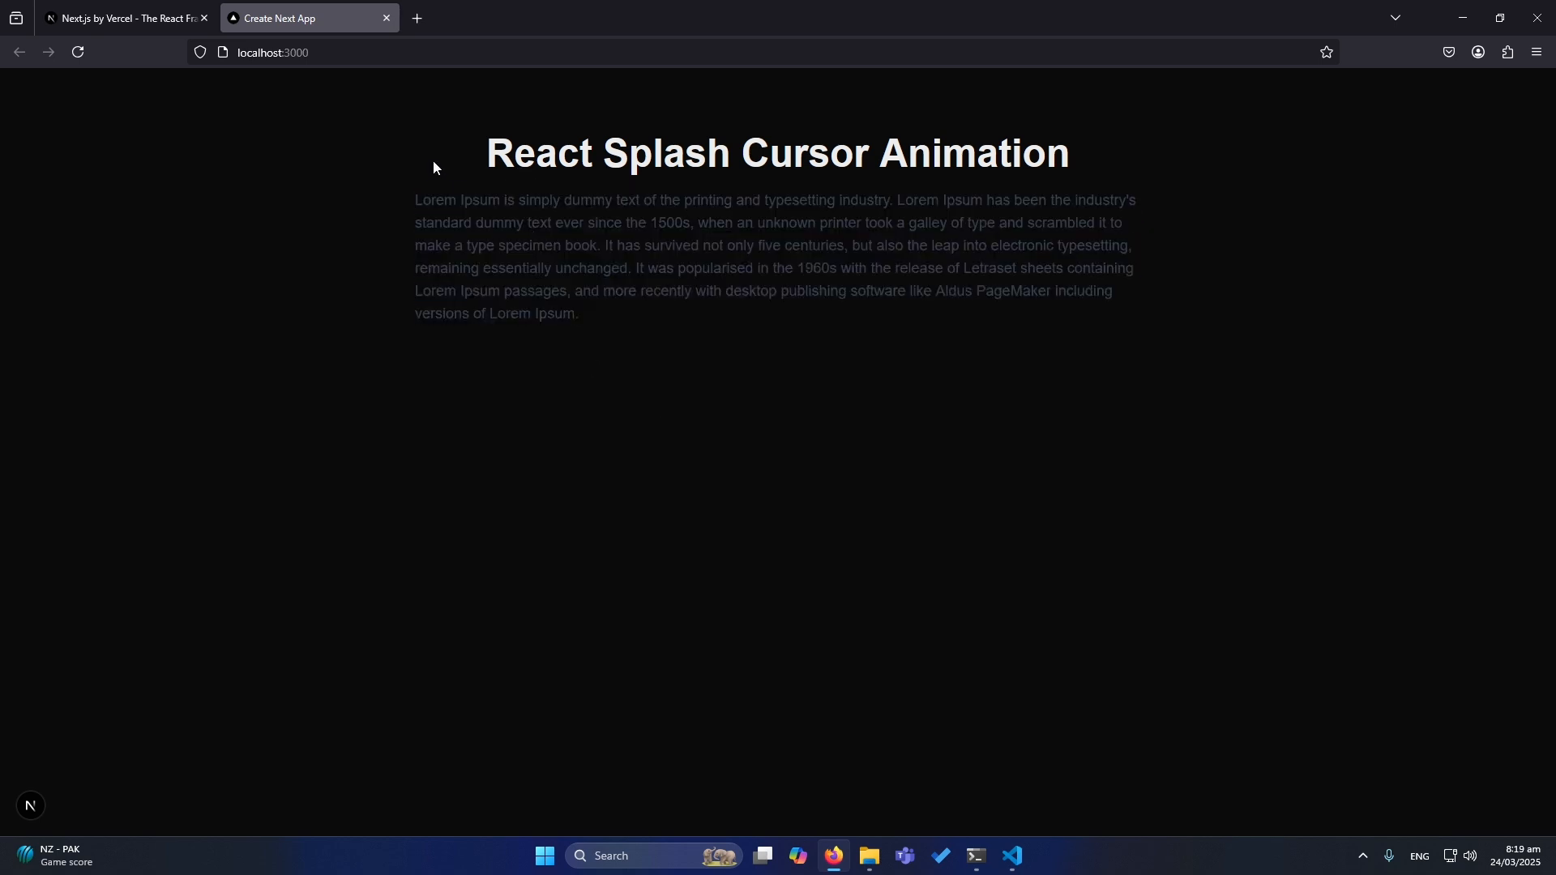
pyautogui.moveTo(739, 206)
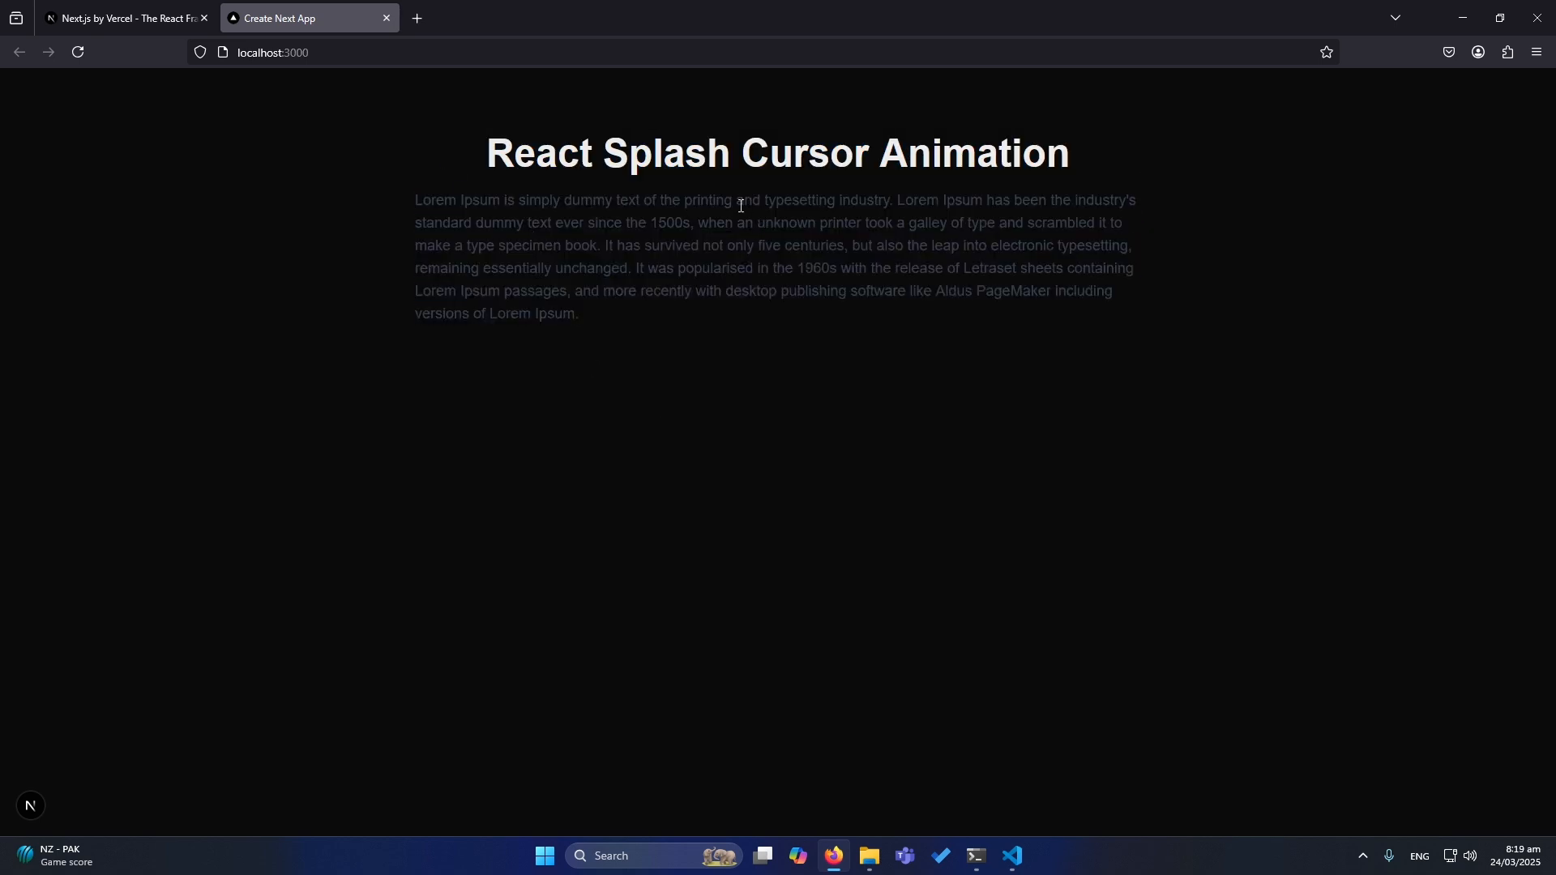
# Step: Browse to reactbits.dev and reach the Splash Cursor animation page
pyautogui.write('reactbits.dev/text-animations/split-text')
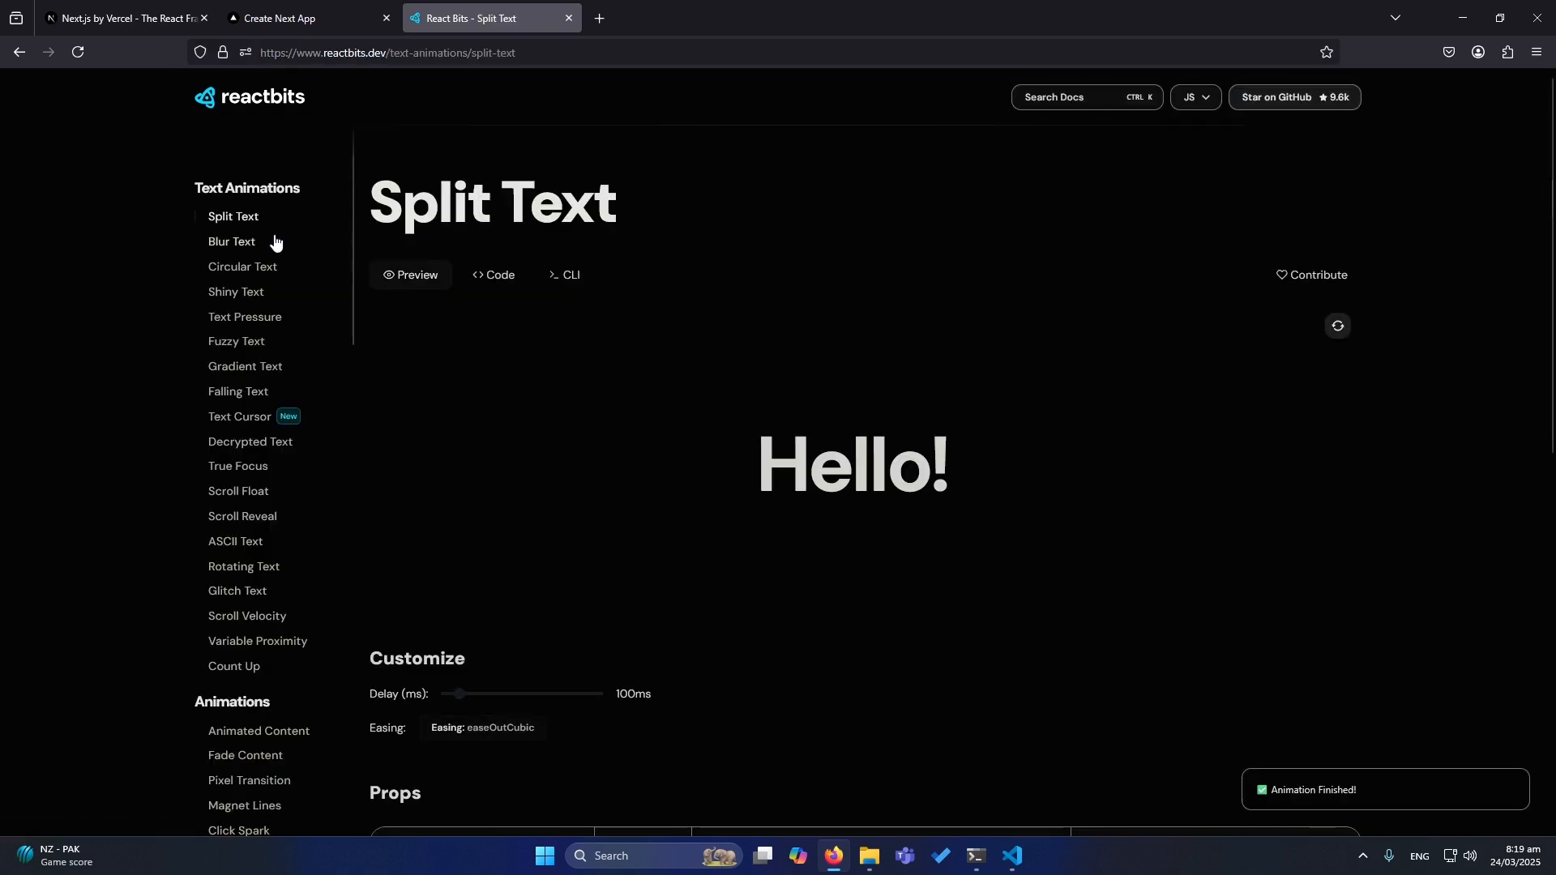
pyautogui.moveTo(211, 458)
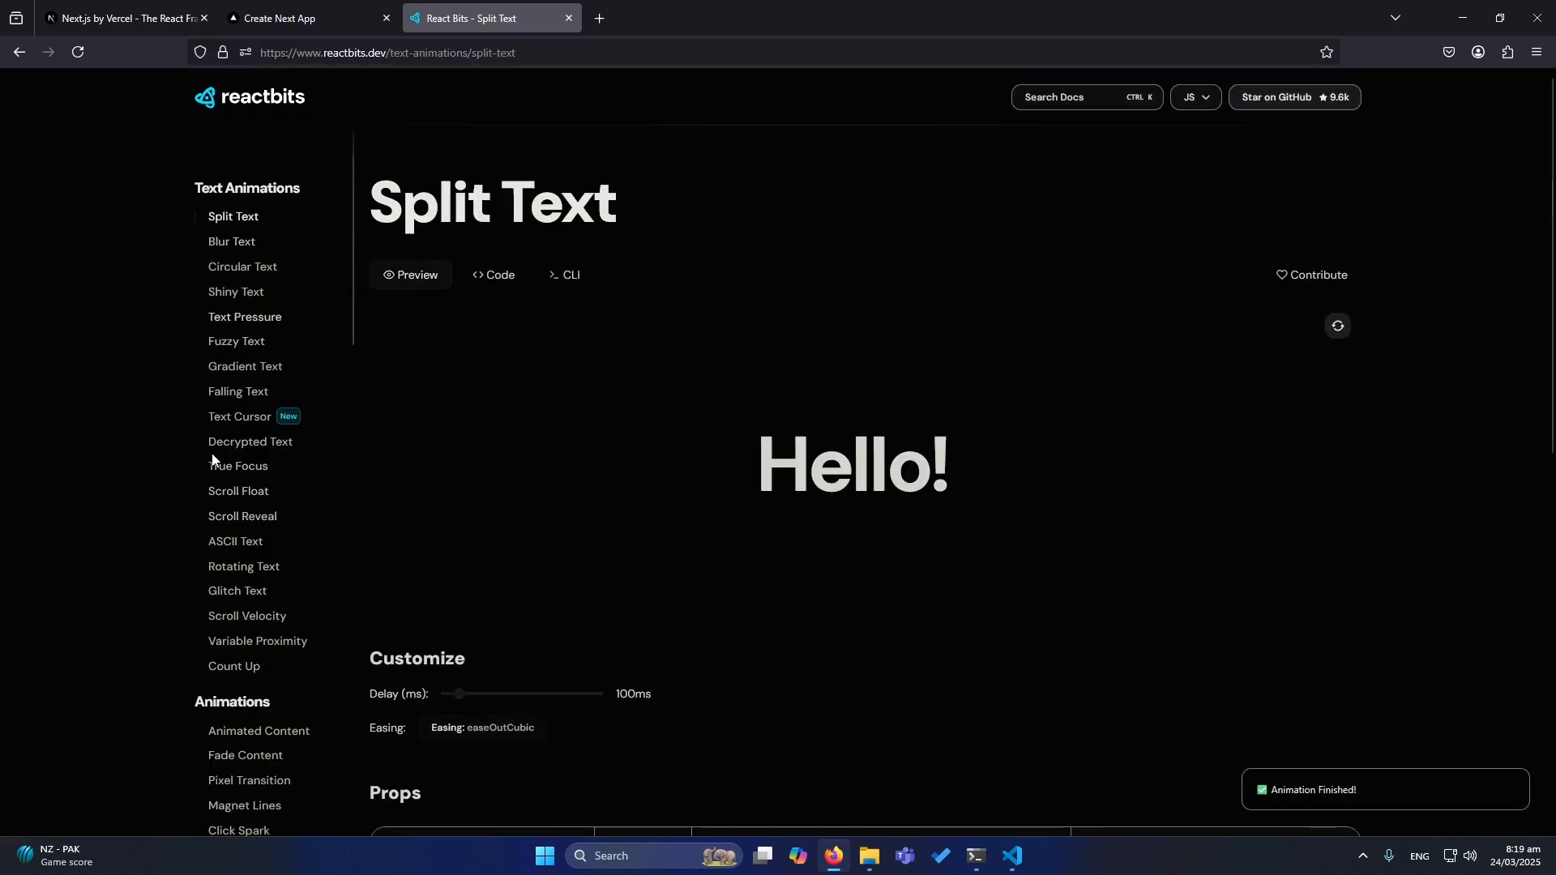
pyautogui.scroll(-3)
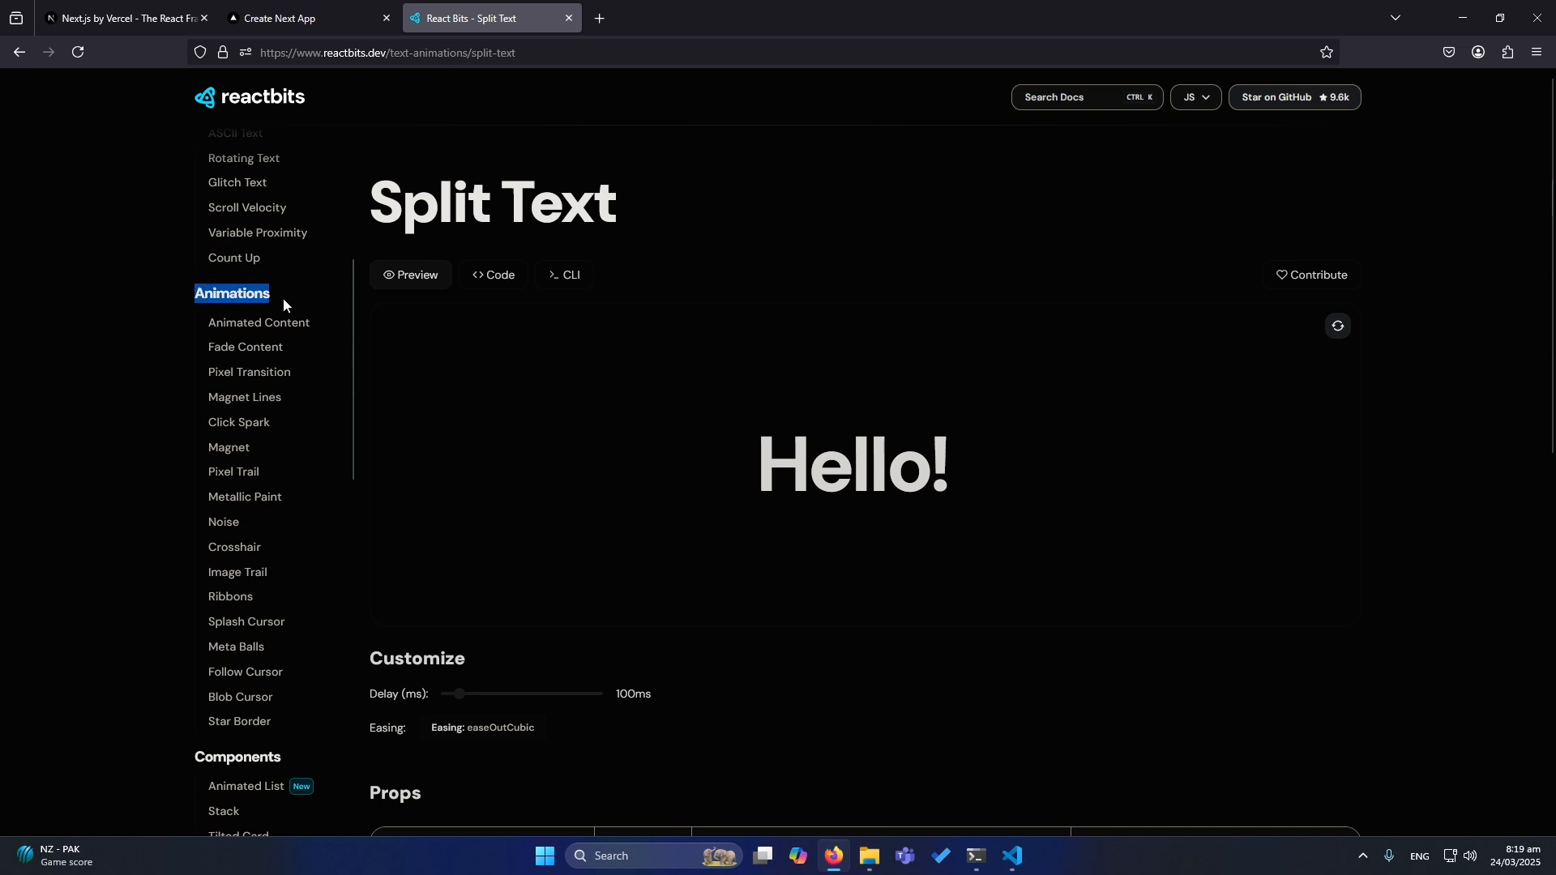
pyautogui.moveTo(245, 621)
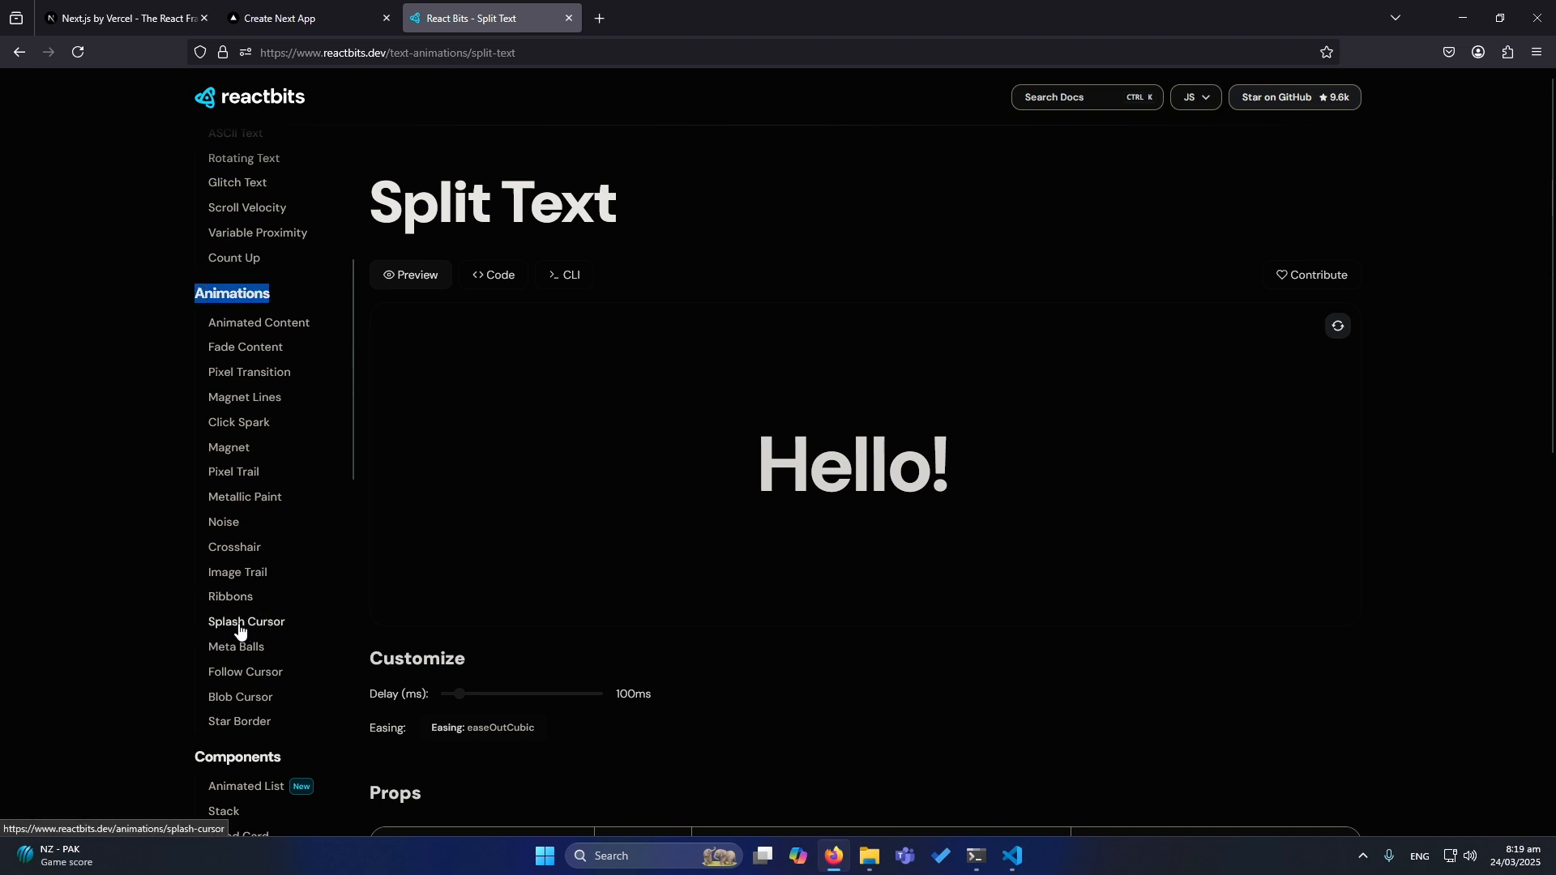
pyautogui.click(244, 620)
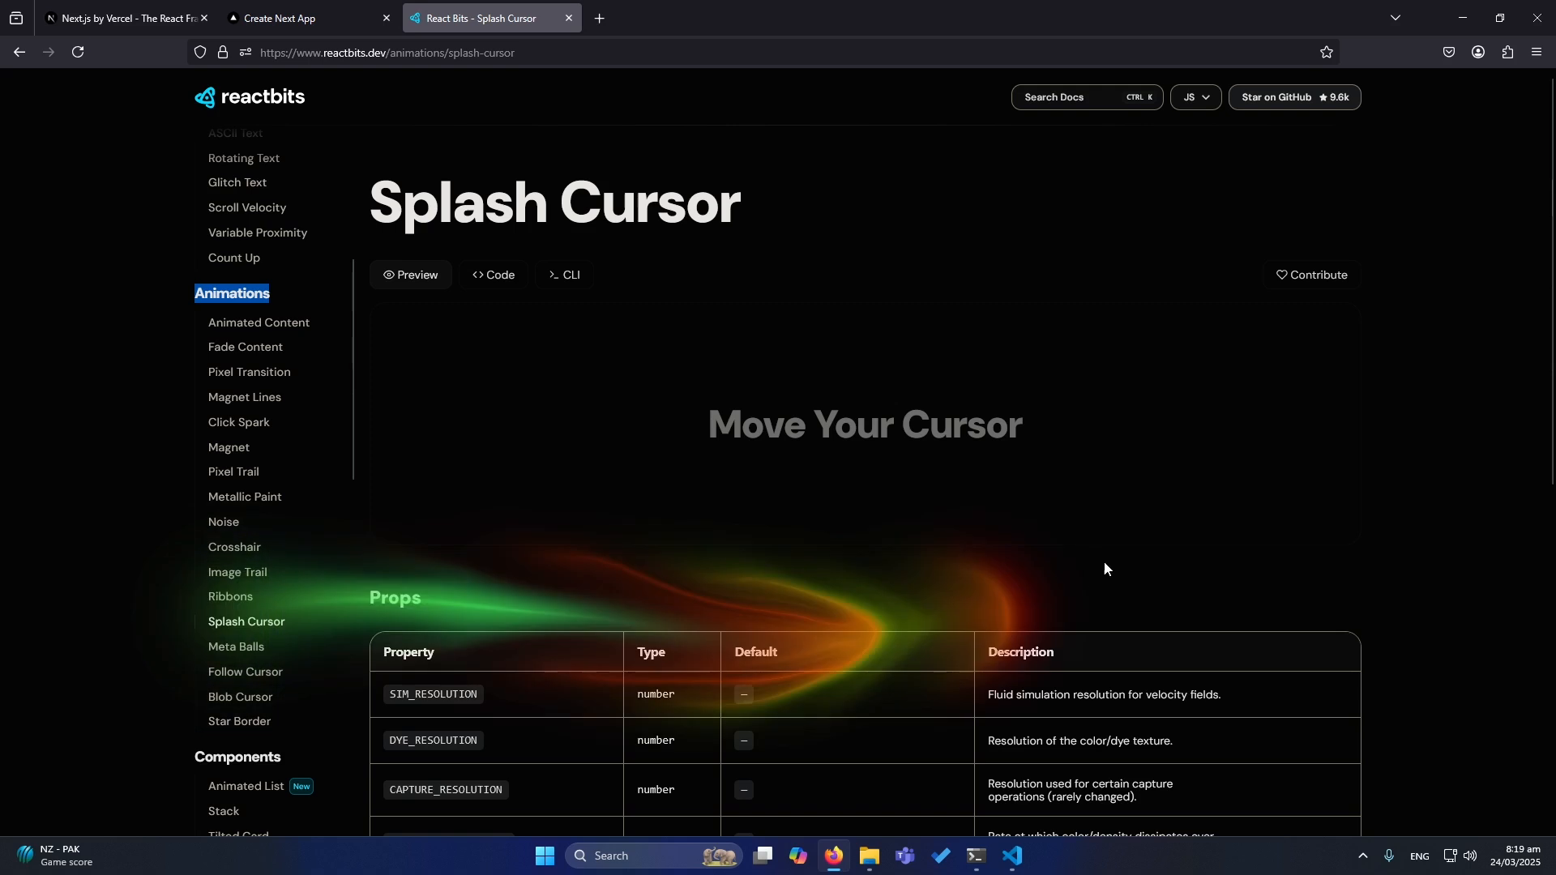
pyautogui.moveTo(499, 384)
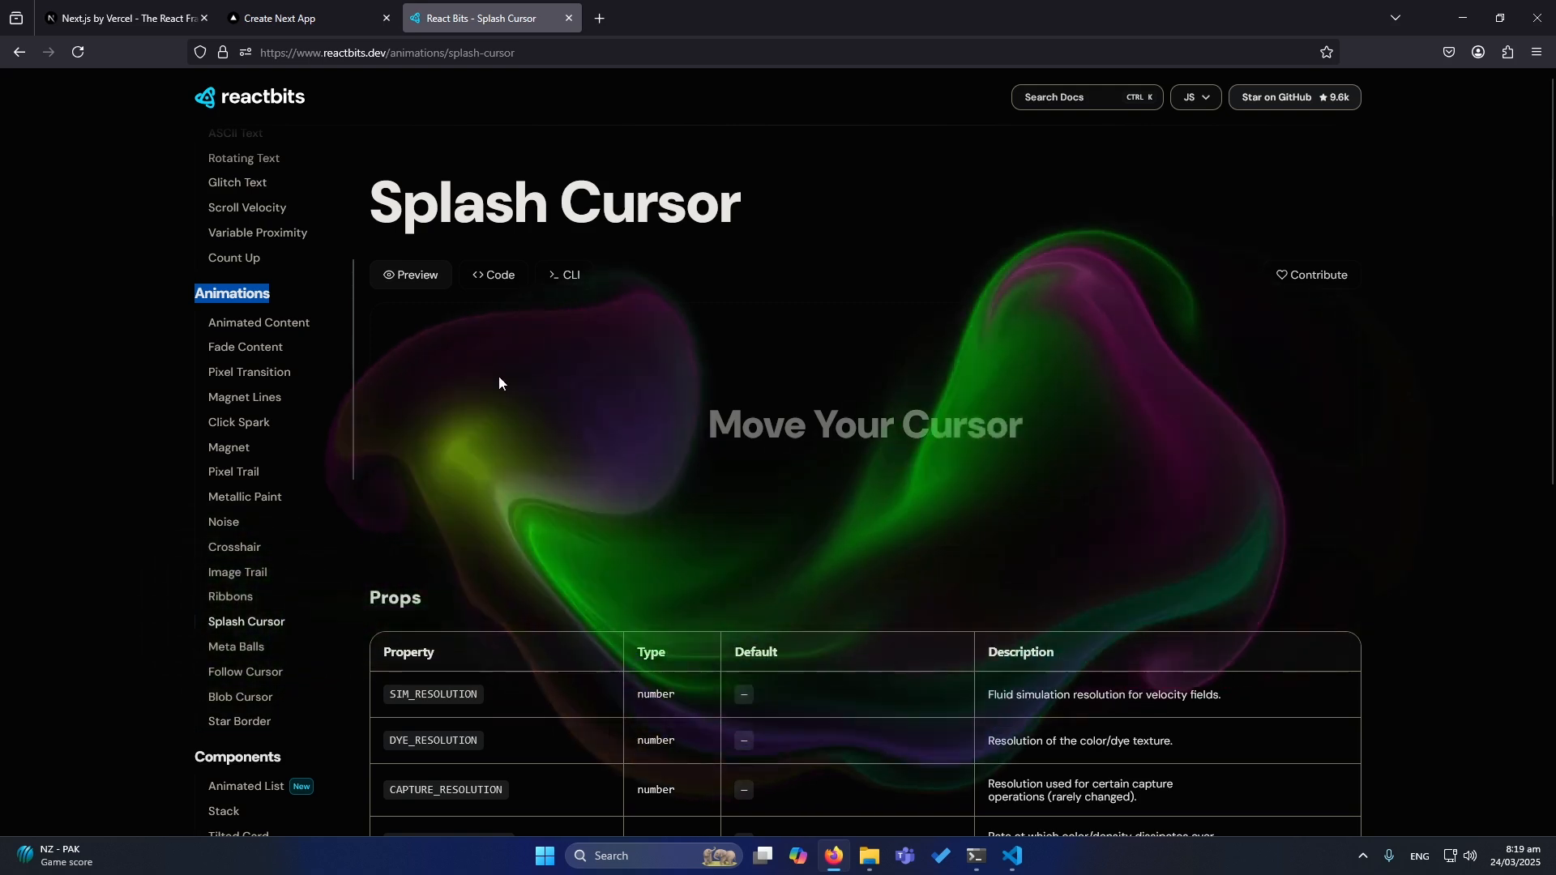
pyautogui.moveTo(834, 436)
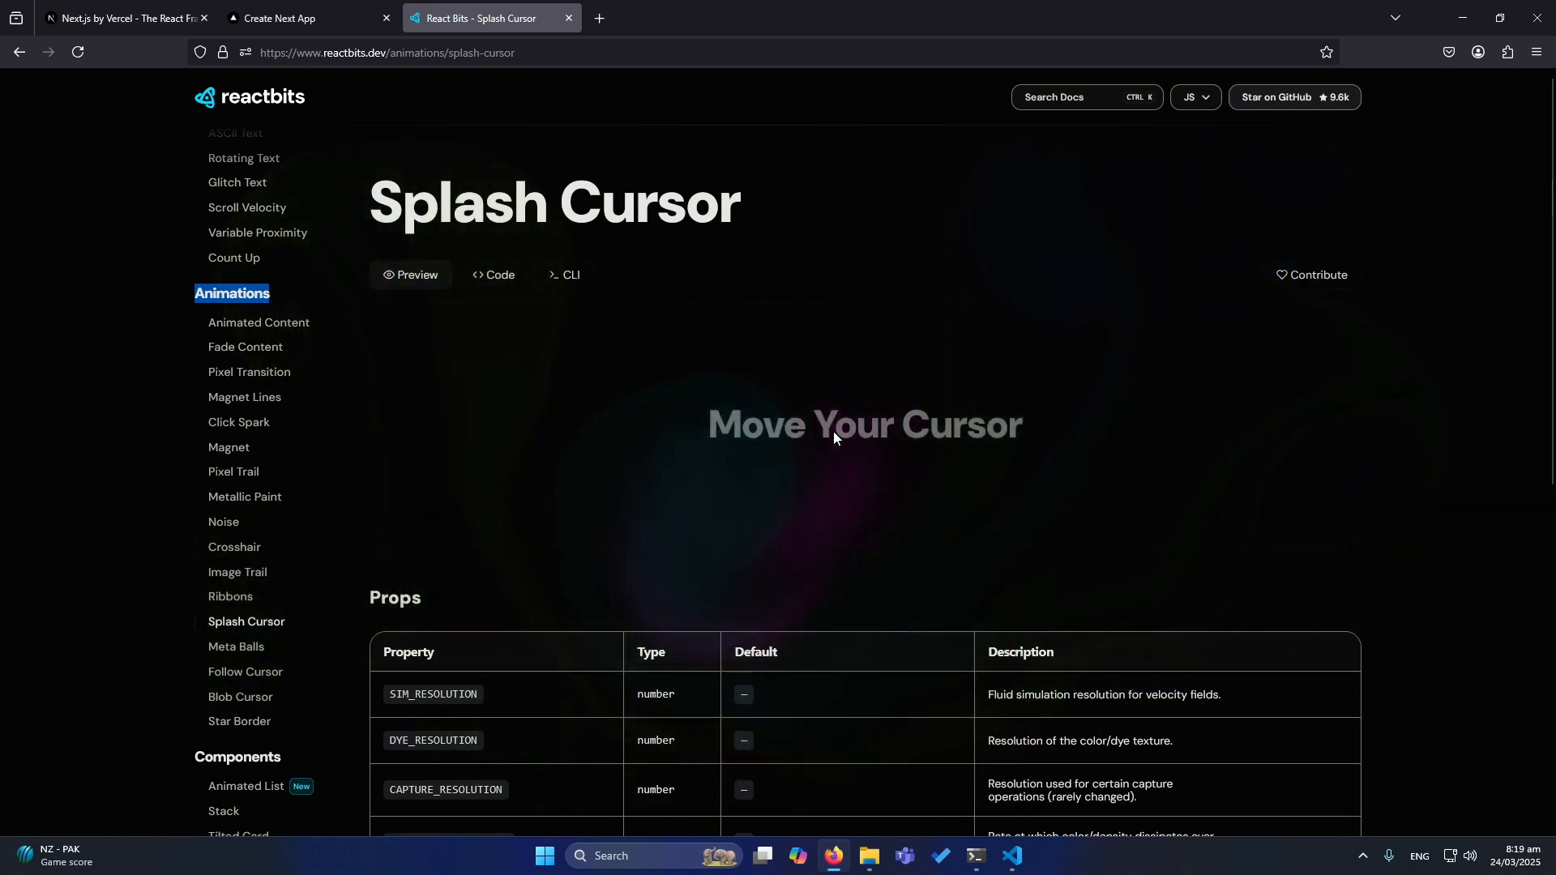
pyautogui.moveTo(833, 439)
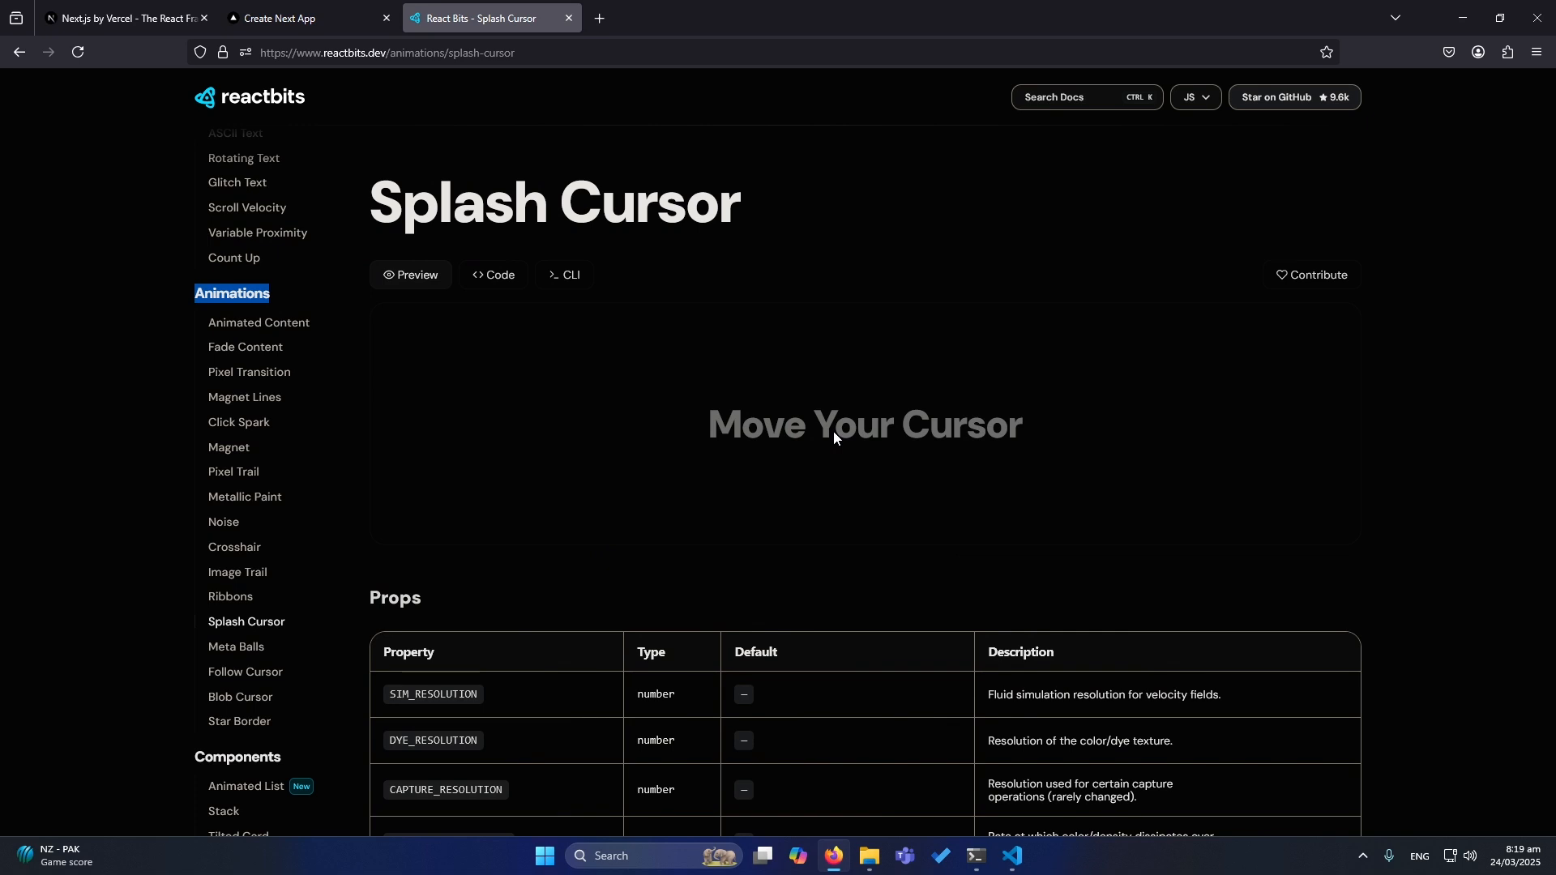
pyautogui.moveTo(608, 280)
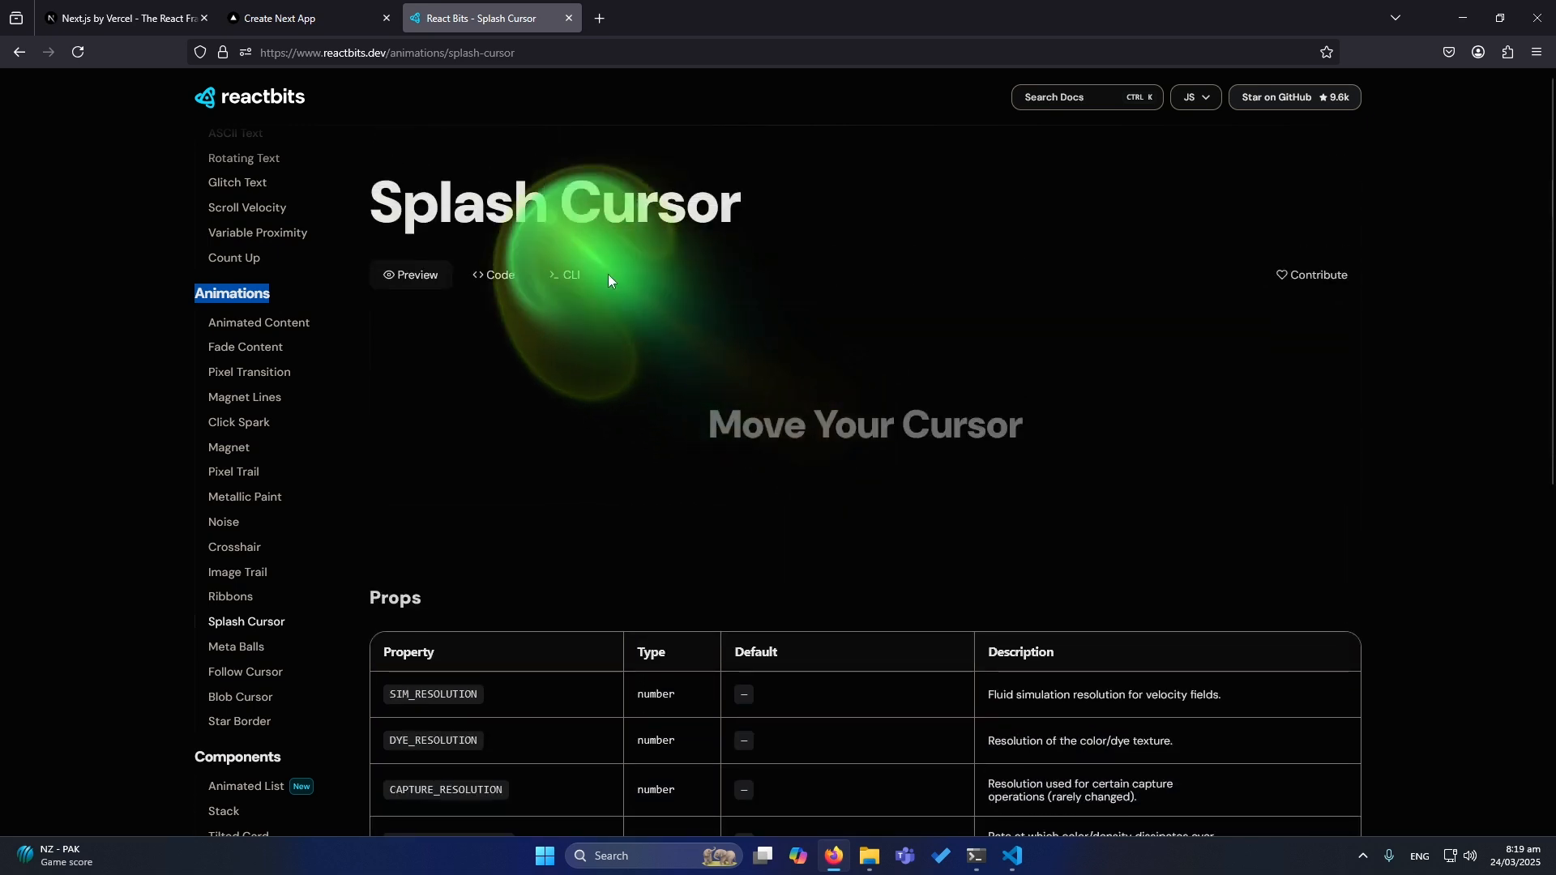
# Step: Show the CLI one-time installation commands for Splash Cursor, including the TS + Tailwind variant
pyautogui.click(564, 275)
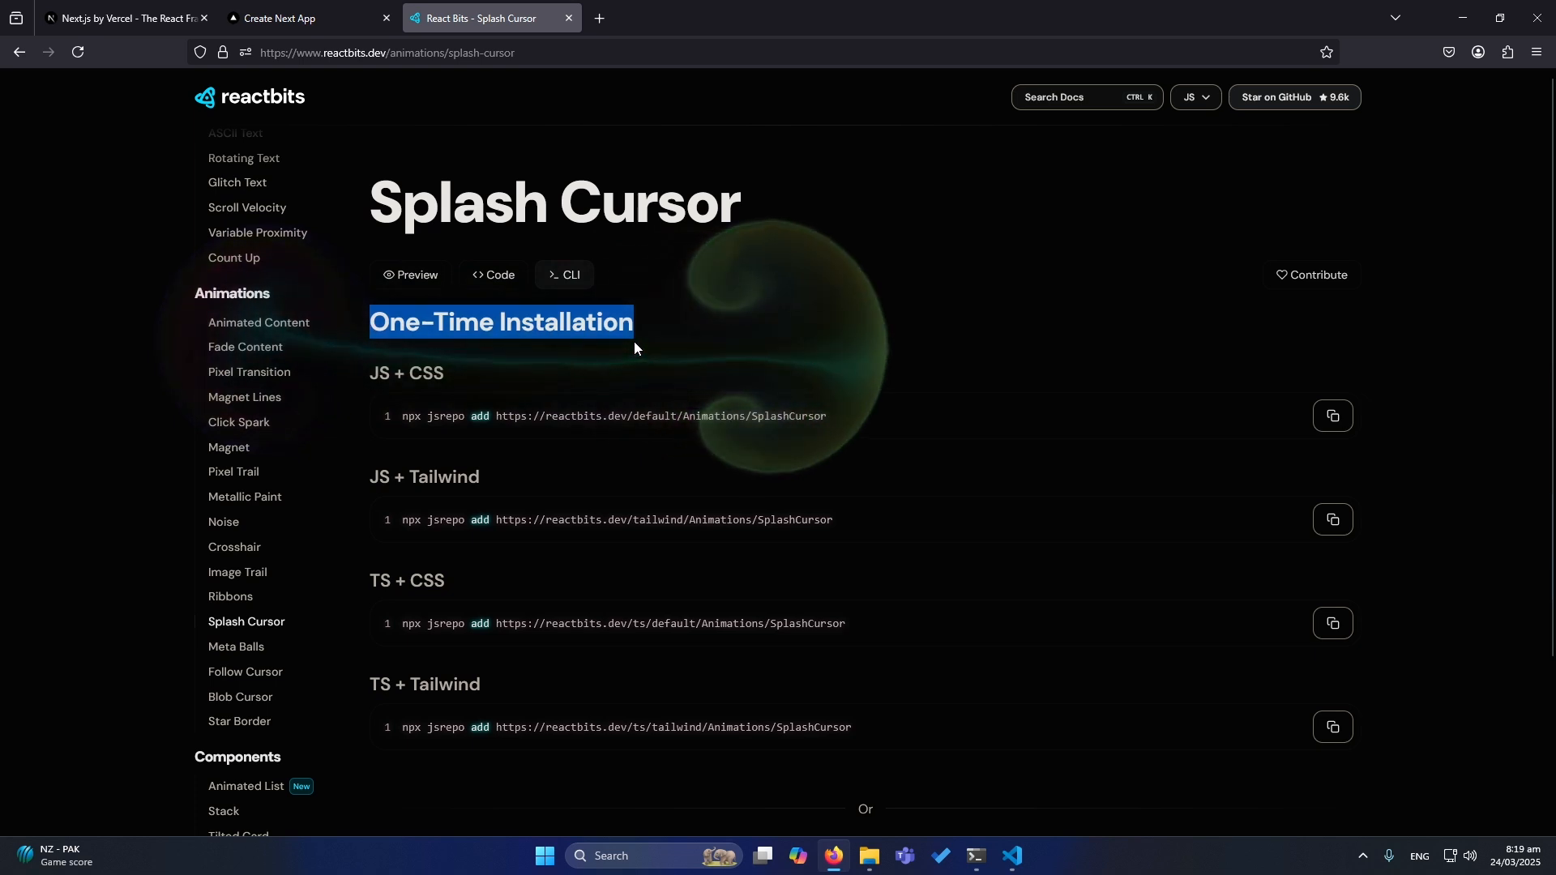
pyautogui.moveTo(635, 347)
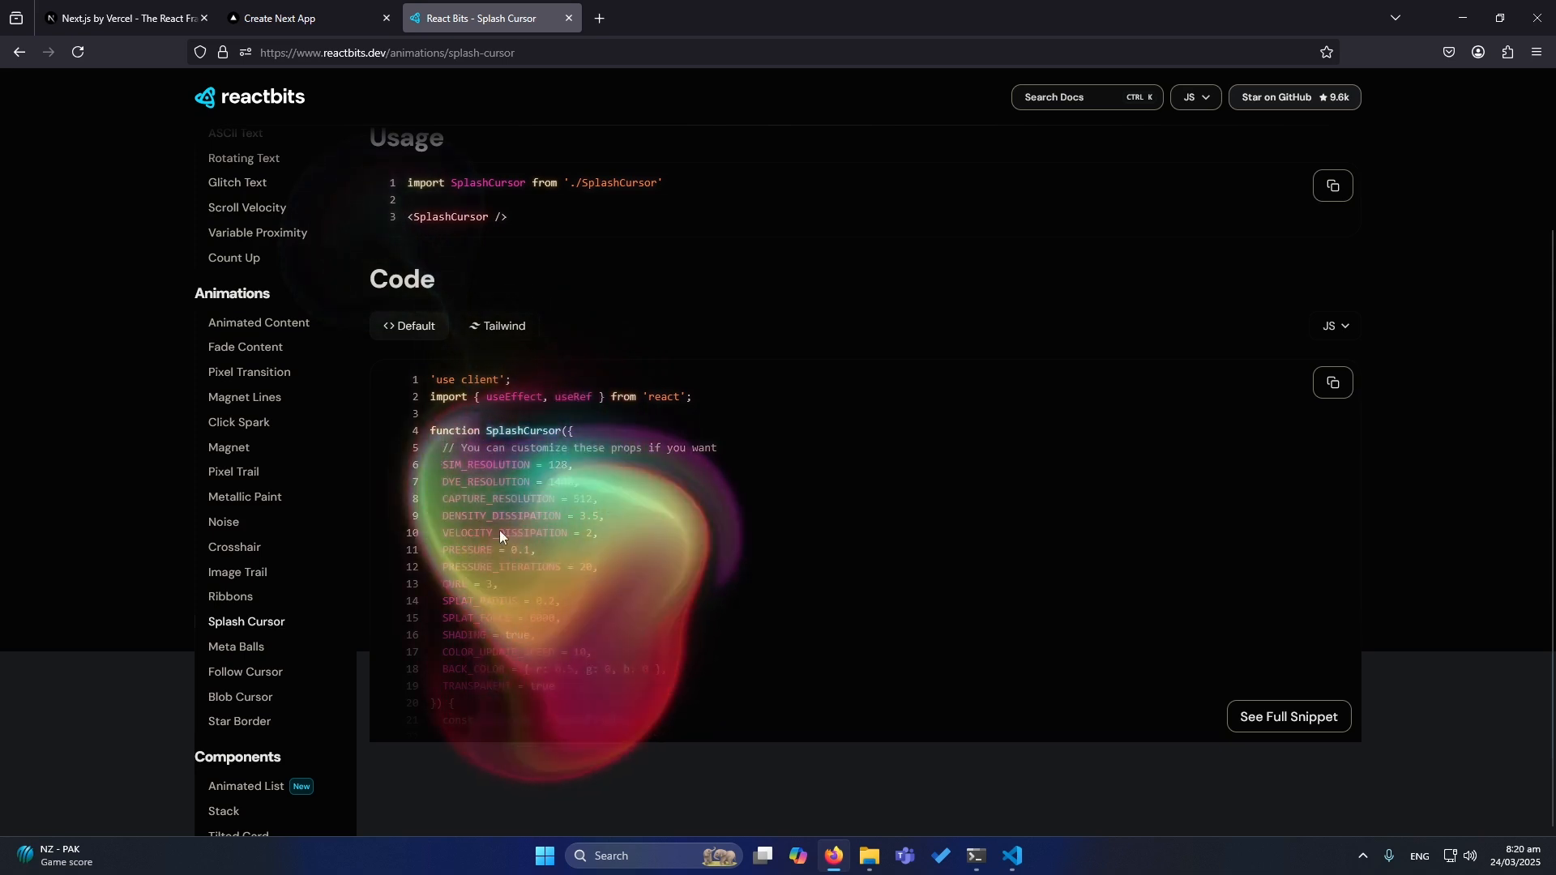
pyautogui.moveTo(605, 562)
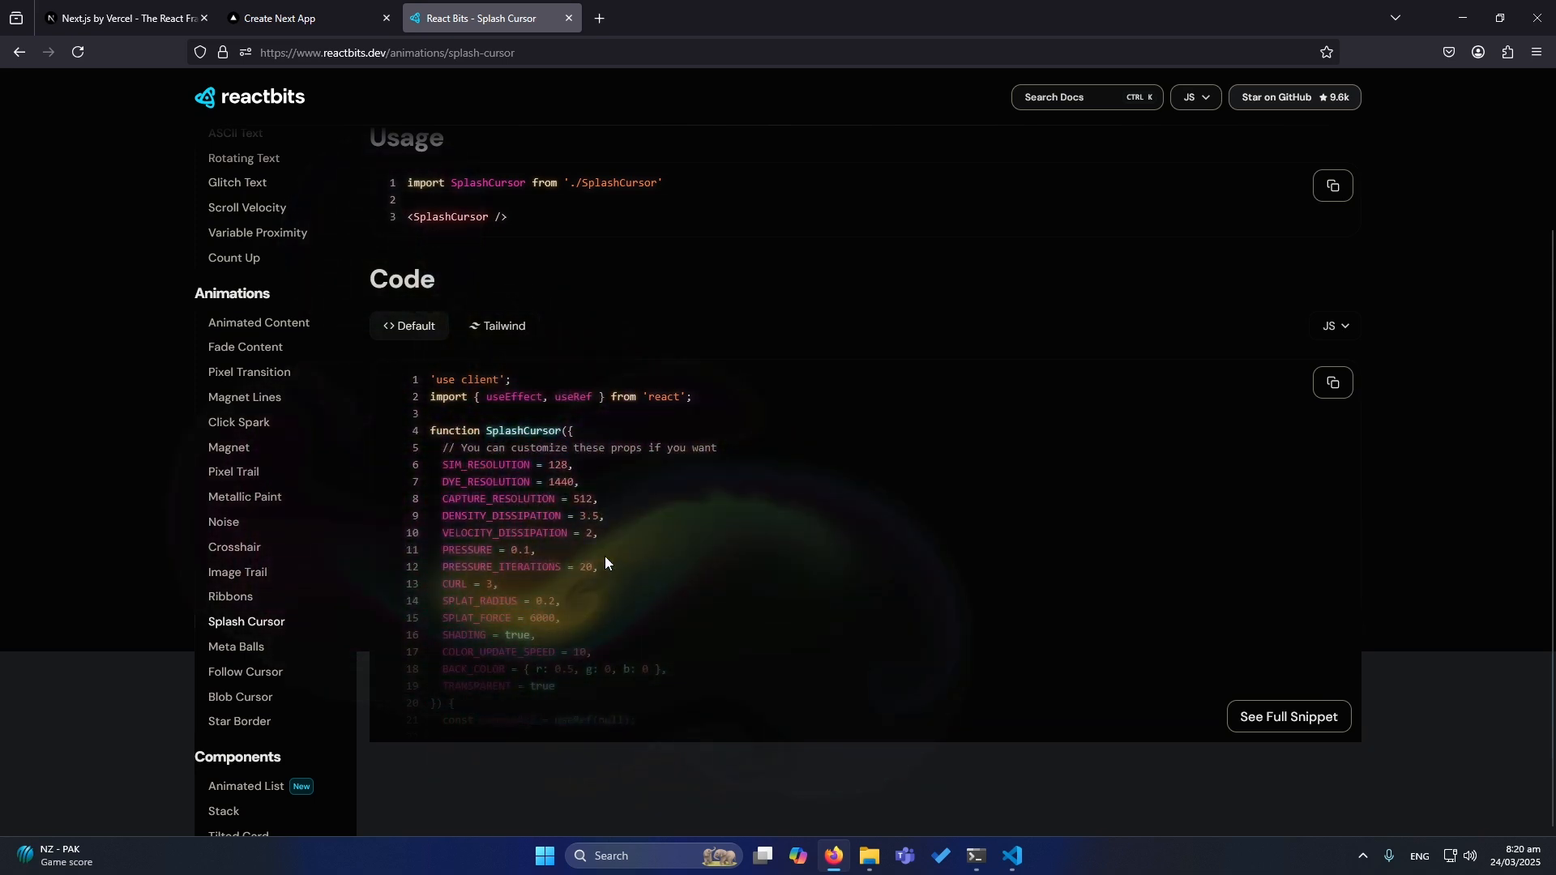
pyautogui.scroll(3)
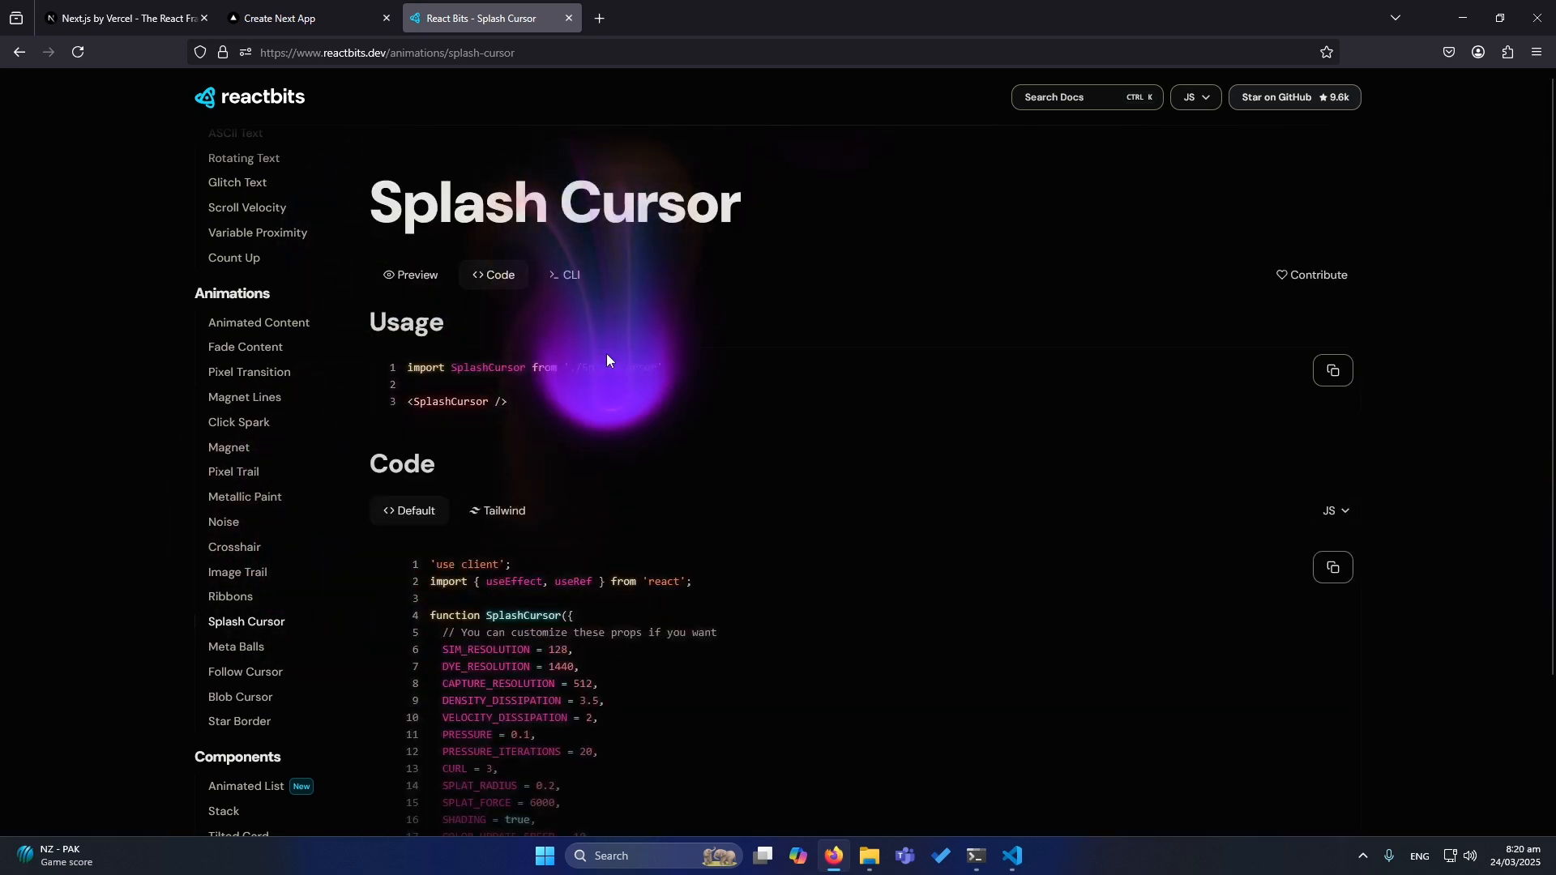
pyautogui.click(564, 276)
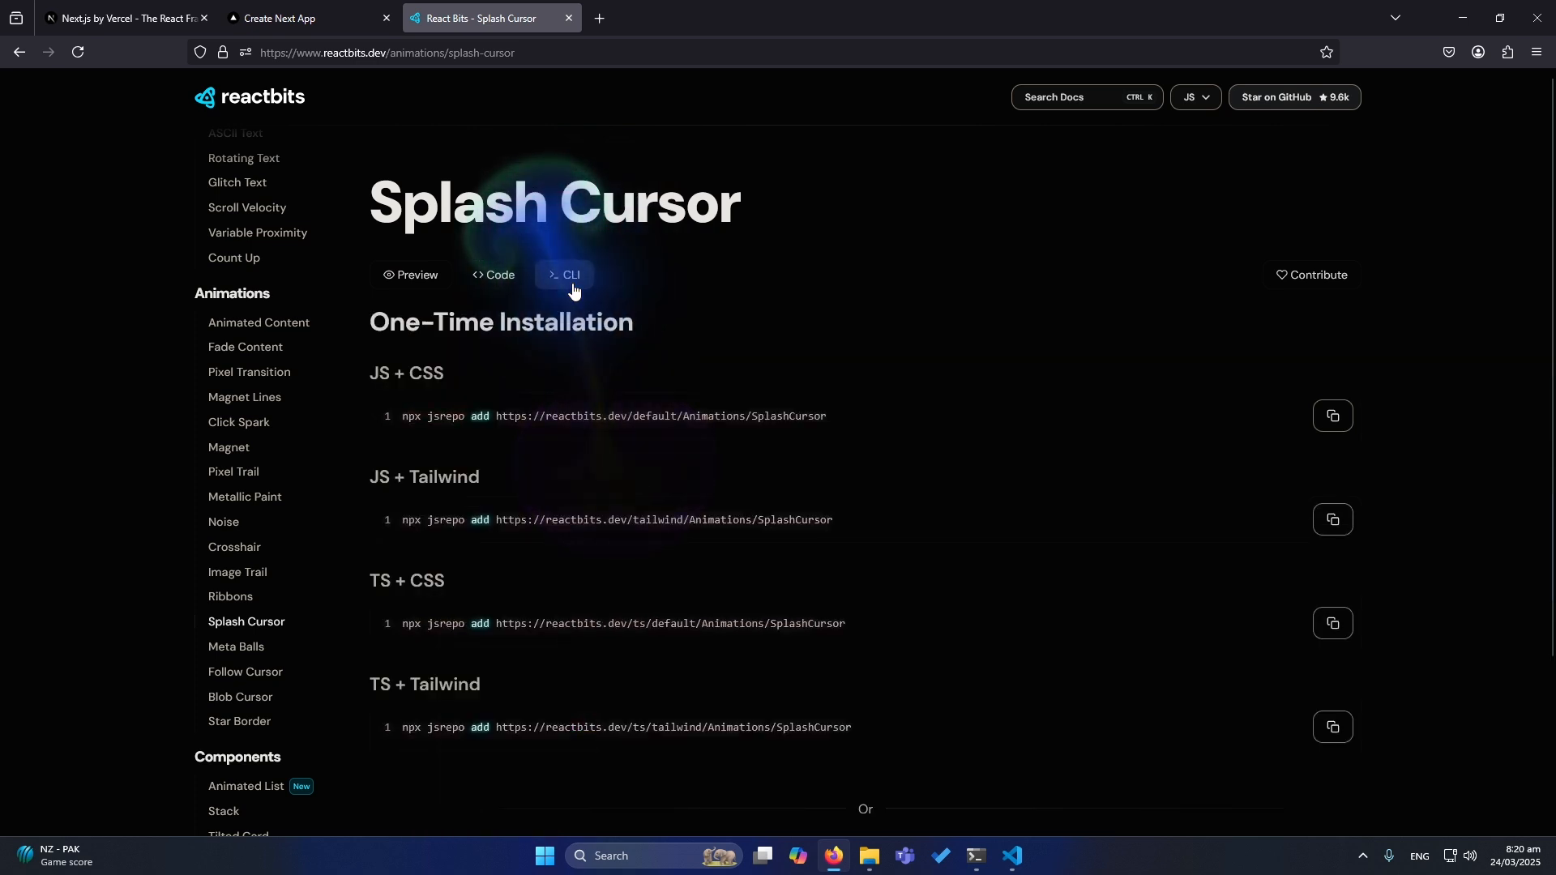
pyautogui.scroll(-3)
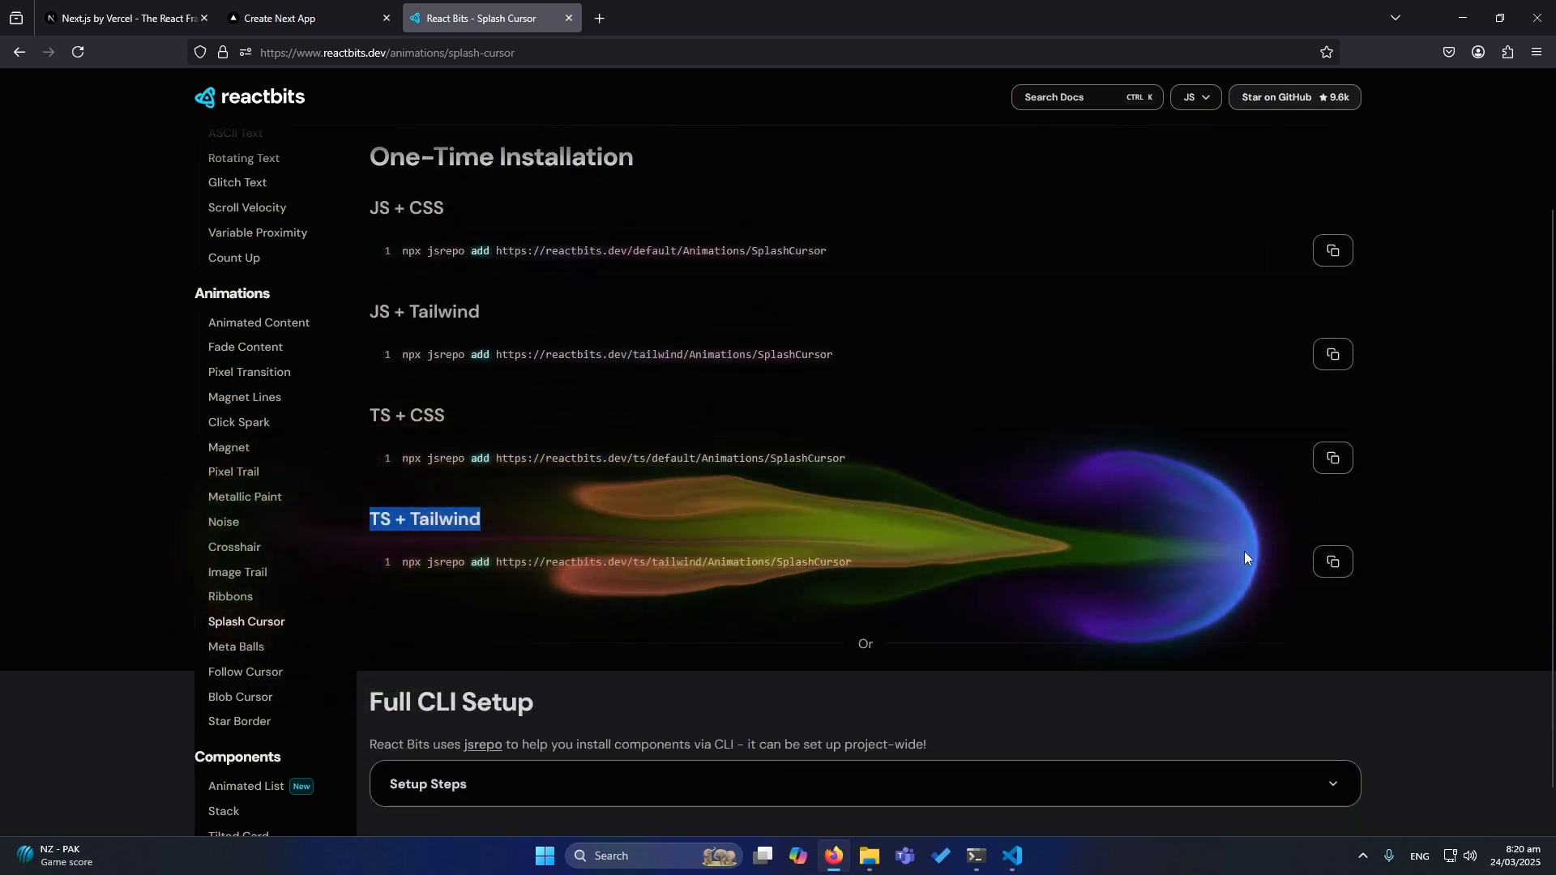
pyautogui.moveTo(1329, 564)
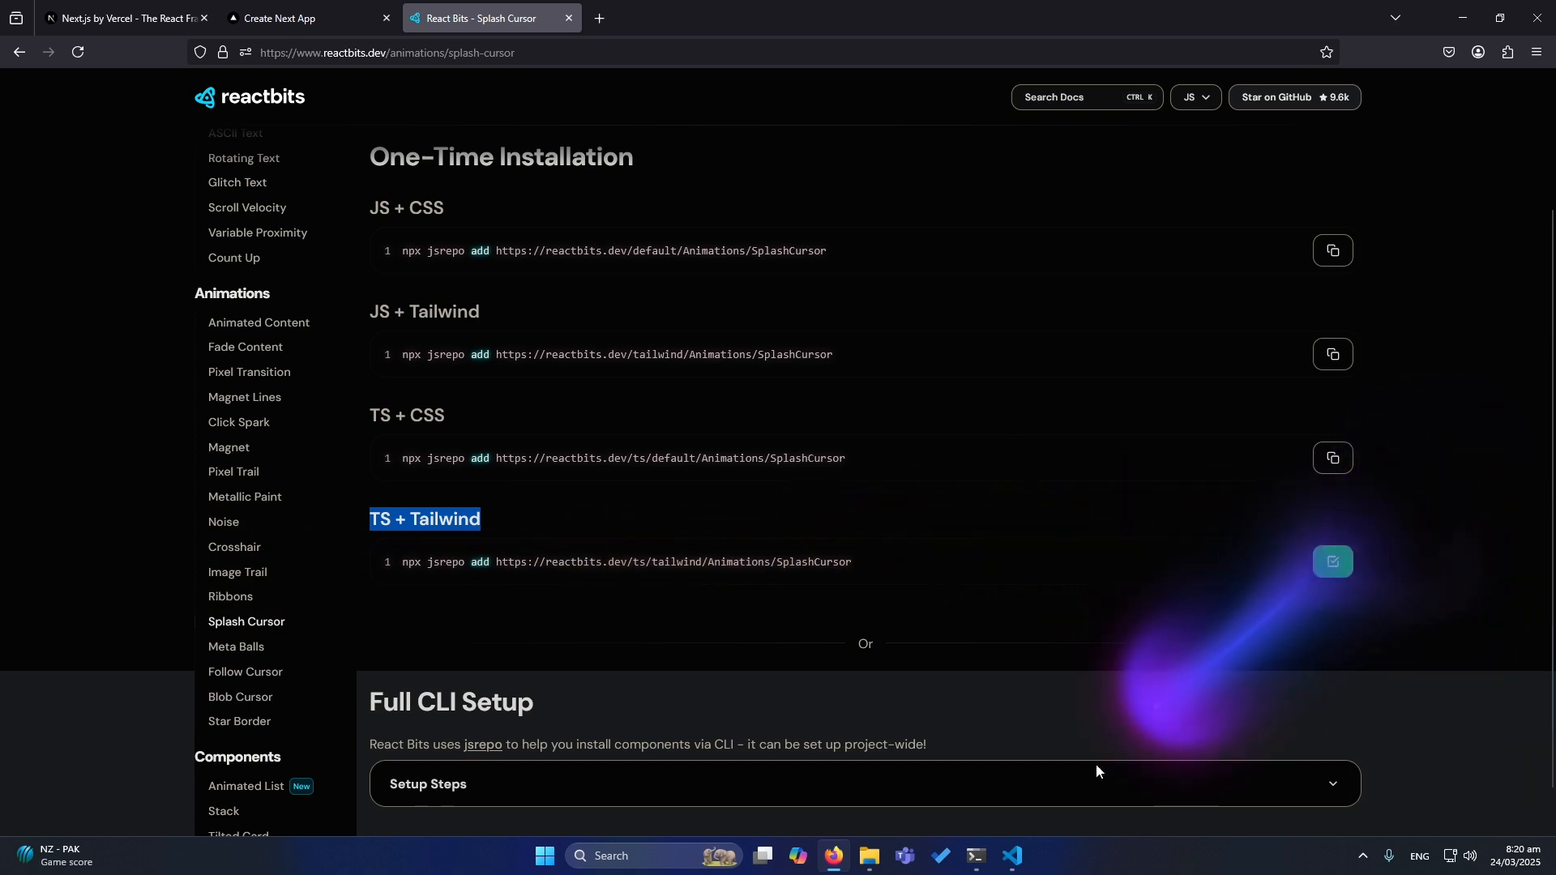
# Step: Stop the running dev server with Ctrl+C and head to the Terminal menu for a new terminal
pyautogui.click(1011, 856)
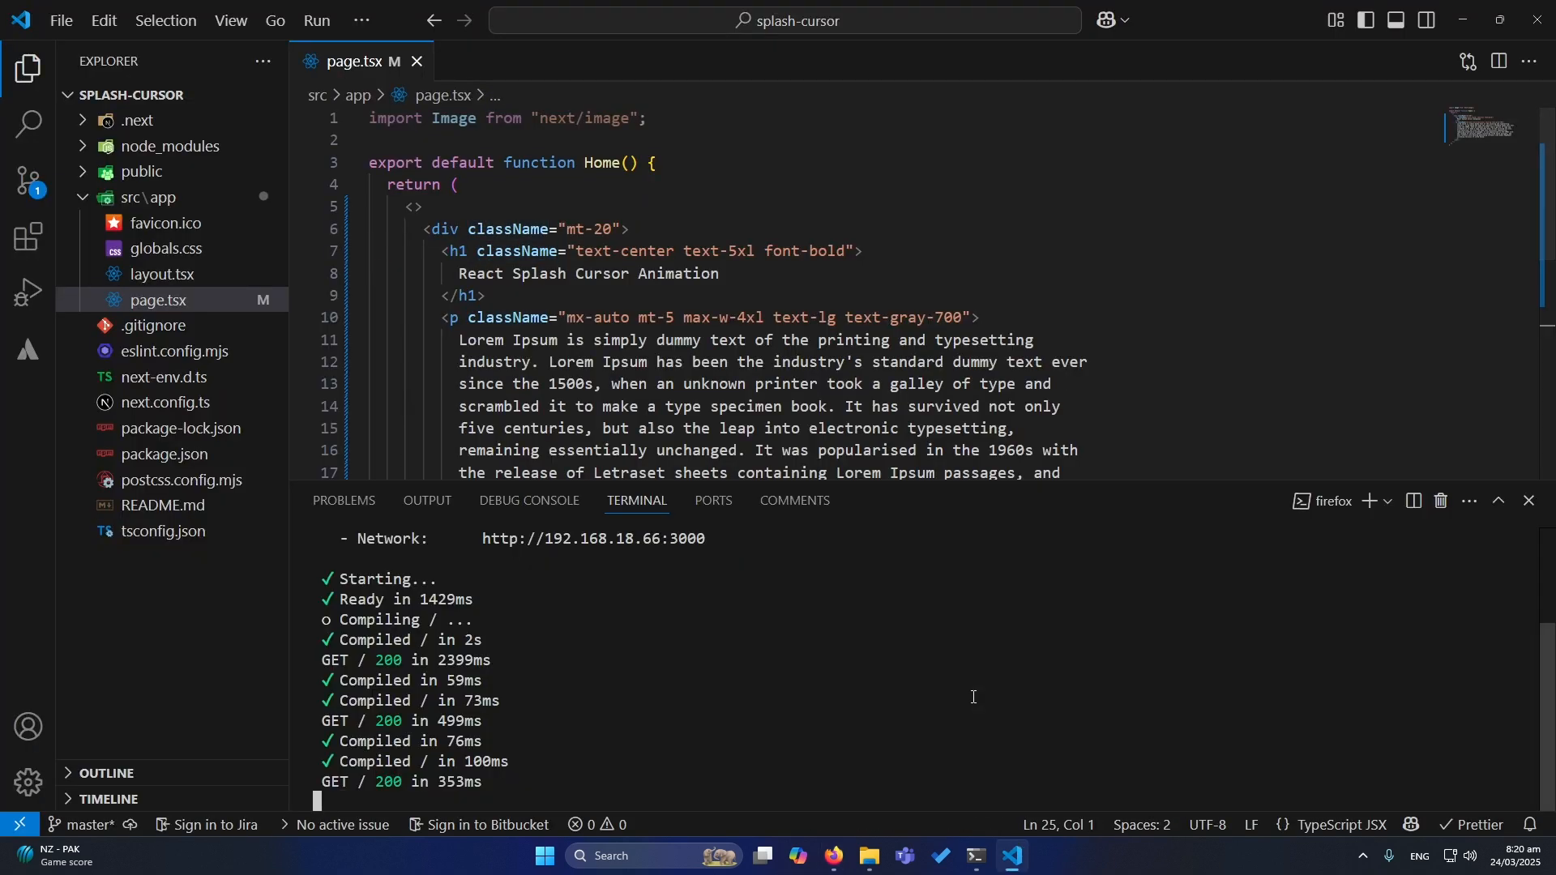
pyautogui.press('ctrl+c')
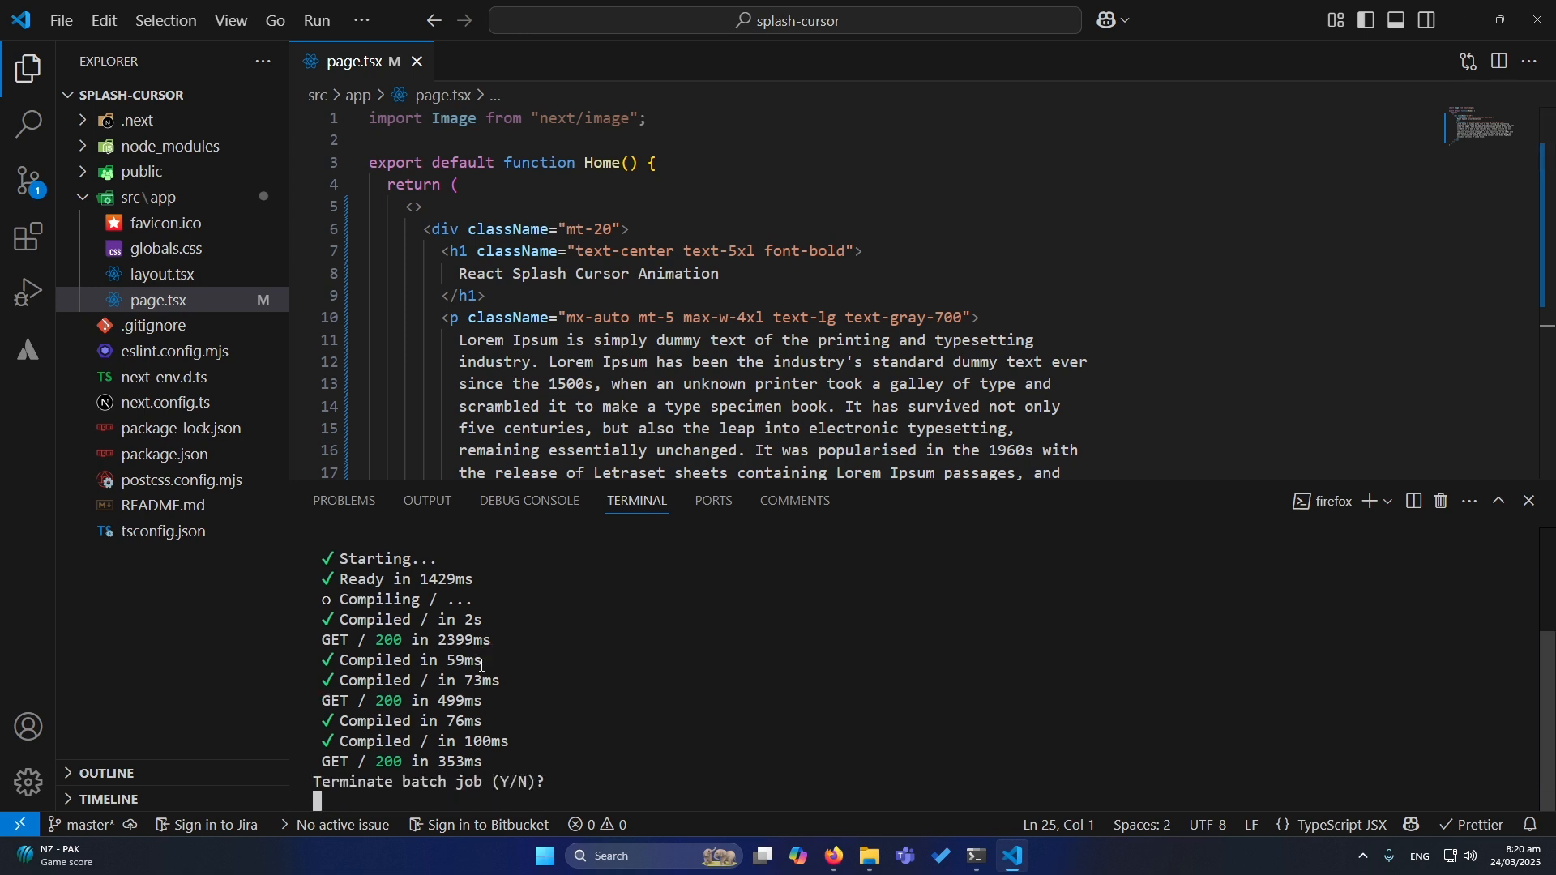
pyautogui.click(361, 20)
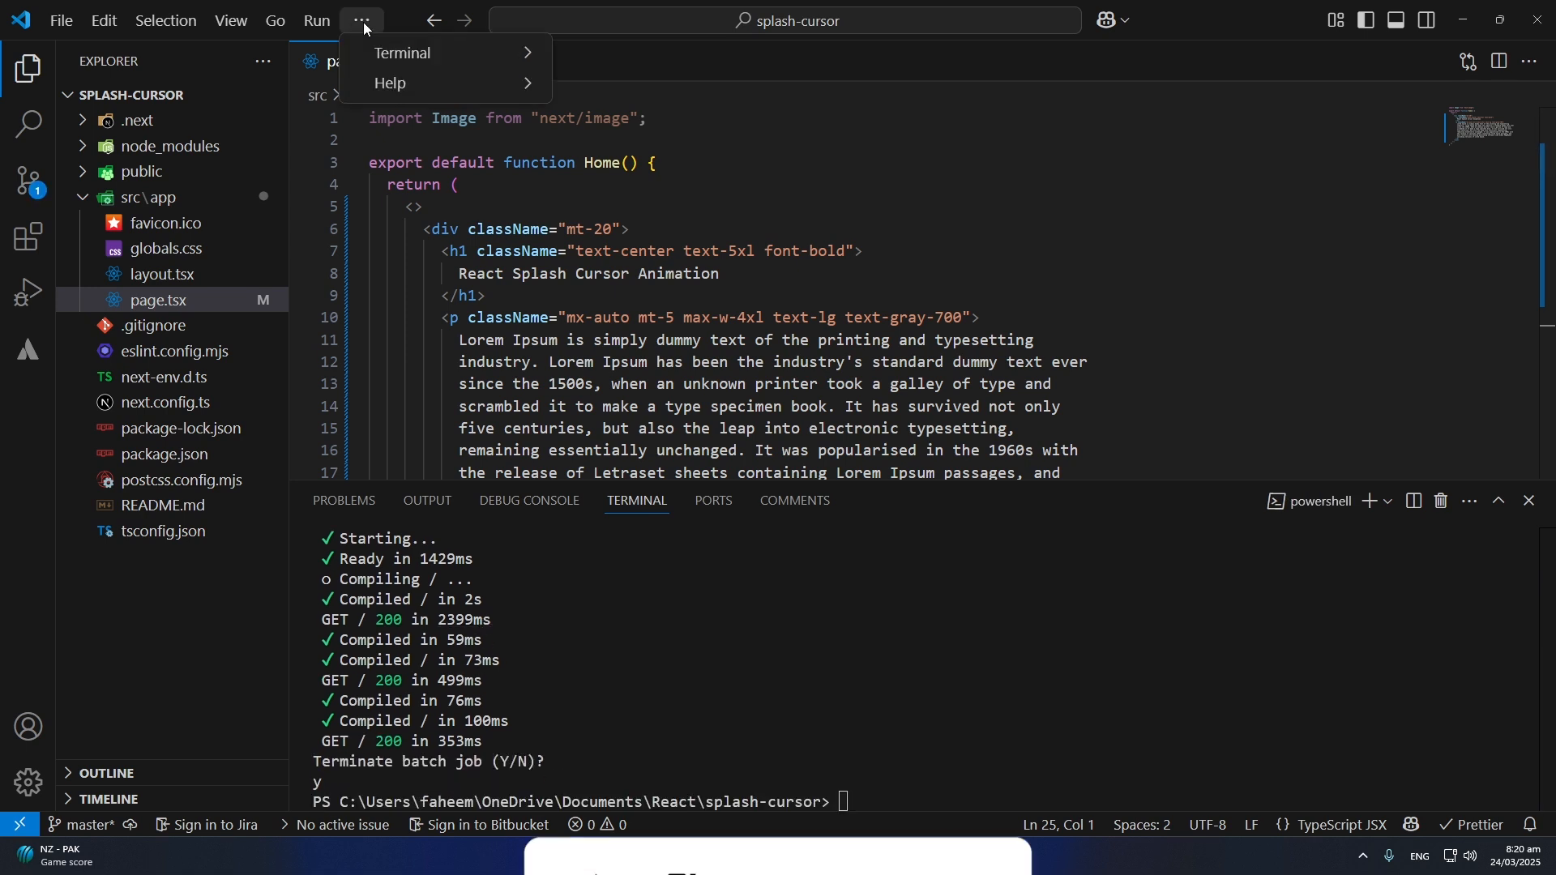
pyautogui.moveTo(403, 52)
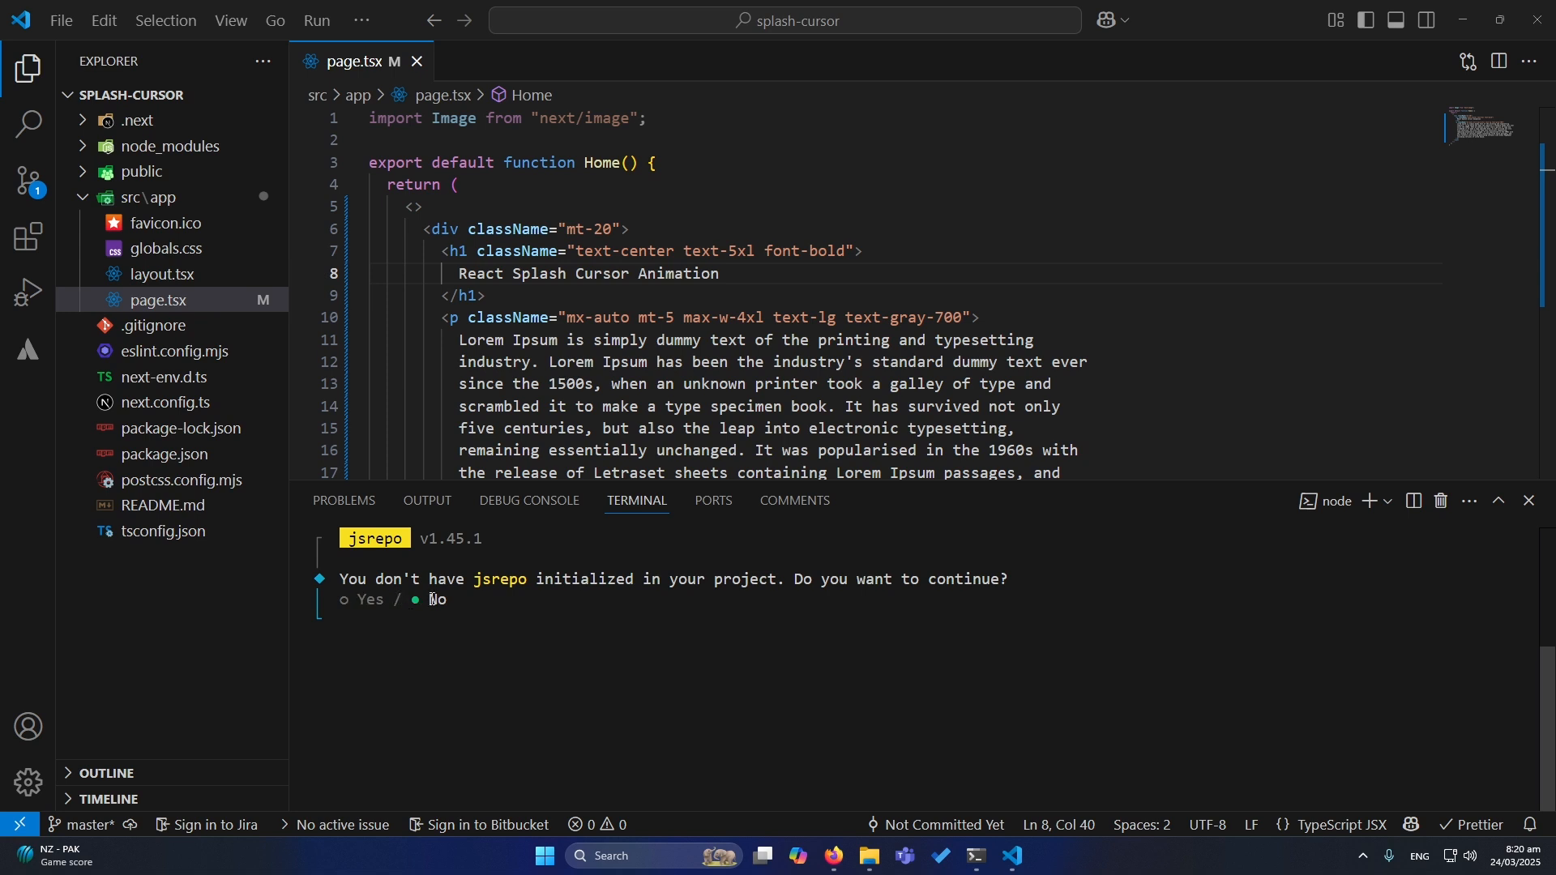
pyautogui.moveTo(600, 603)
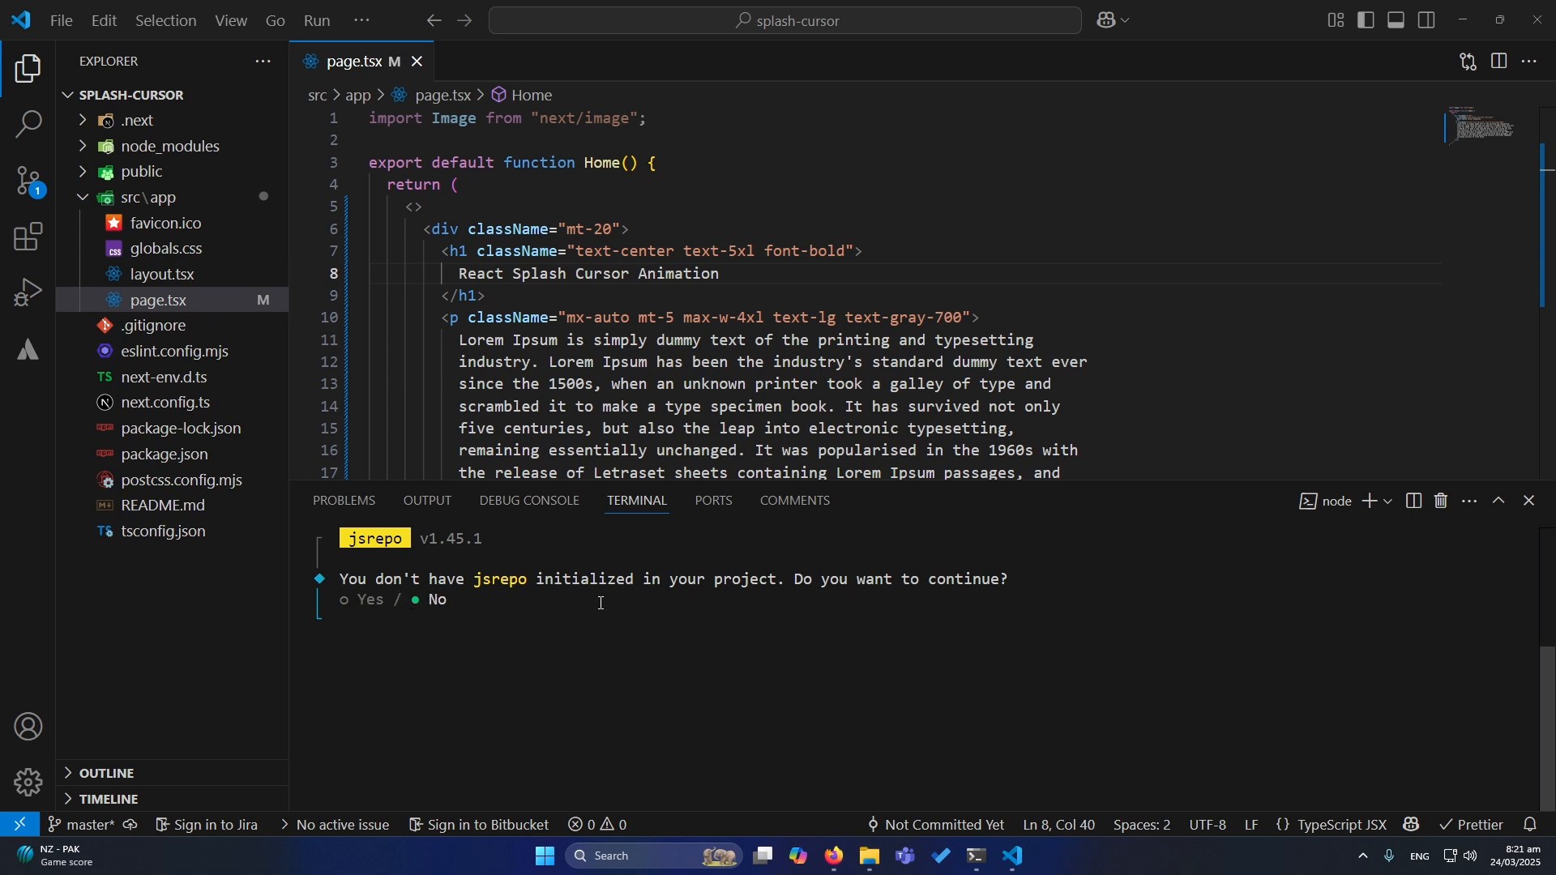
pyautogui.moveTo(556, 603)
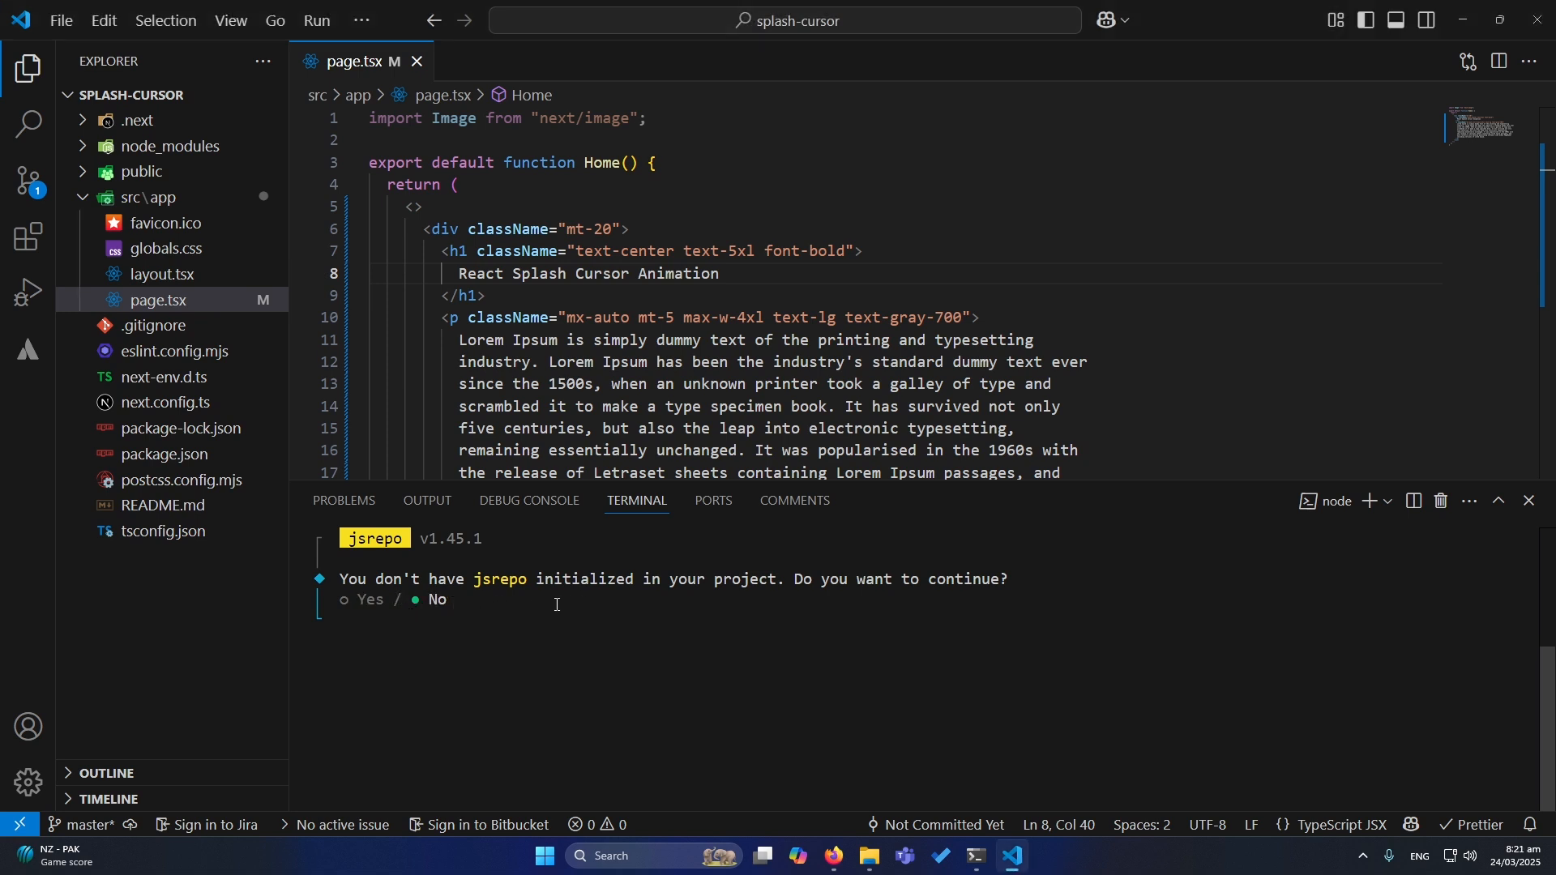
# Step: Copy the TypeScript (Tailwind) jsrepo init command from the React Bits setup steps
pyautogui.click(832, 855)
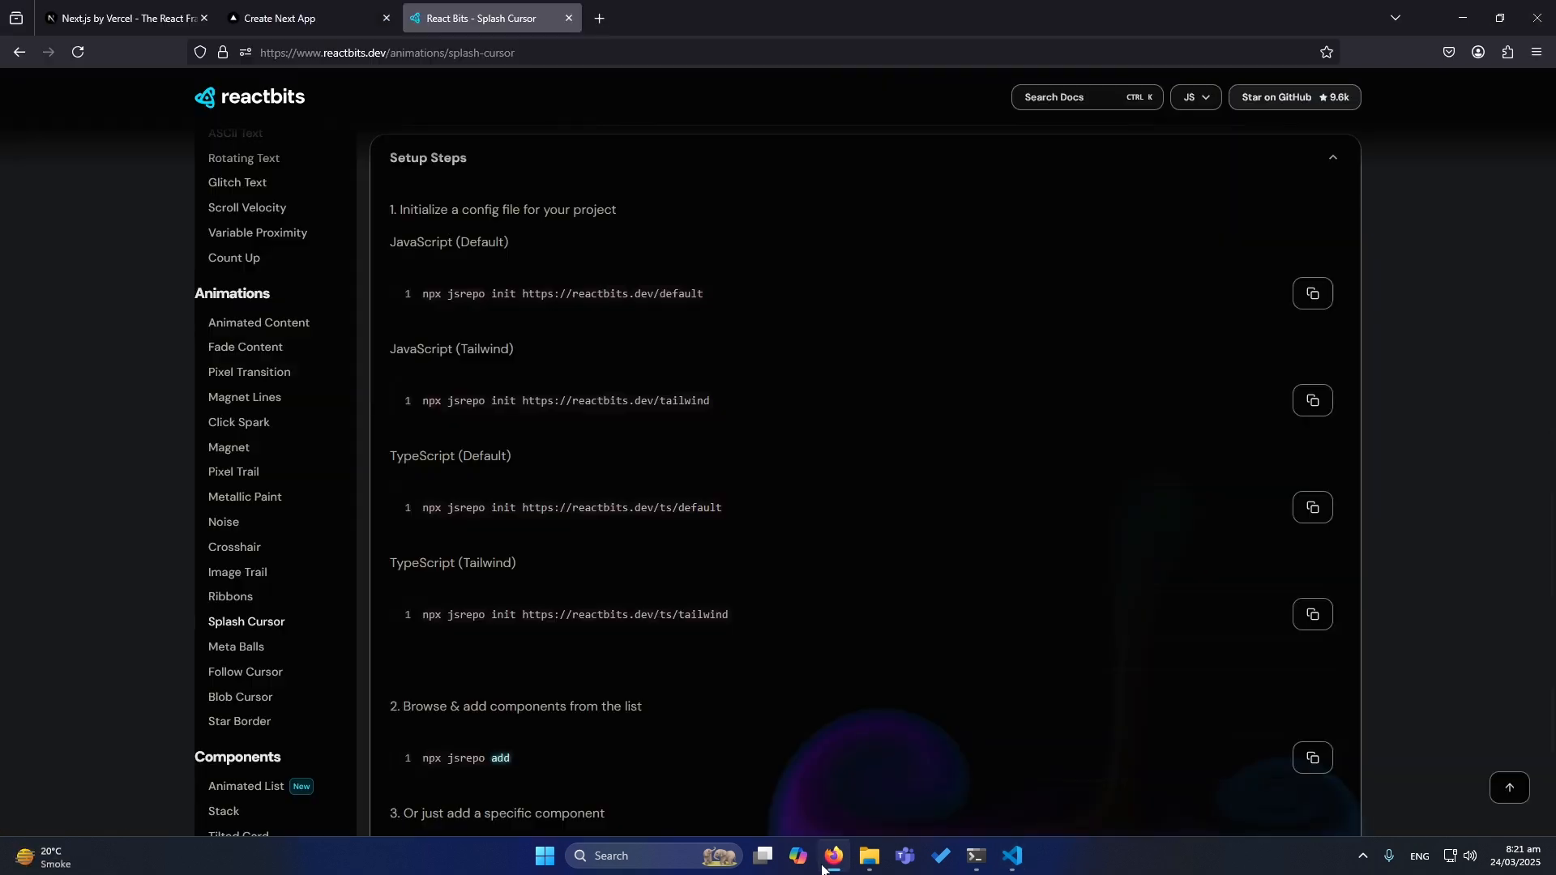
pyautogui.scroll(3)
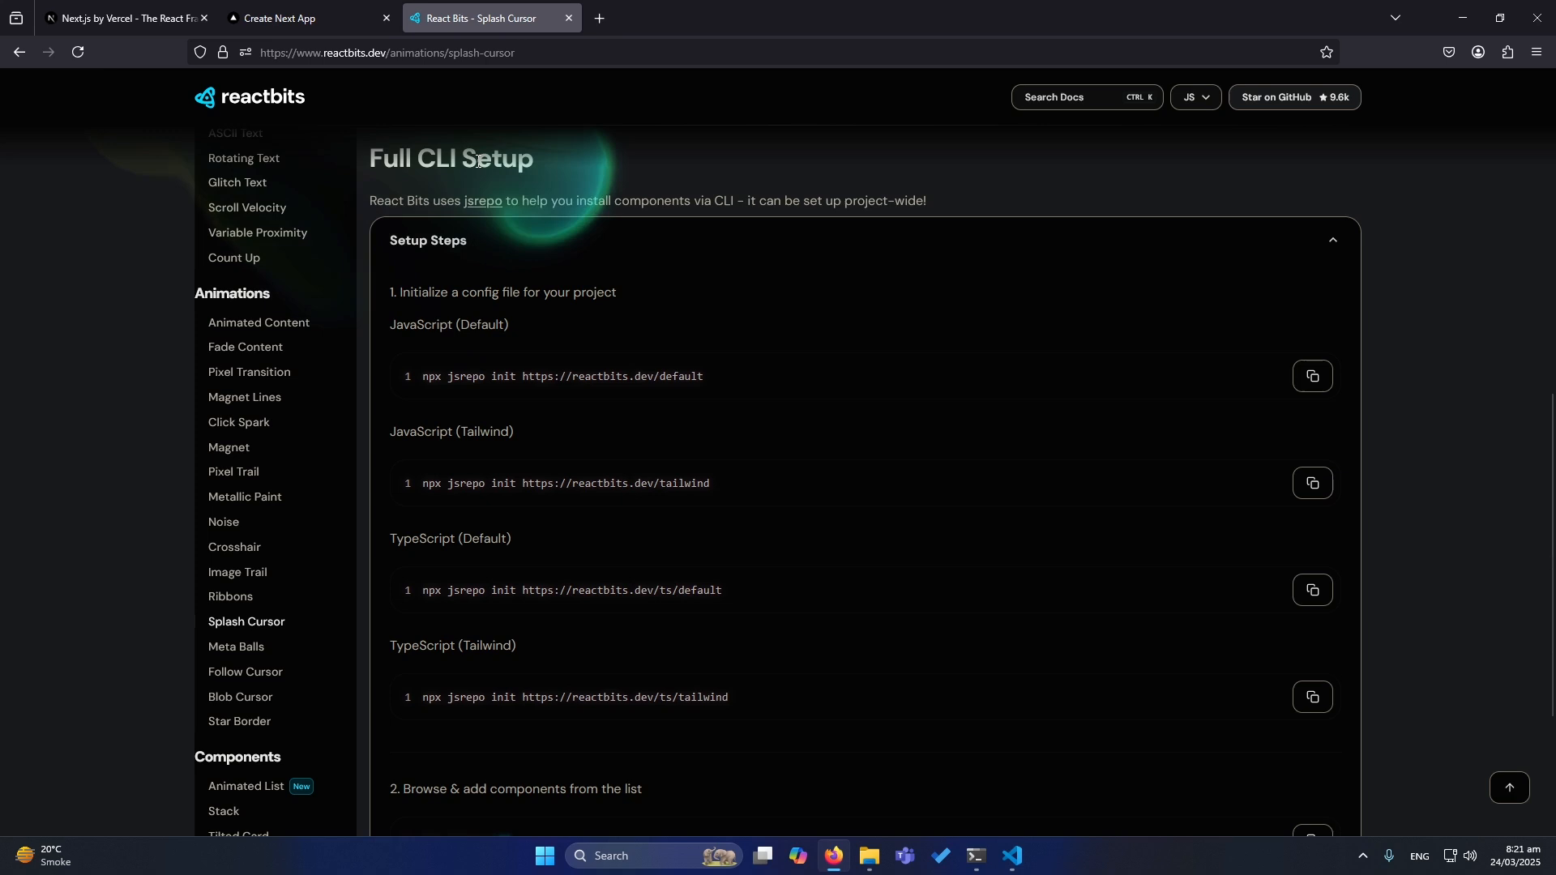
pyautogui.scroll(-3)
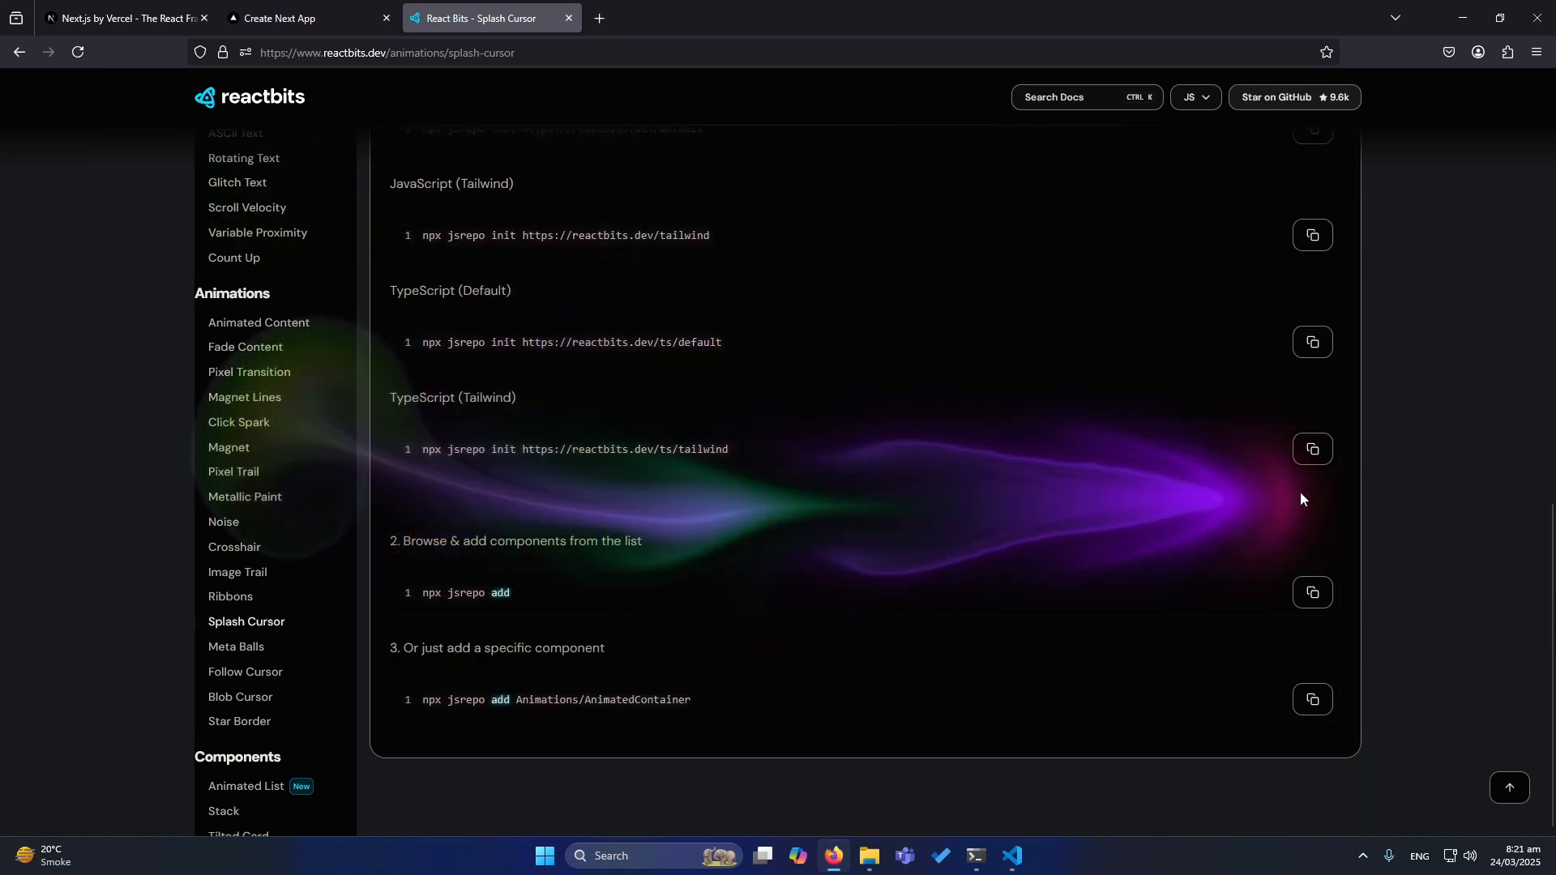
pyautogui.click(1311, 449)
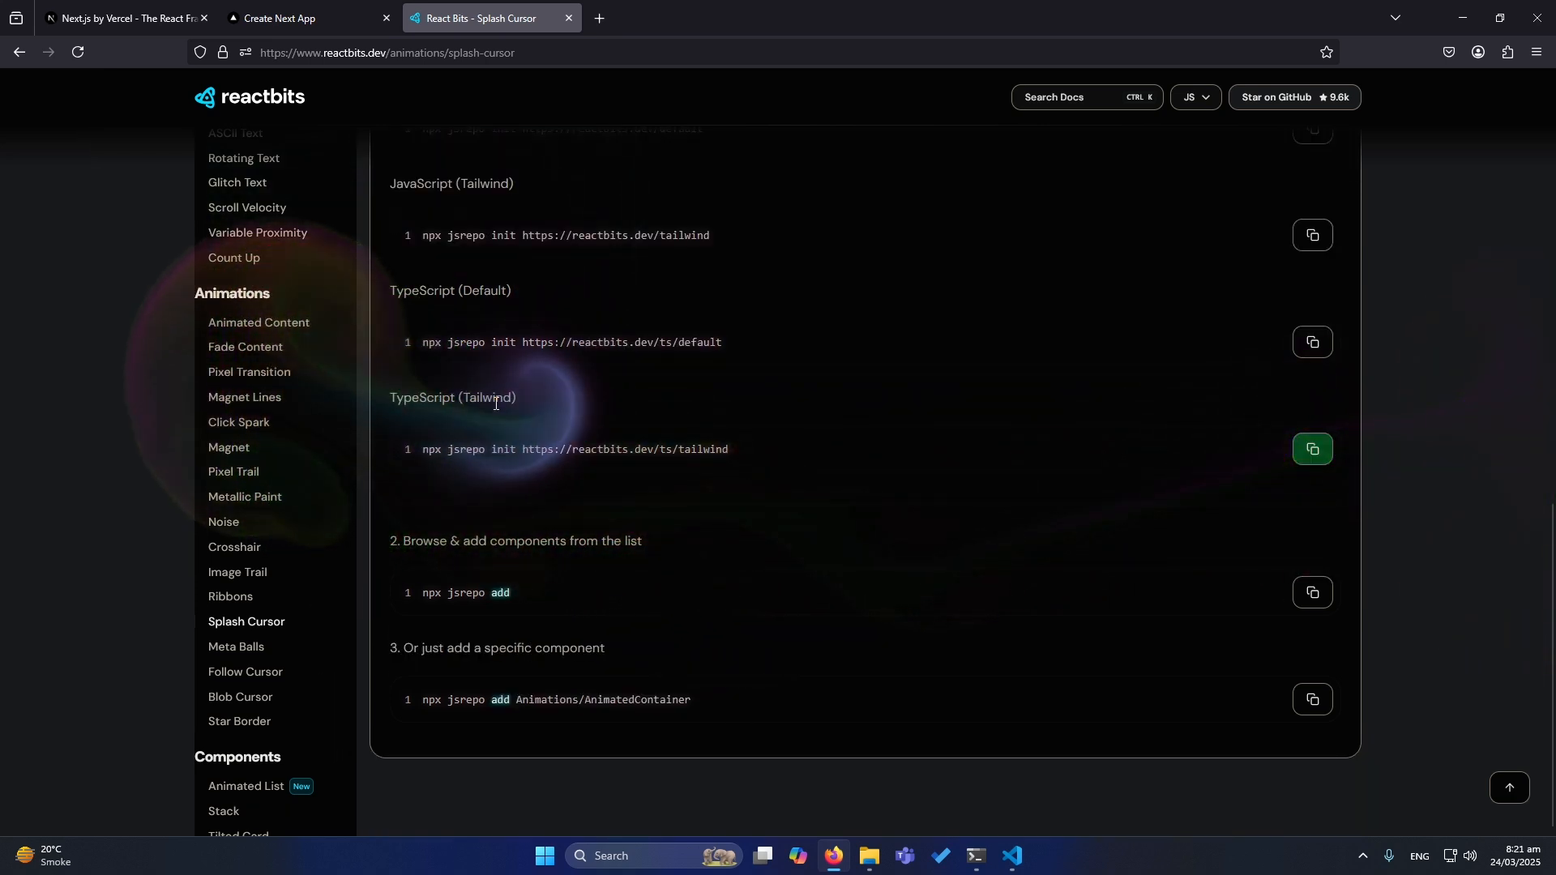
pyautogui.moveTo(807, 582)
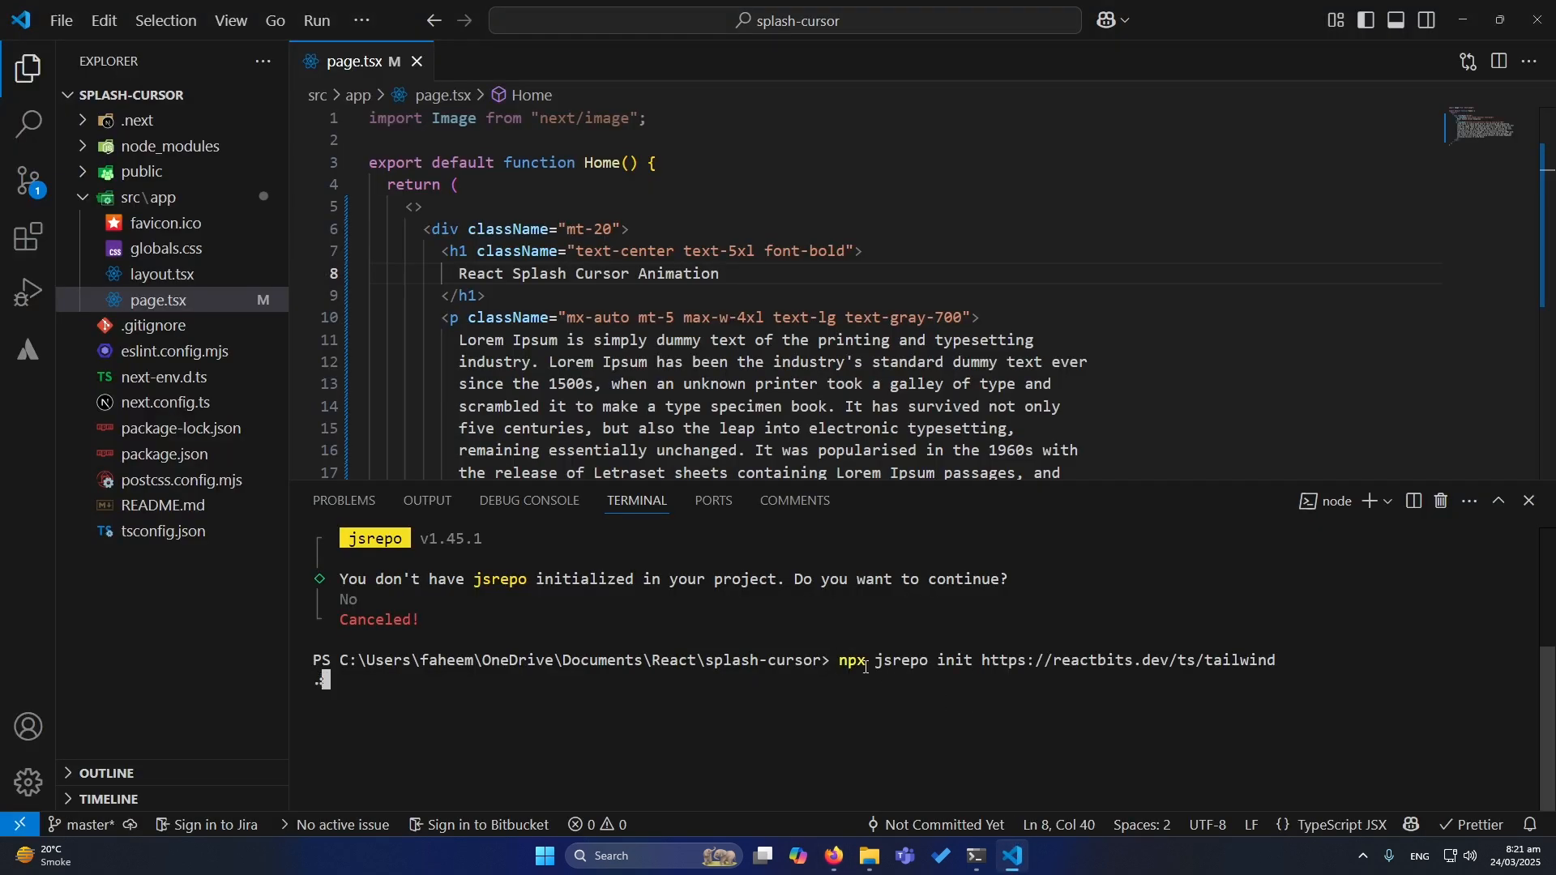
# Step: Run jsrepo init and enter ./src/components/ui as the blocks install path
pyautogui.press('Return')
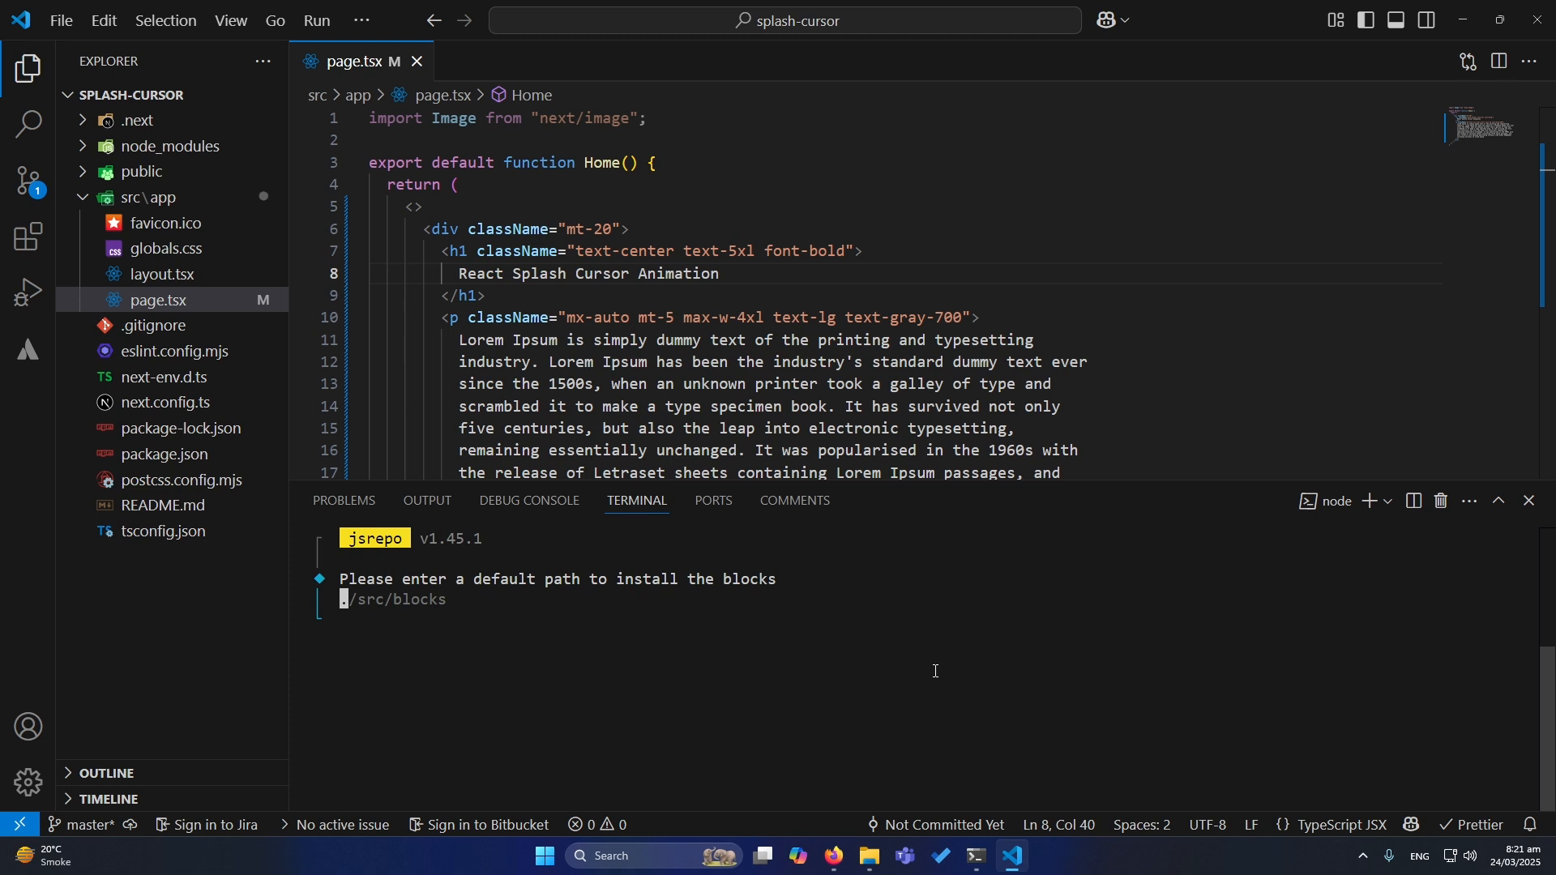
pyautogui.press('Backspace')
pyautogui.write('./')
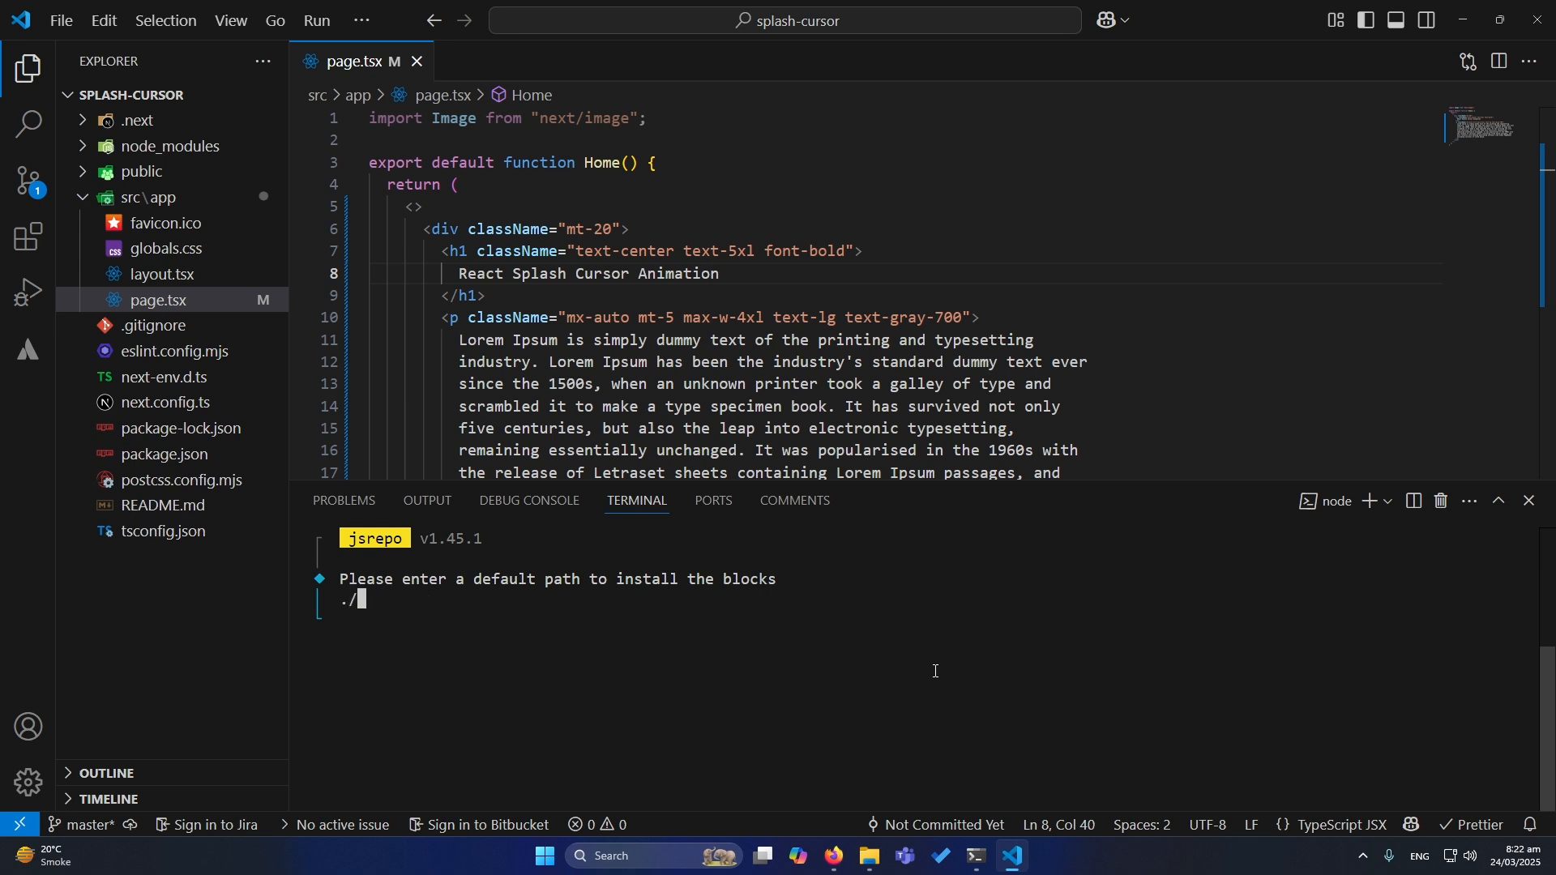
pyautogui.write('src/')
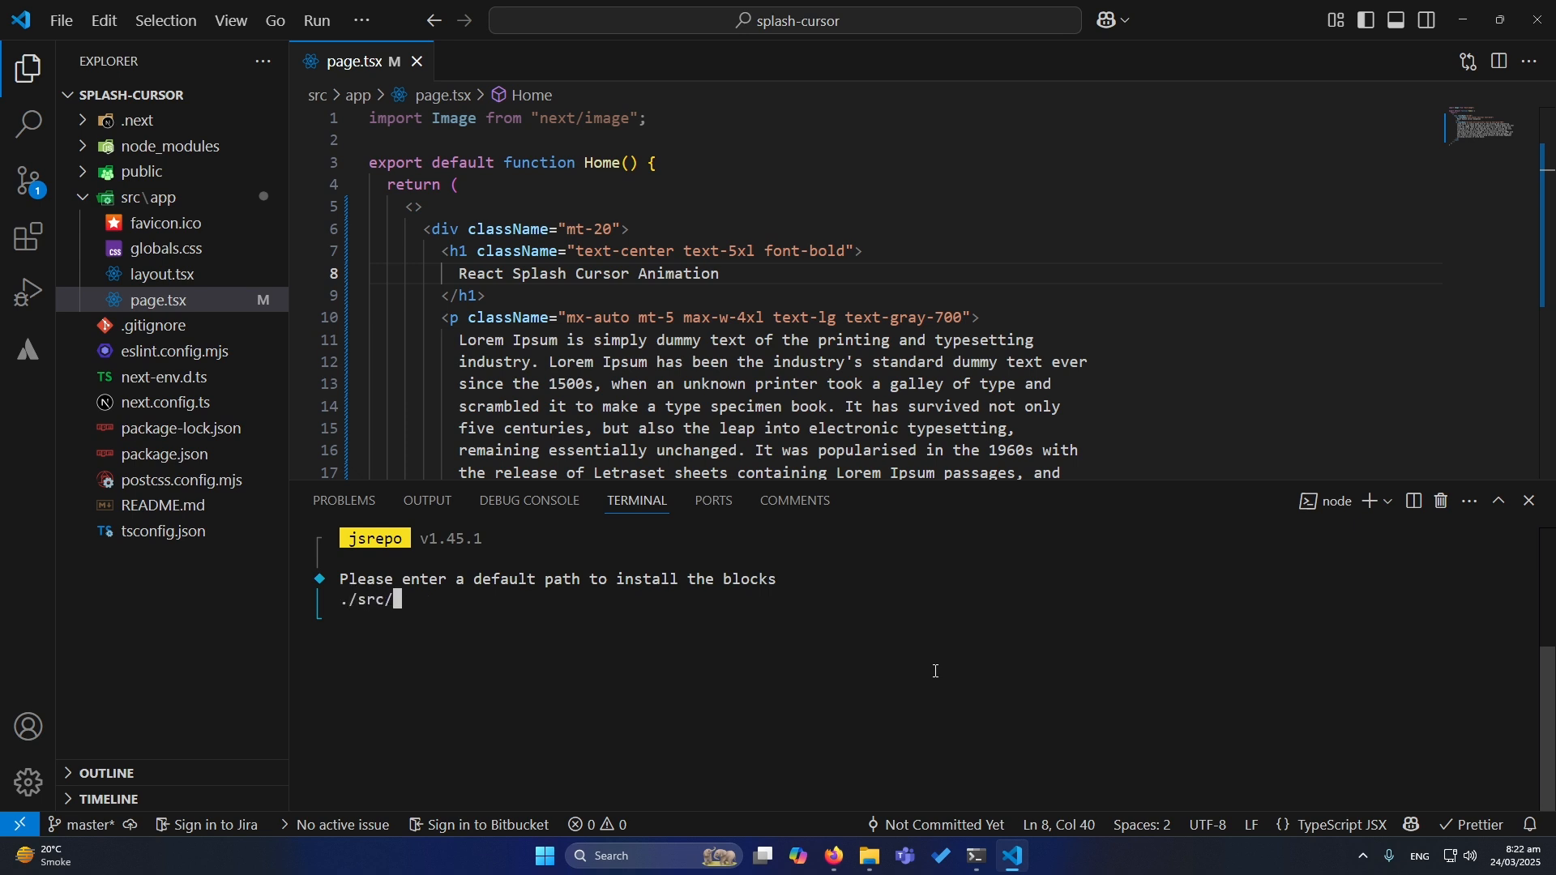
pyautogui.moveTo(477, 595)
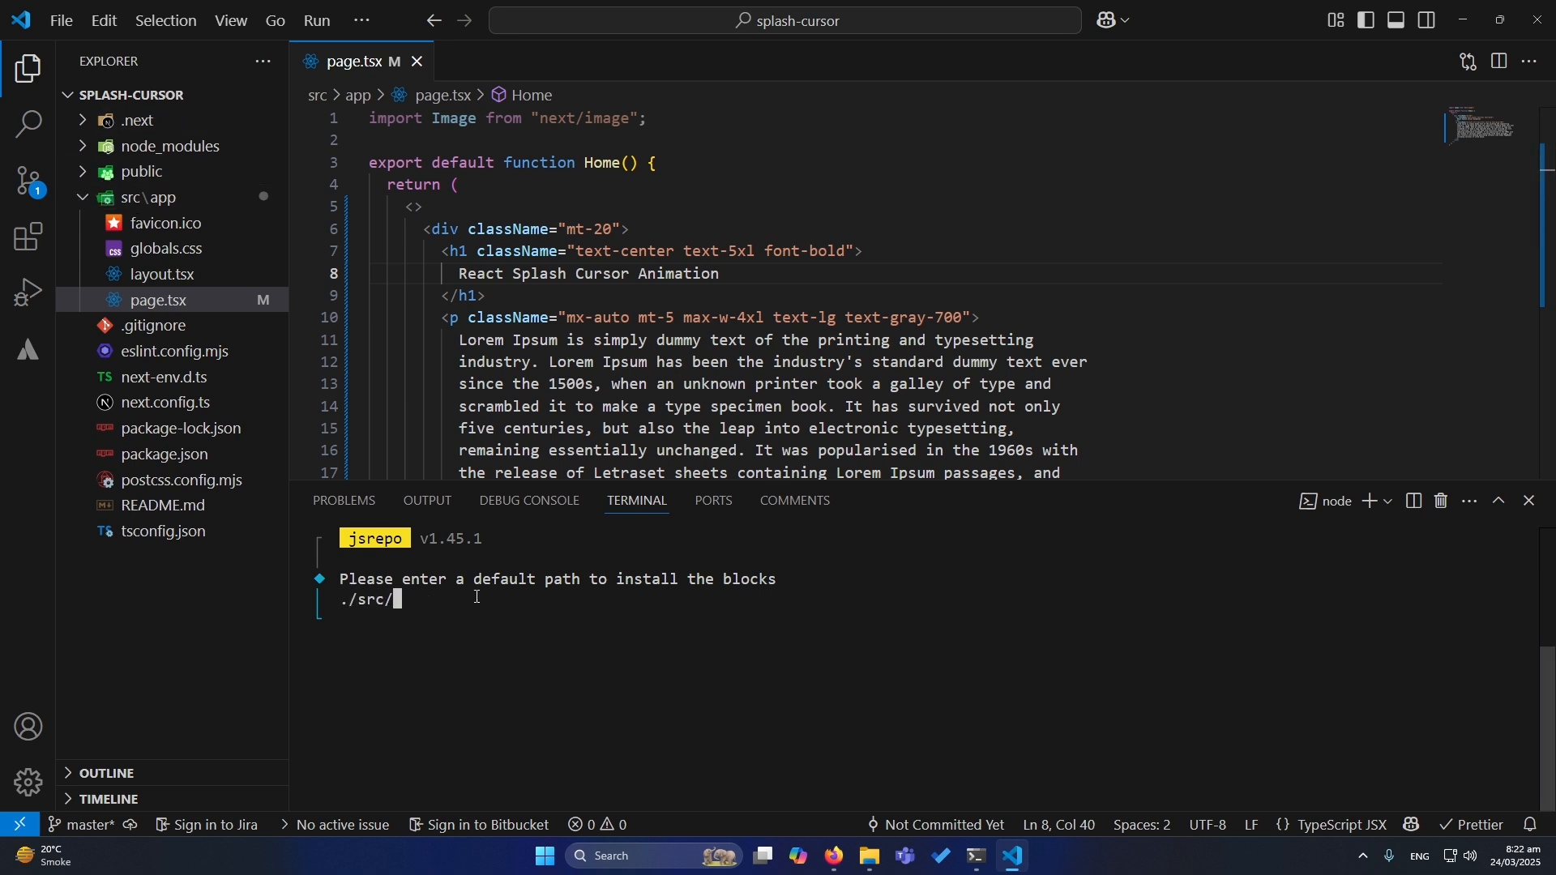
pyautogui.write('components')
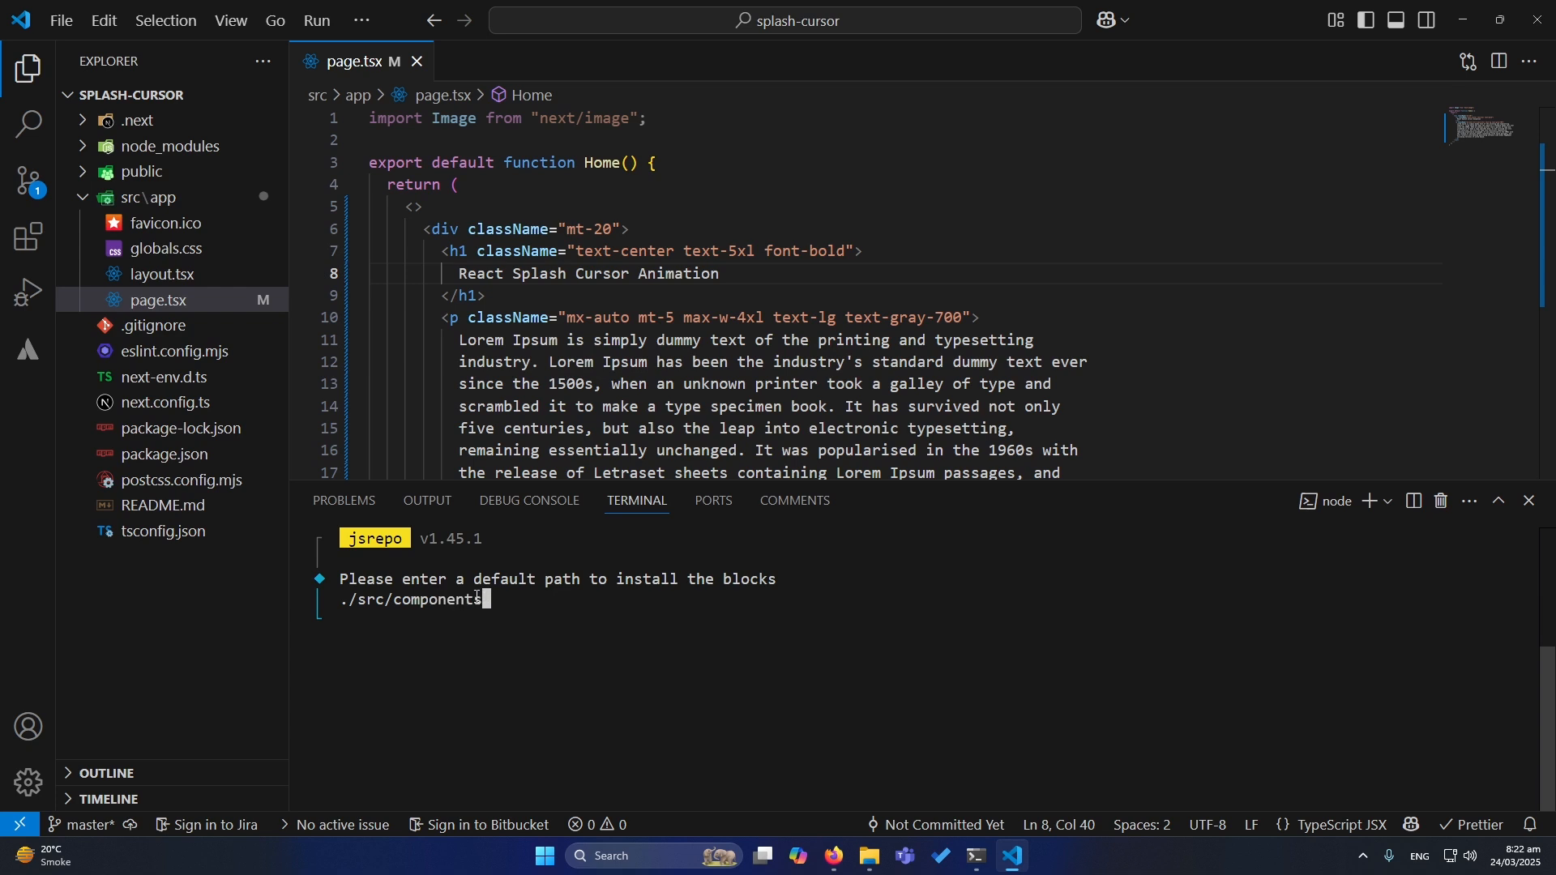
pyautogui.write('/ui')
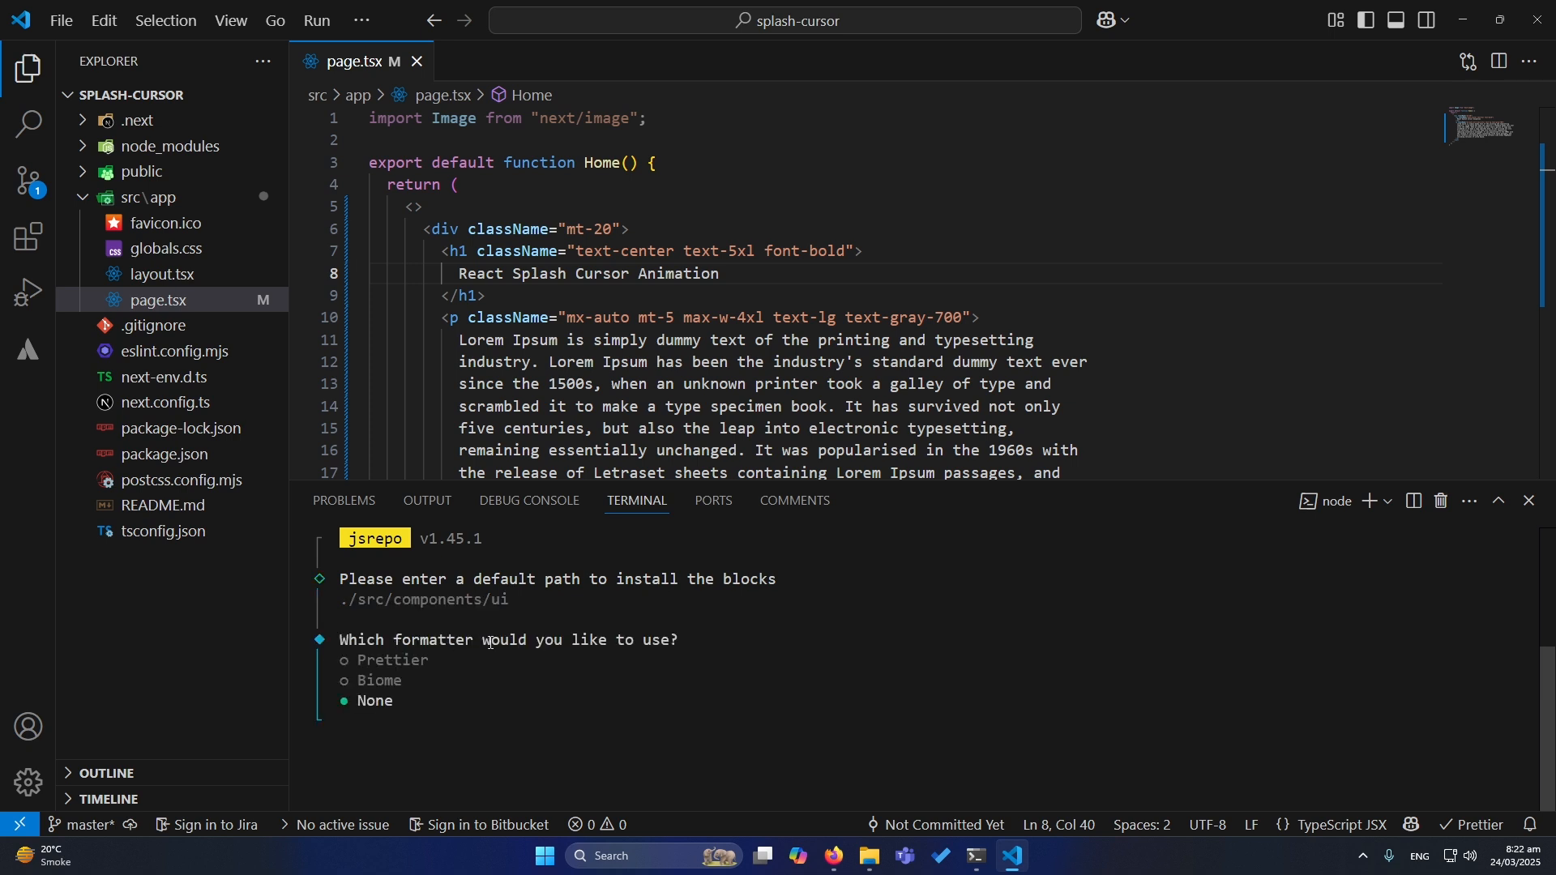
pyautogui.moveTo(404, 663)
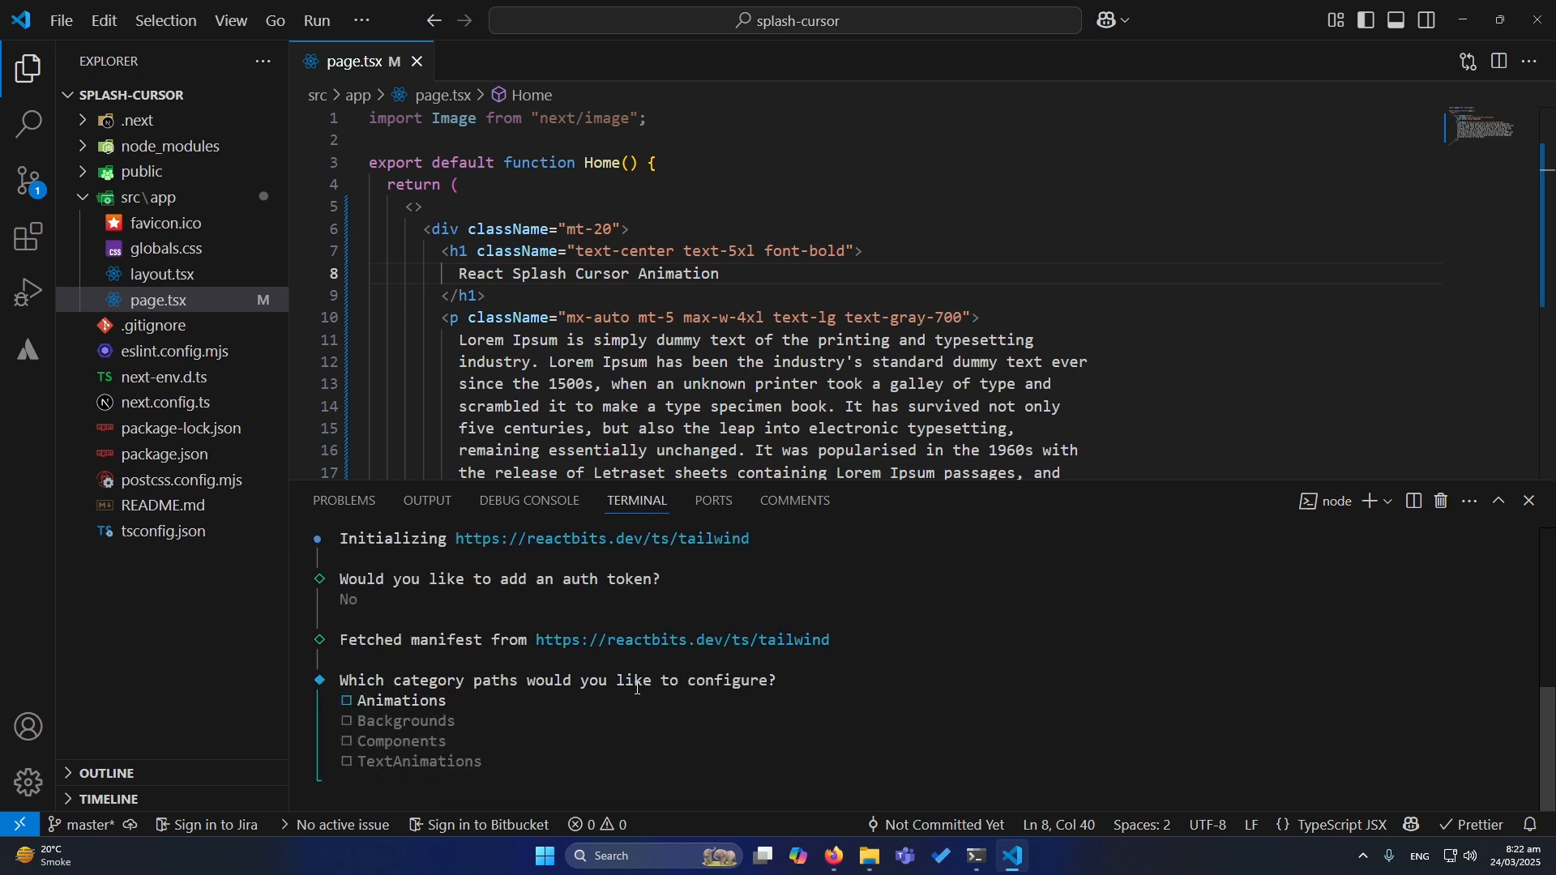
pyautogui.moveTo(645, 634)
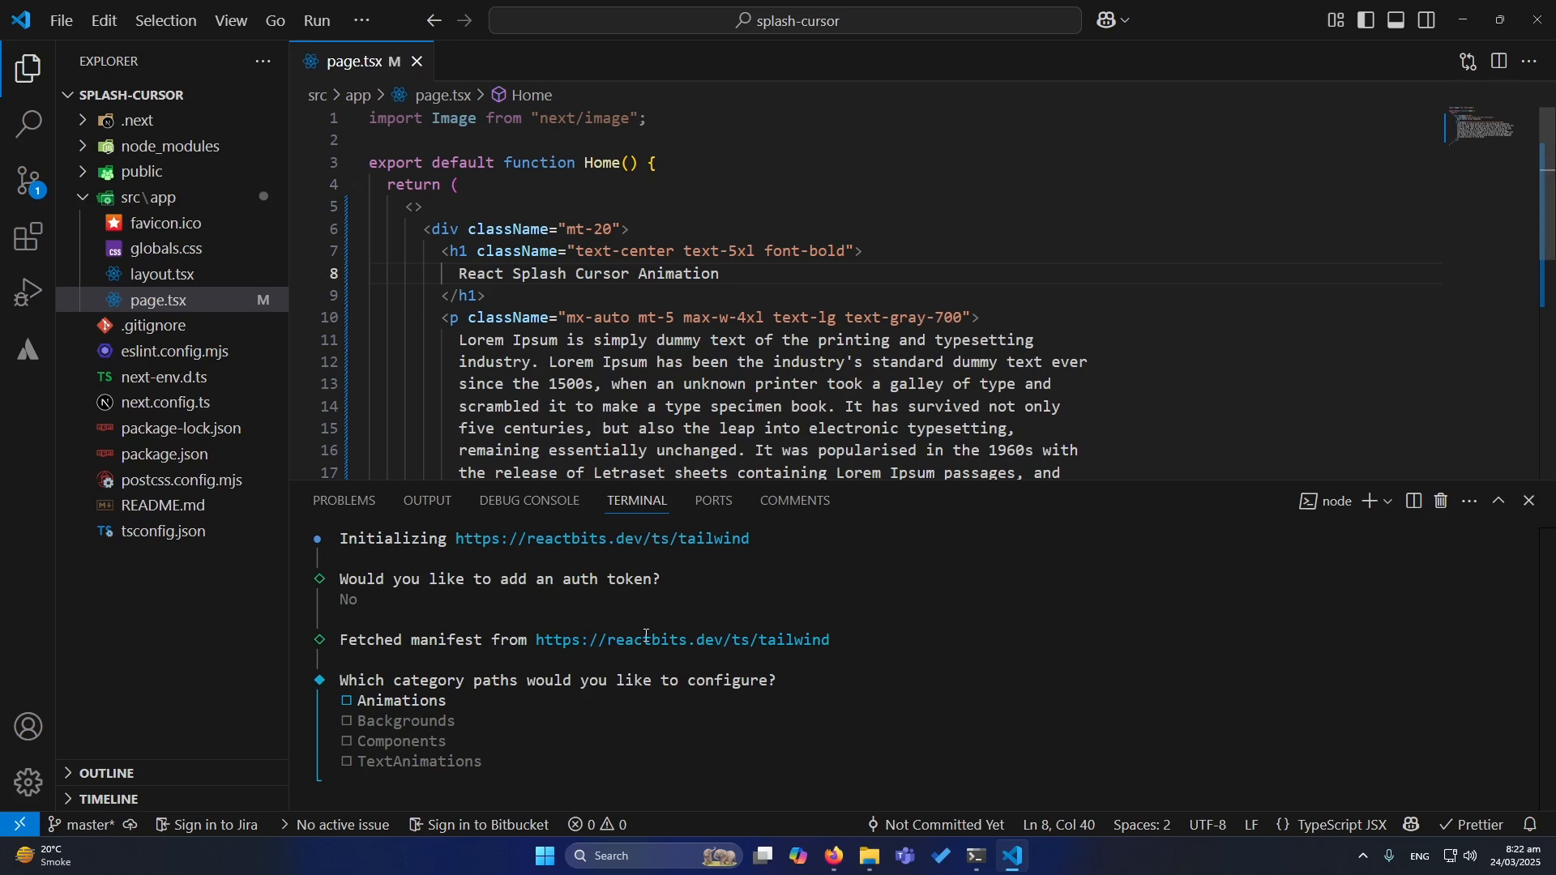
# Step: Check the React Bits page for the remaining init answers and return to the editor
pyautogui.click(832, 856)
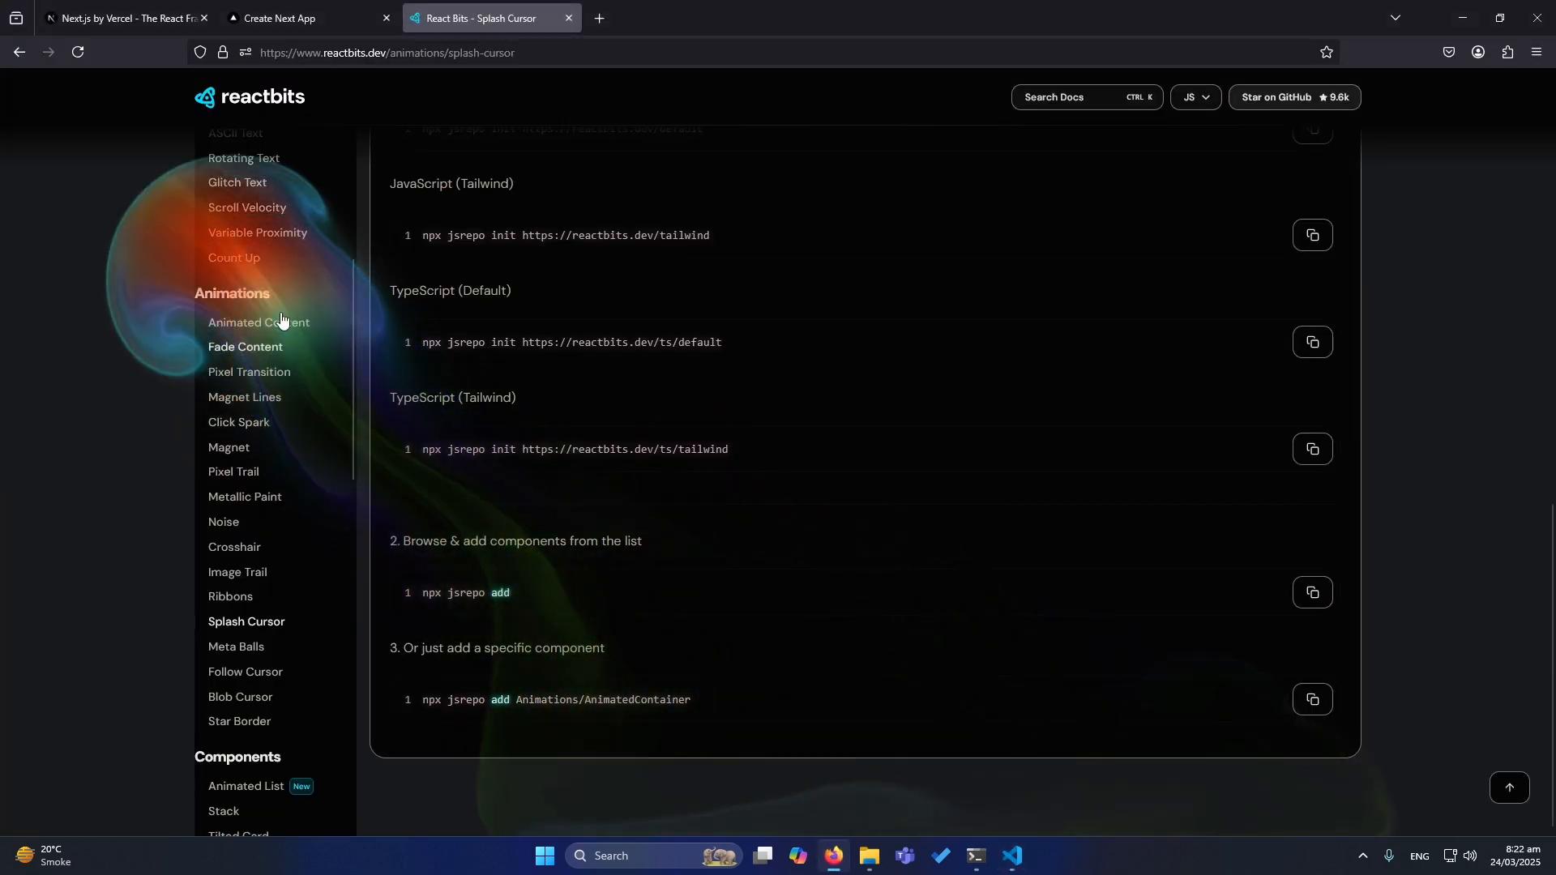
pyautogui.click(1011, 856)
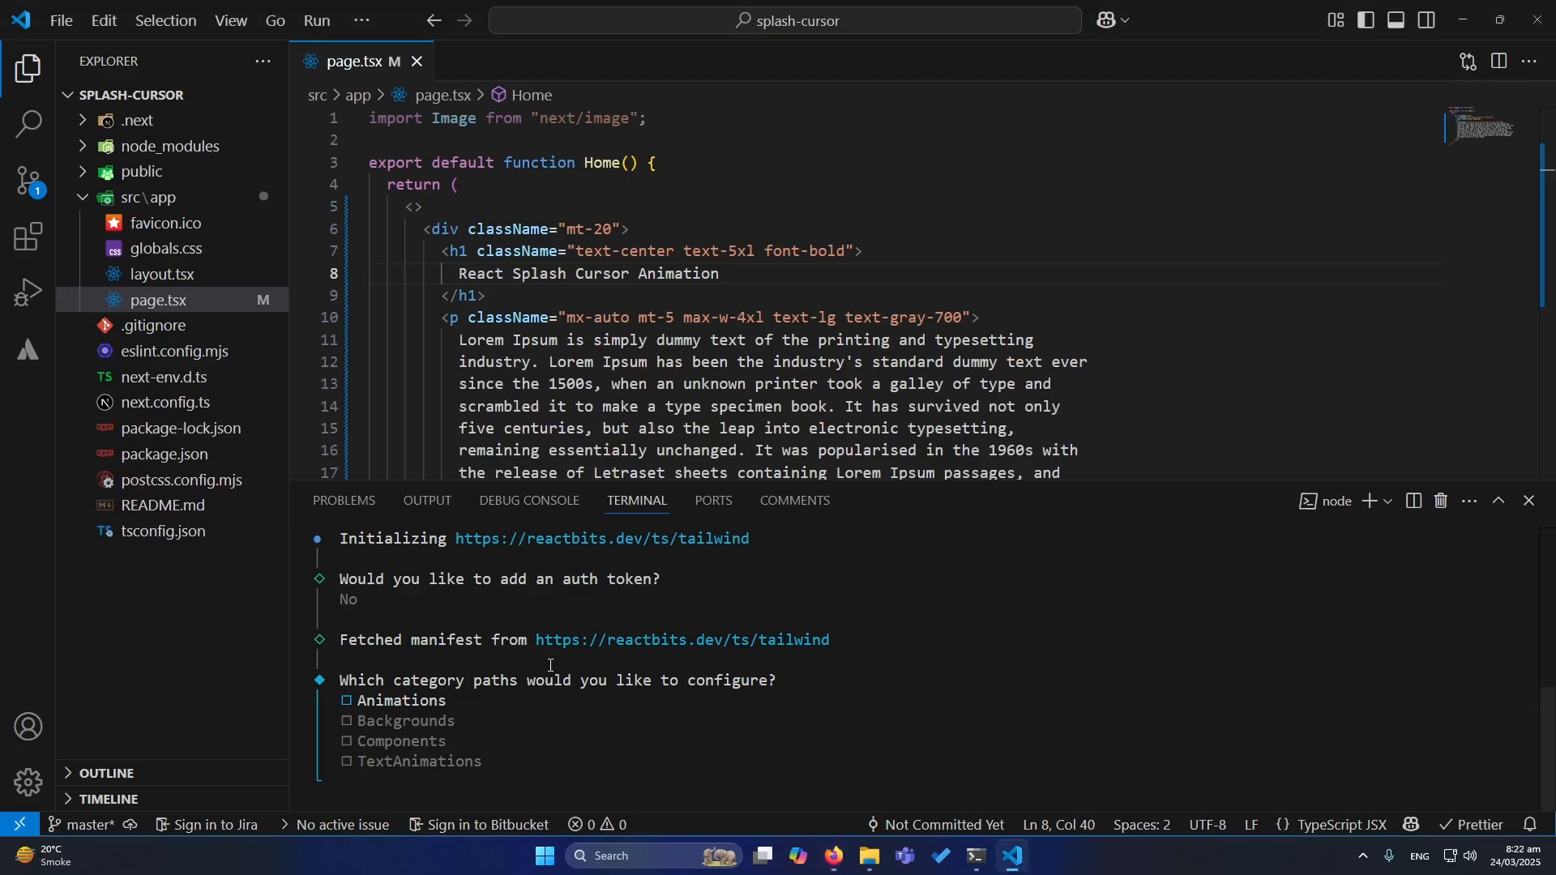
pyautogui.moveTo(626, 697)
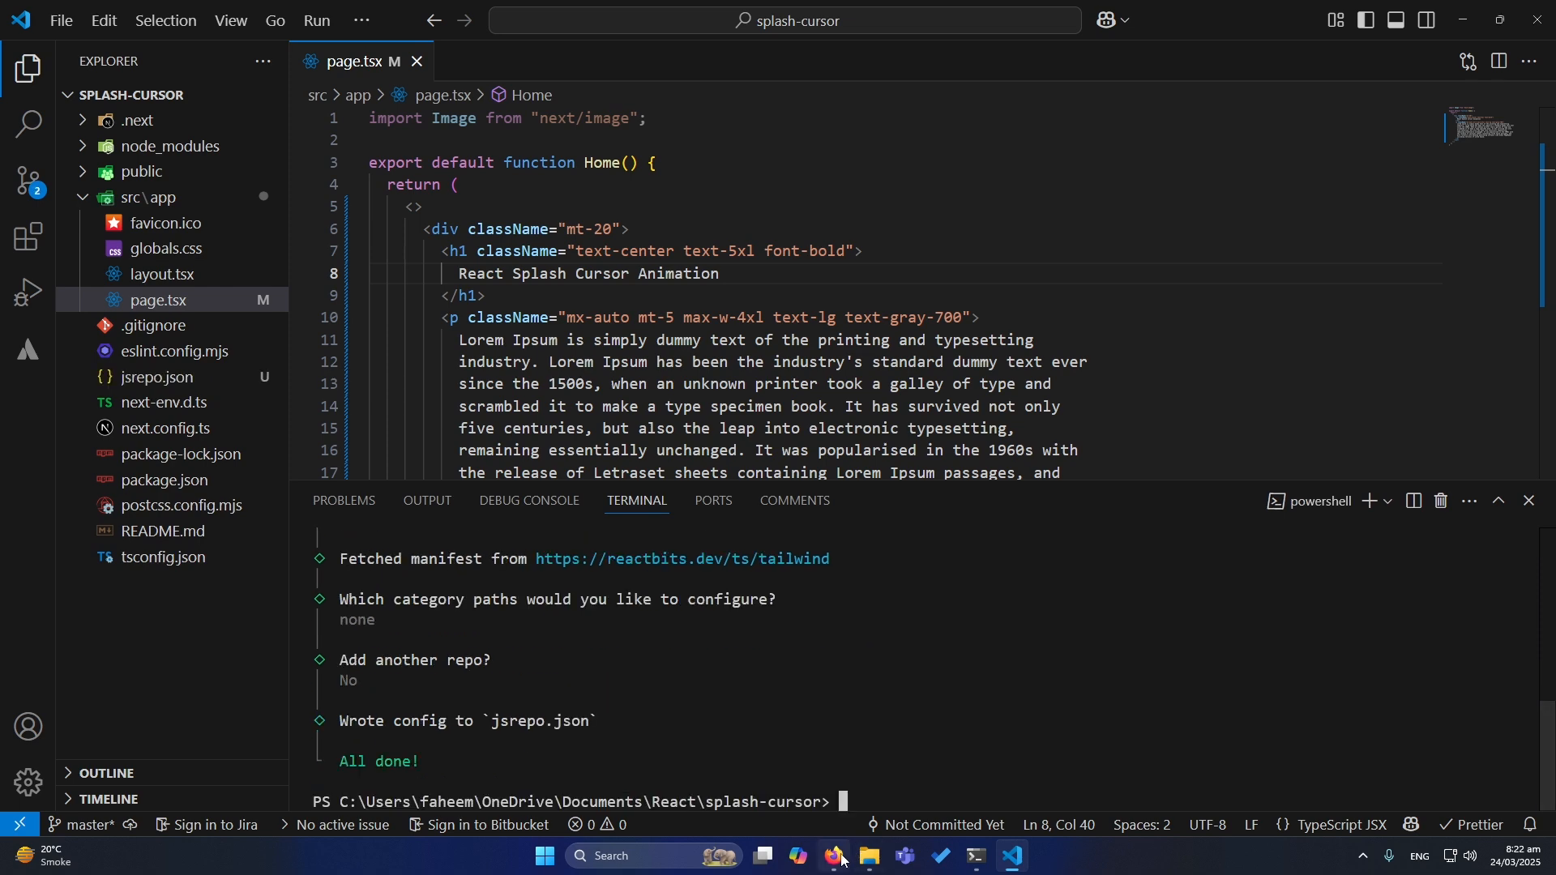
# Step: Copy the TS + Tailwind jsrepo add command and run it, adding SplashCursor.tsx under components/ui
pyautogui.click(832, 861)
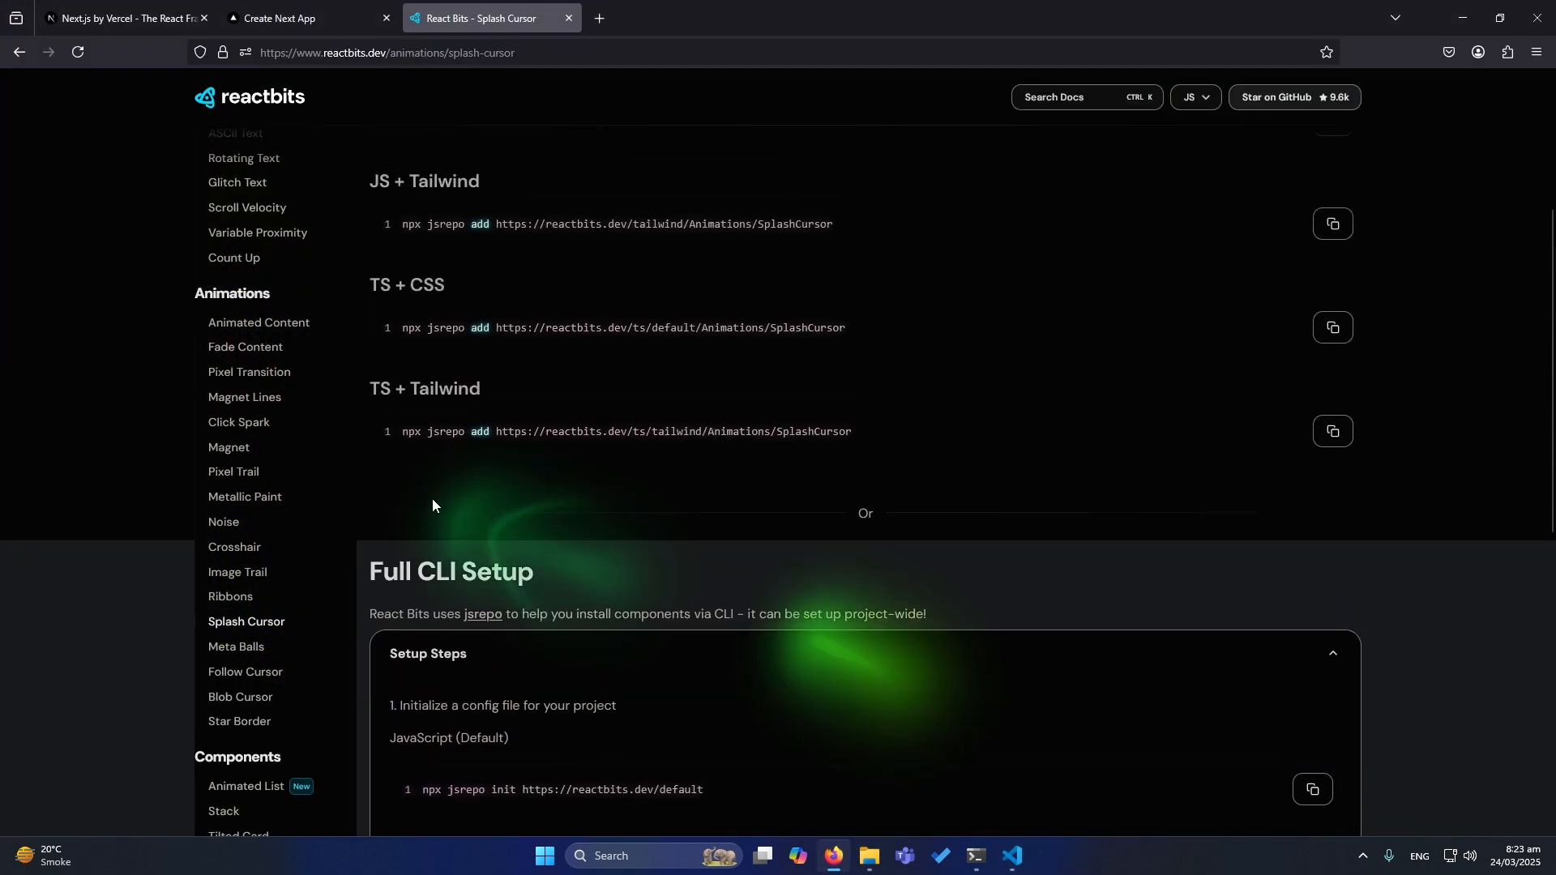
pyautogui.click(1332, 431)
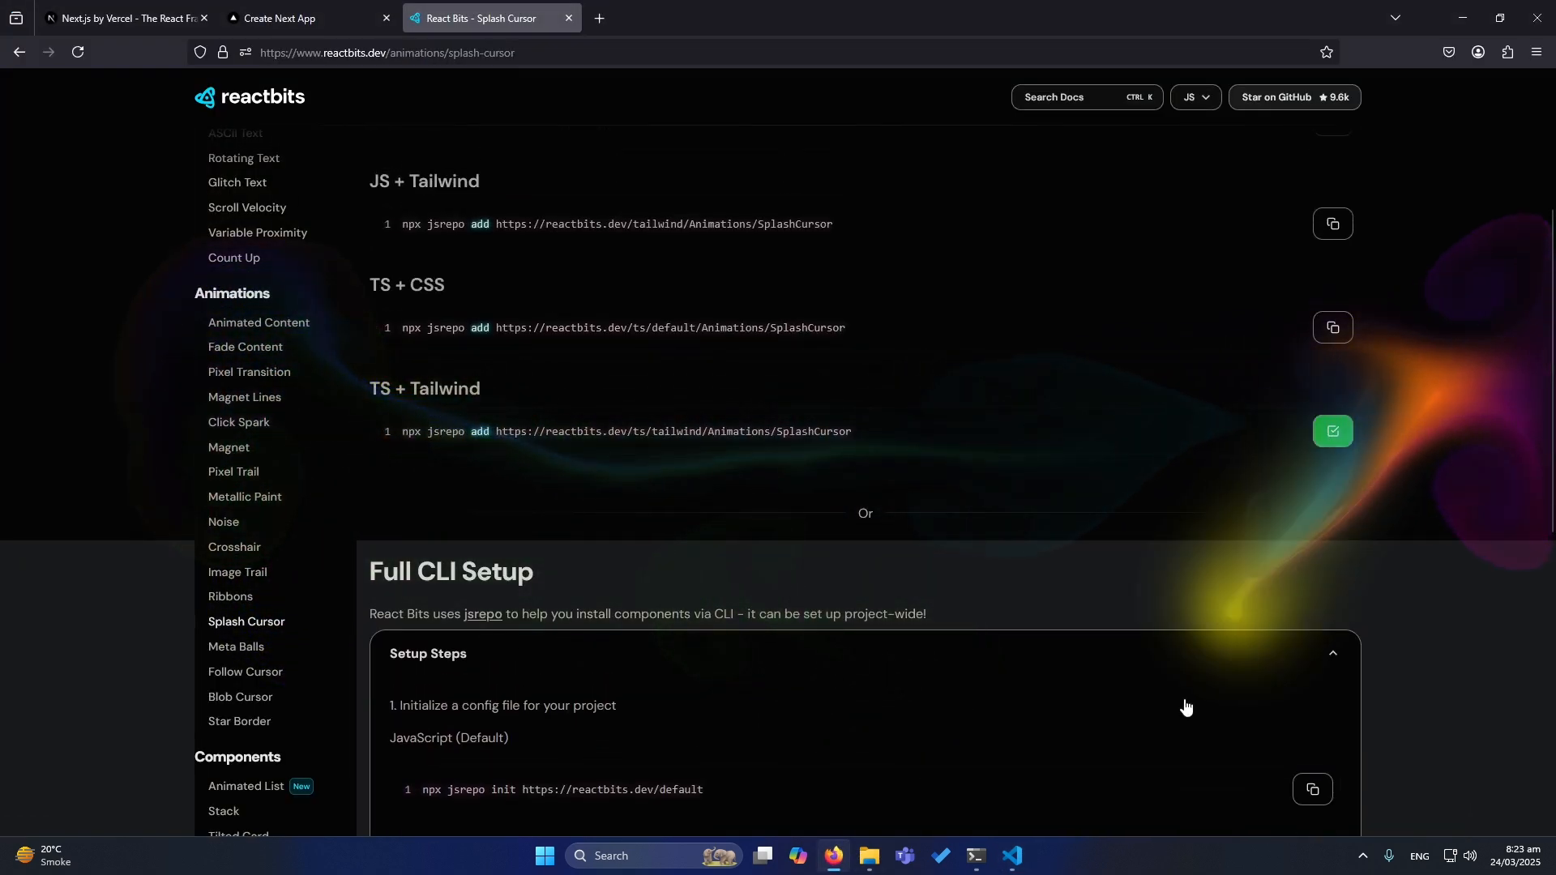
pyautogui.click(1011, 862)
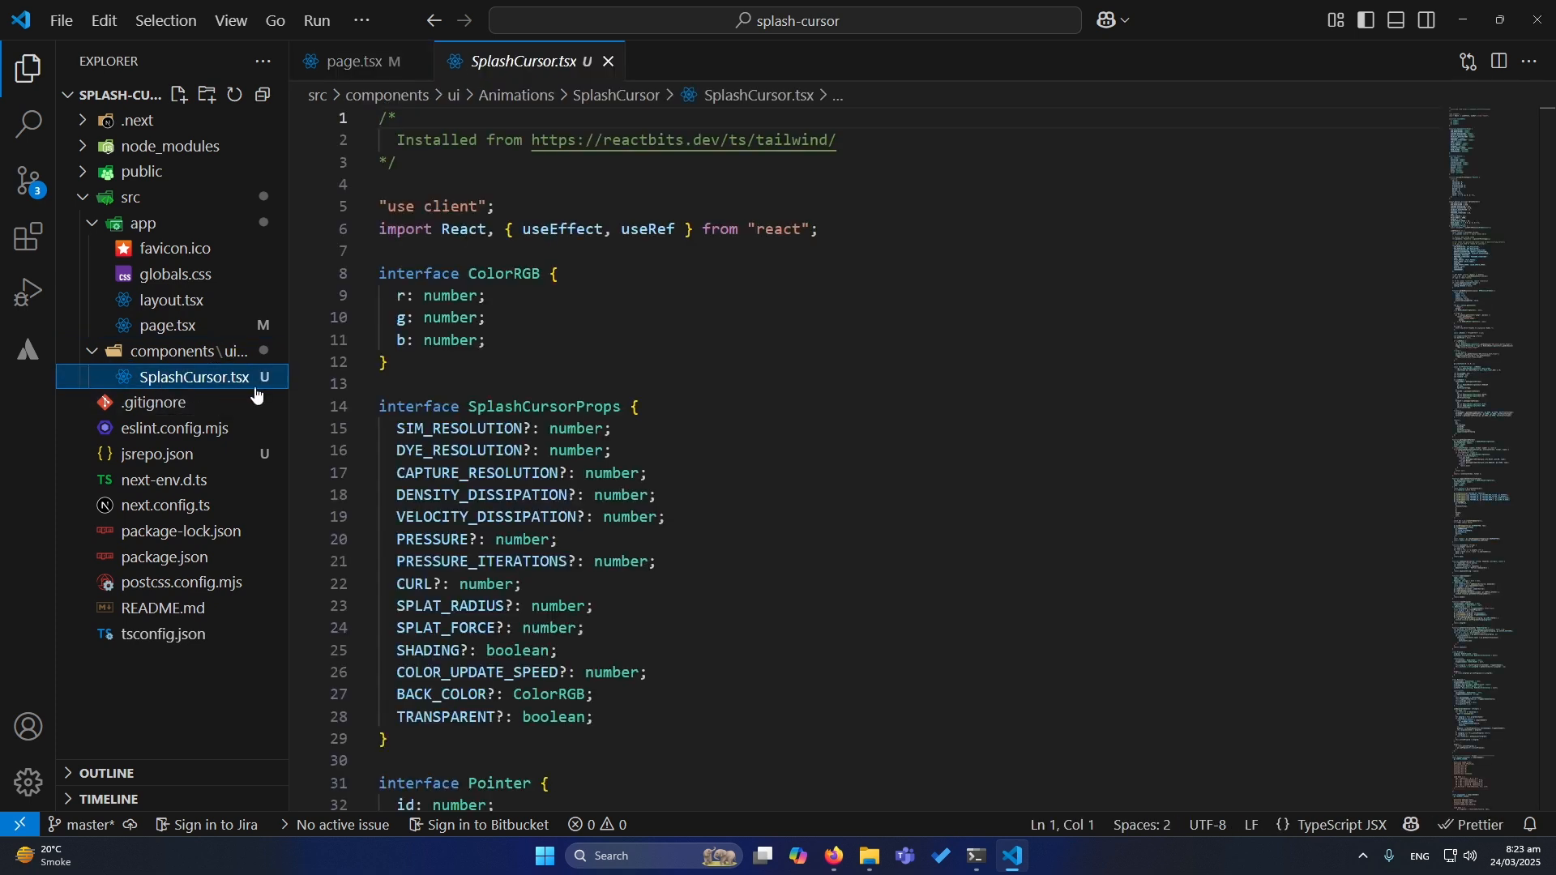
pyautogui.scroll(-3)
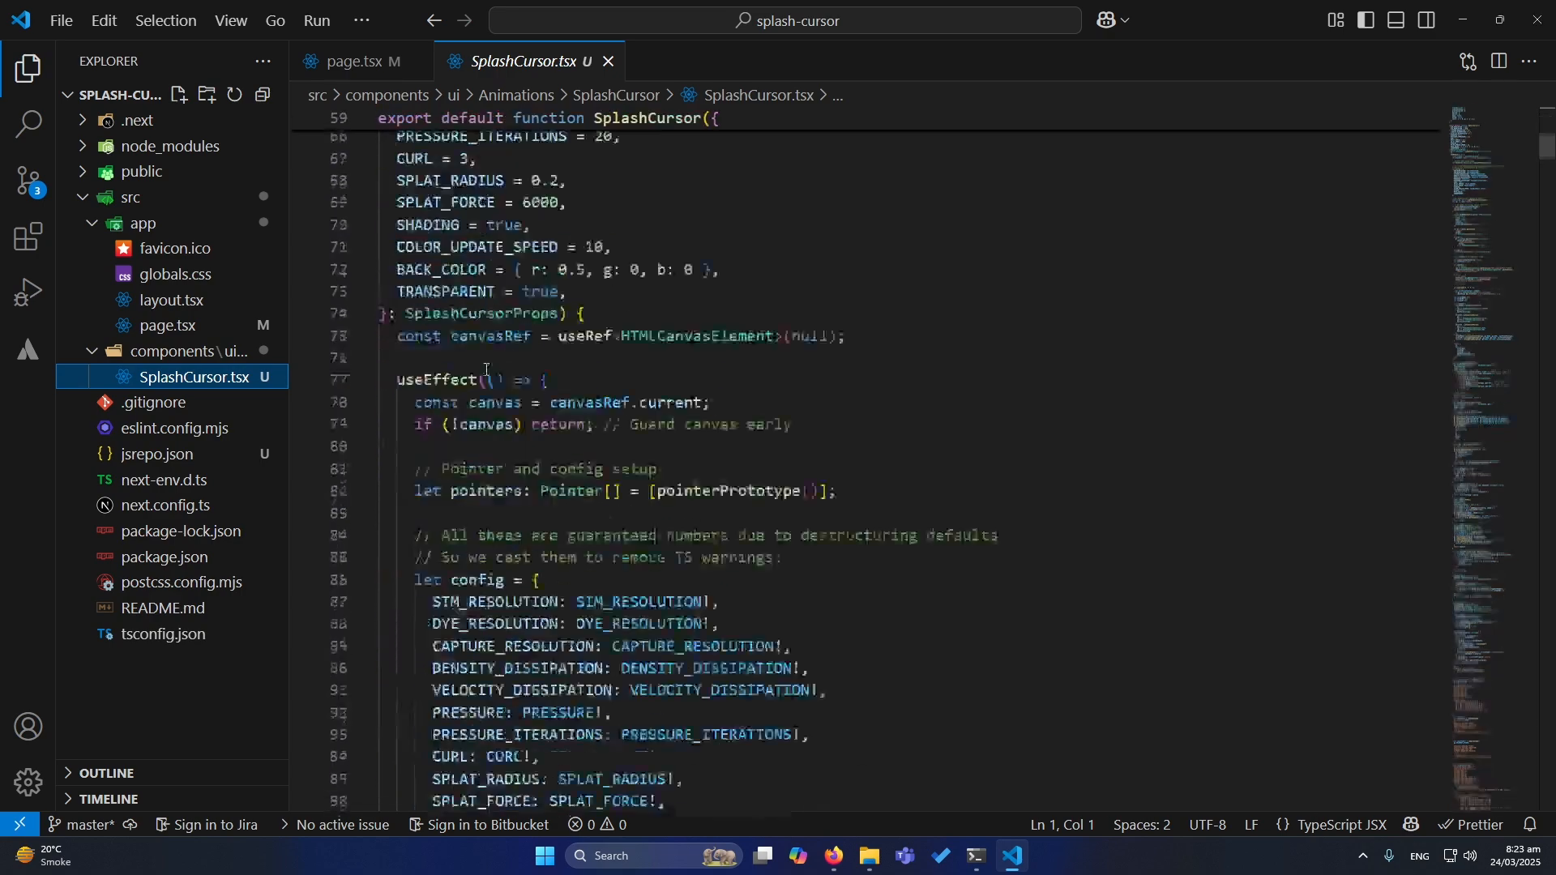
pyautogui.scroll(3)
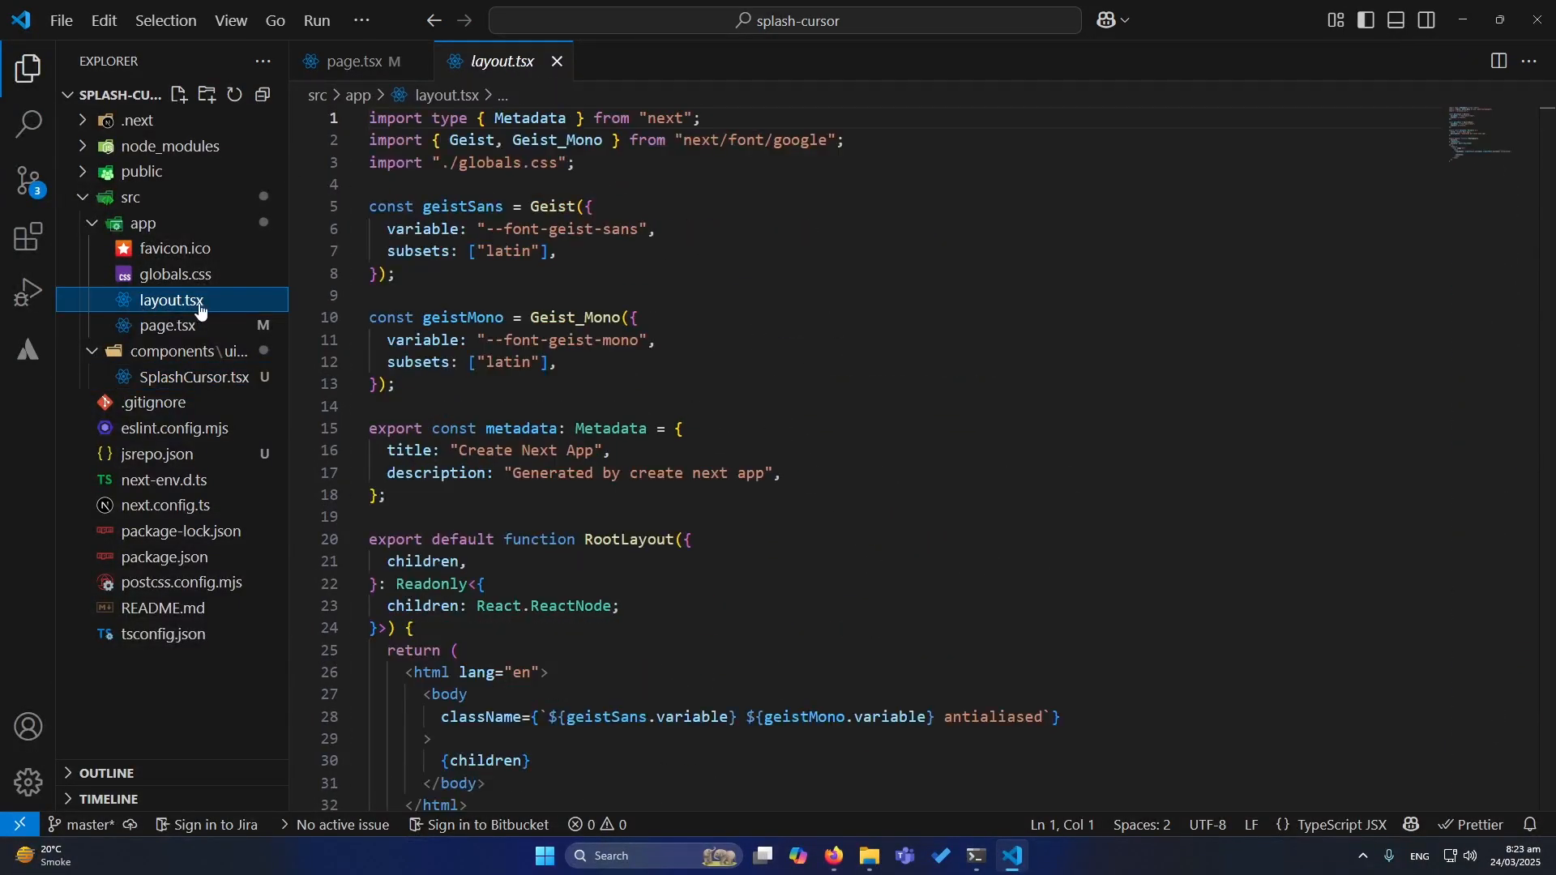
# Step: Import and render SplashCursor in page.tsx, then restart the dev server with npm run dev
pyautogui.click(169, 326)
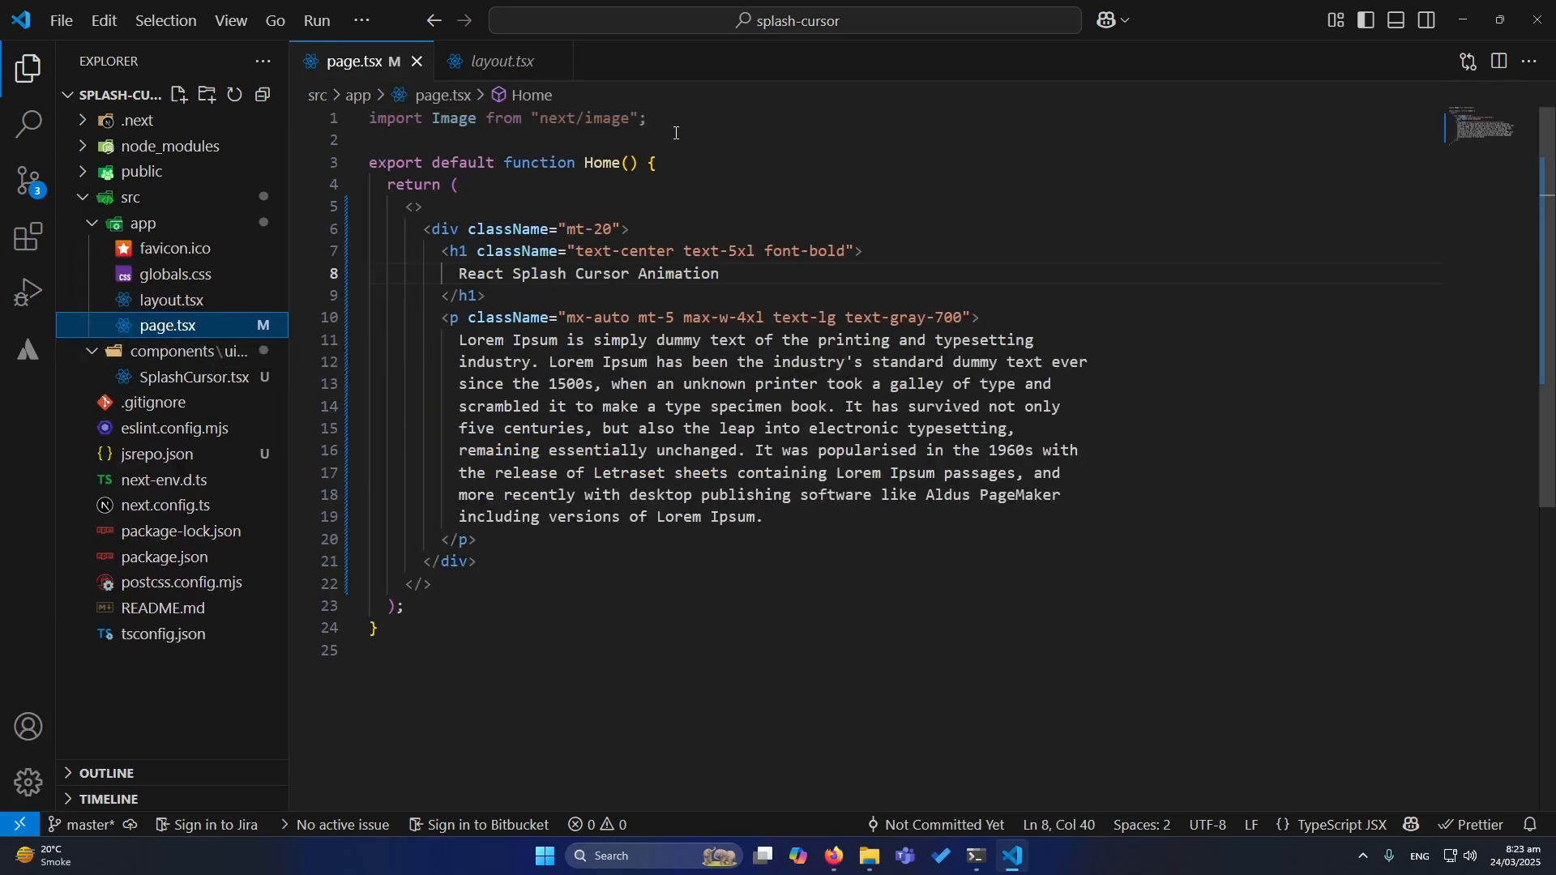
pyautogui.press('Enter')
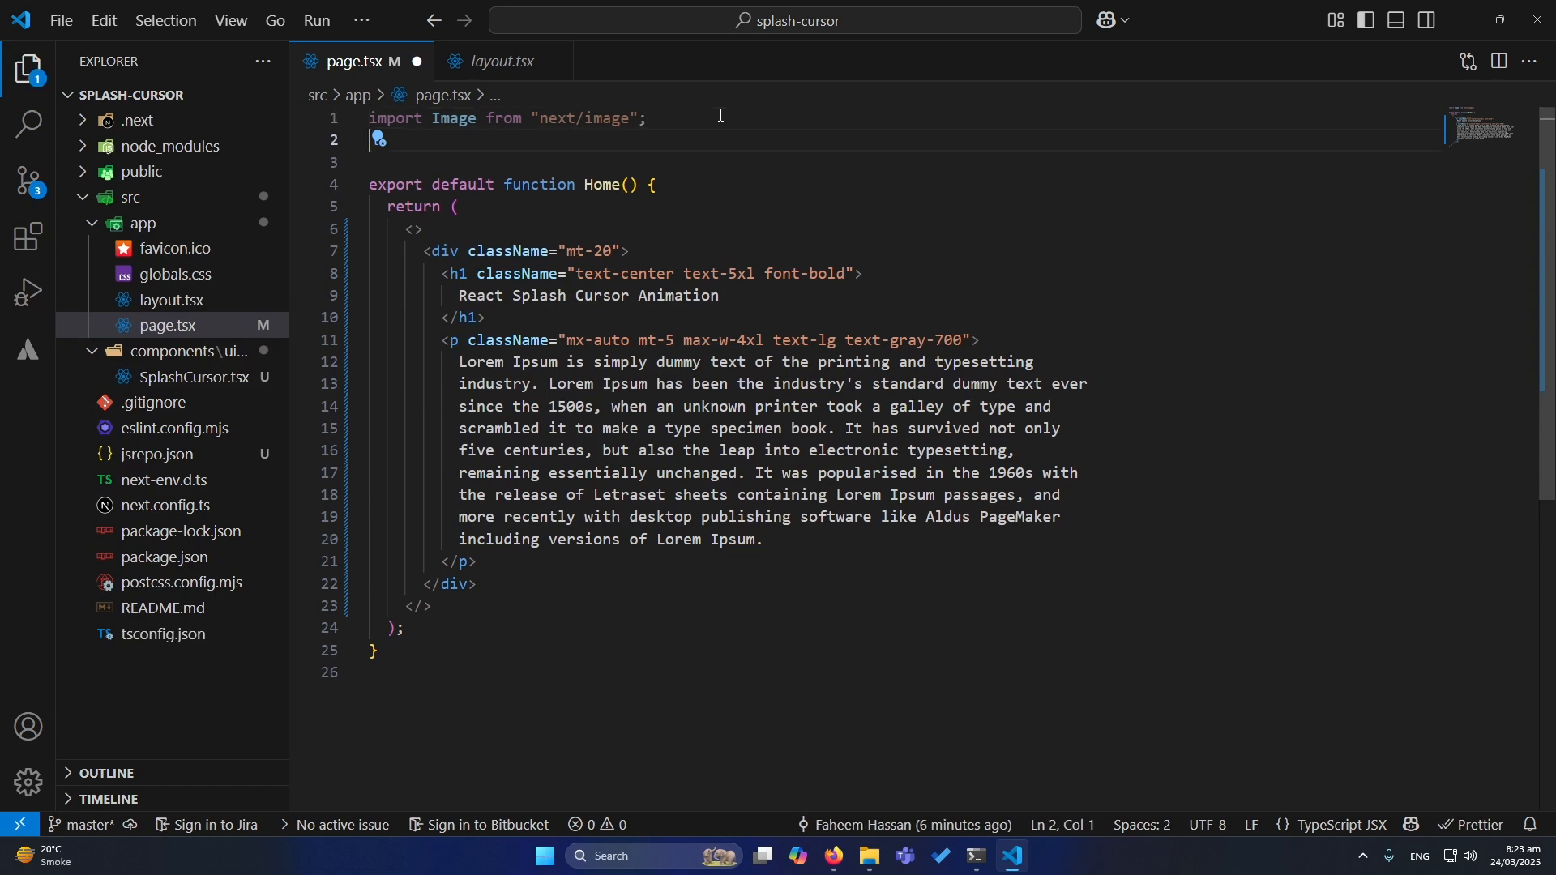
pyautogui.write('import SplashCursor from "@/components/ui/Animations/SplashCursor/SplashCursor";')
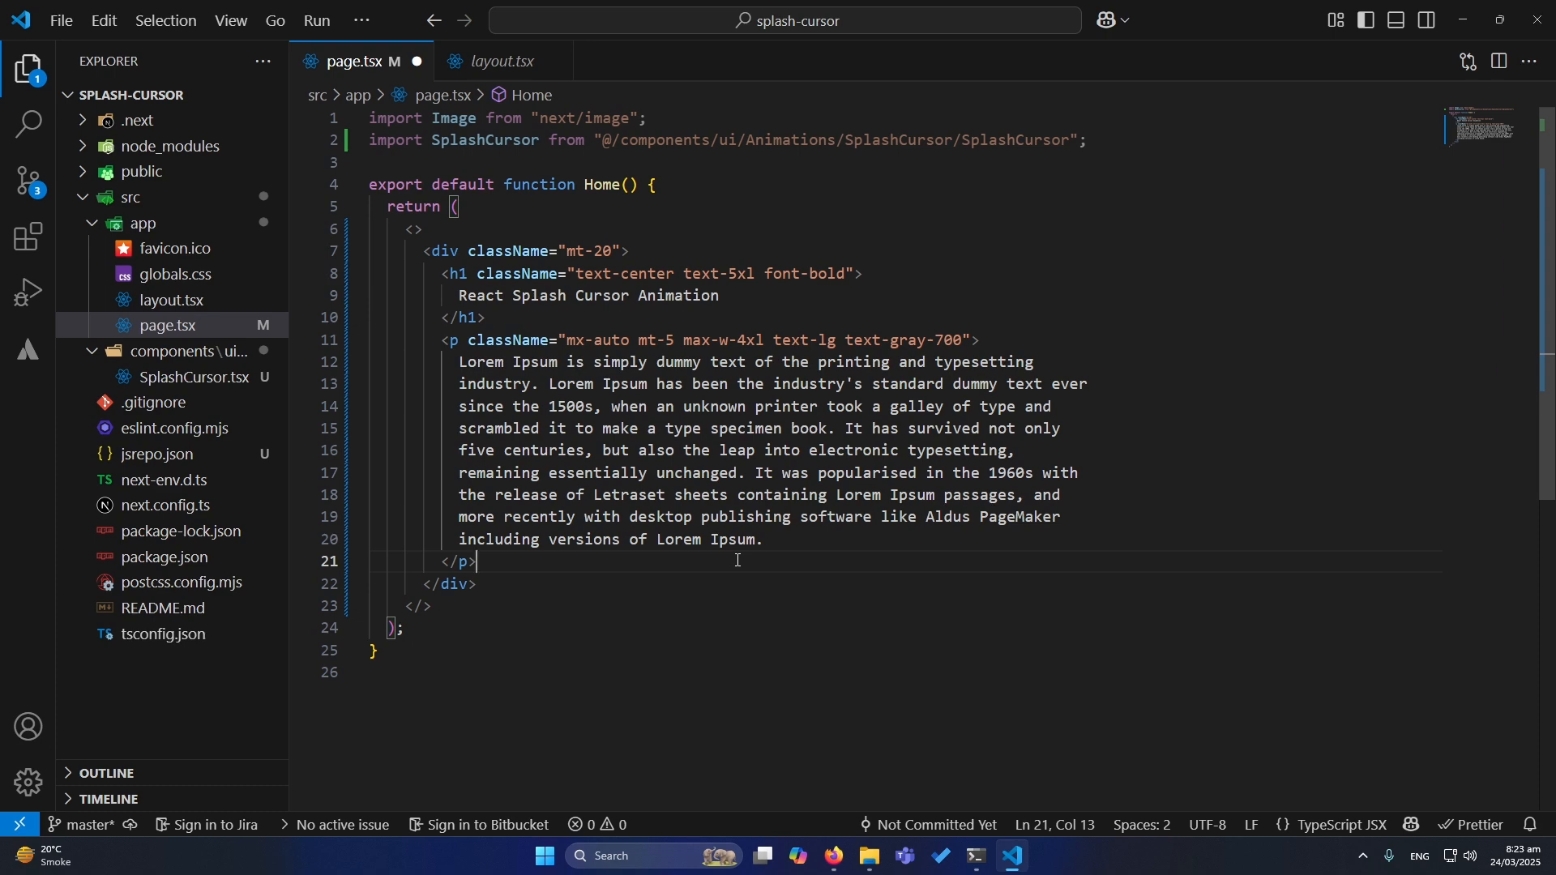
pyautogui.write('SplashCursor')
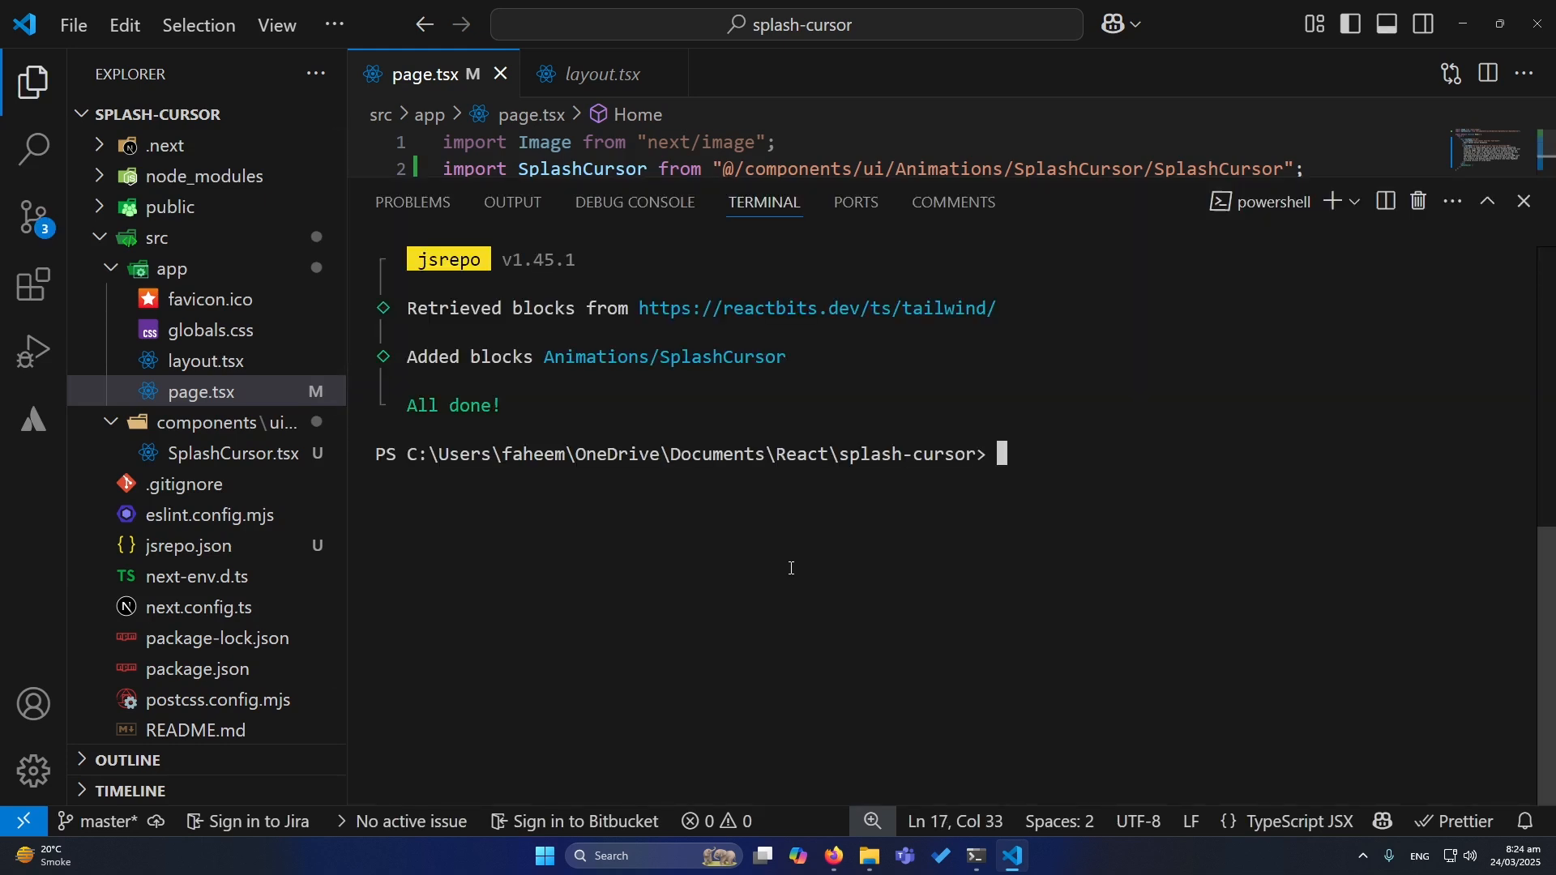
pyautogui.write('npm rund ev')
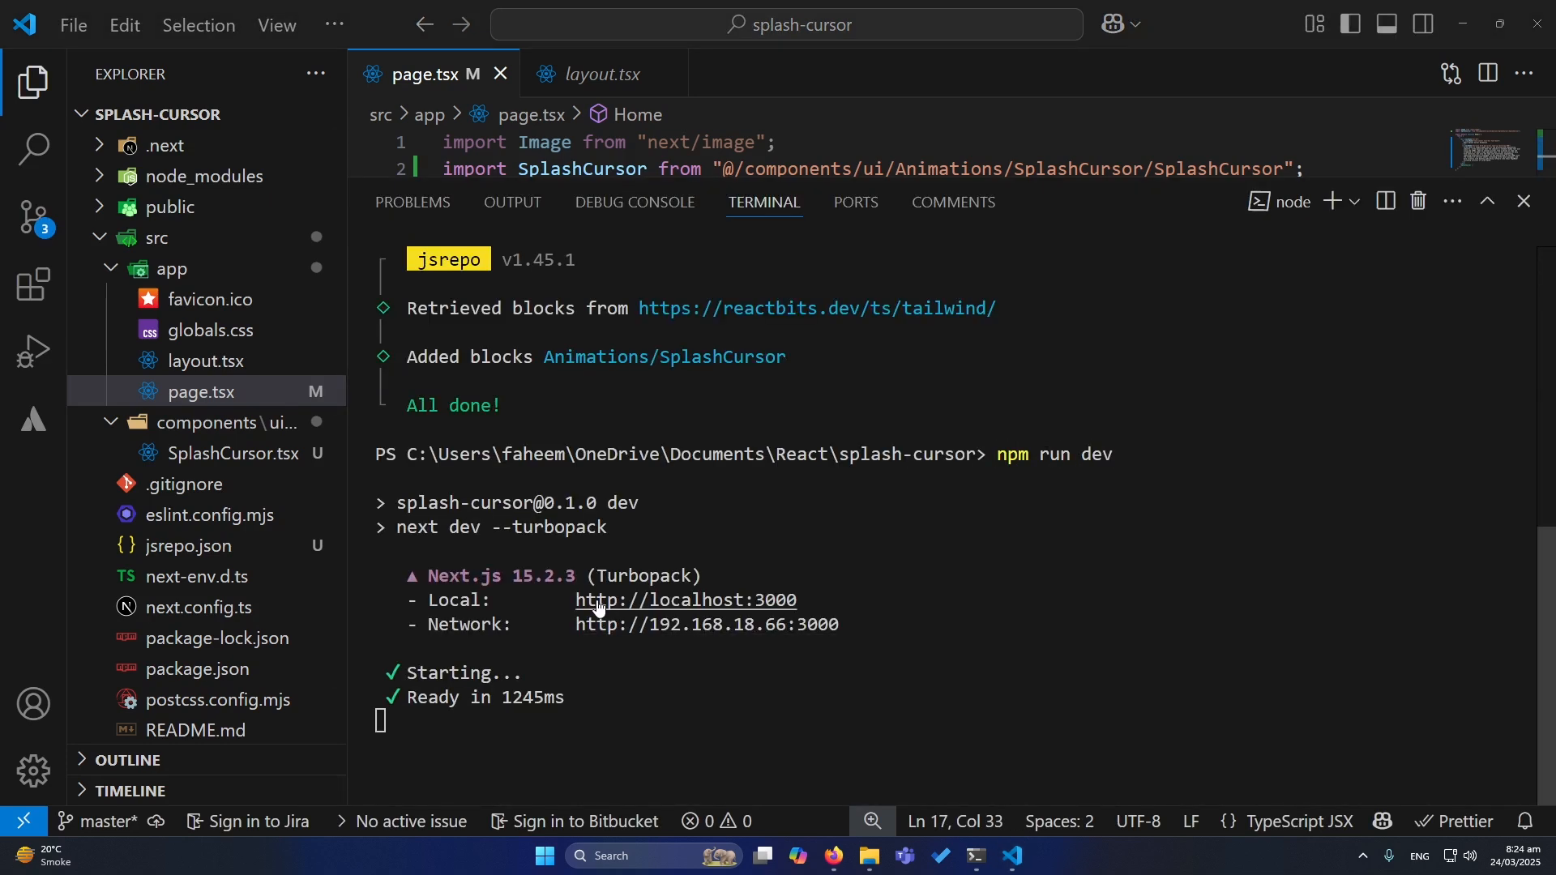
# Step: View the splash-cursor animation on localhost:3000, then return to the React Bits tab
pyautogui.click(684, 600)
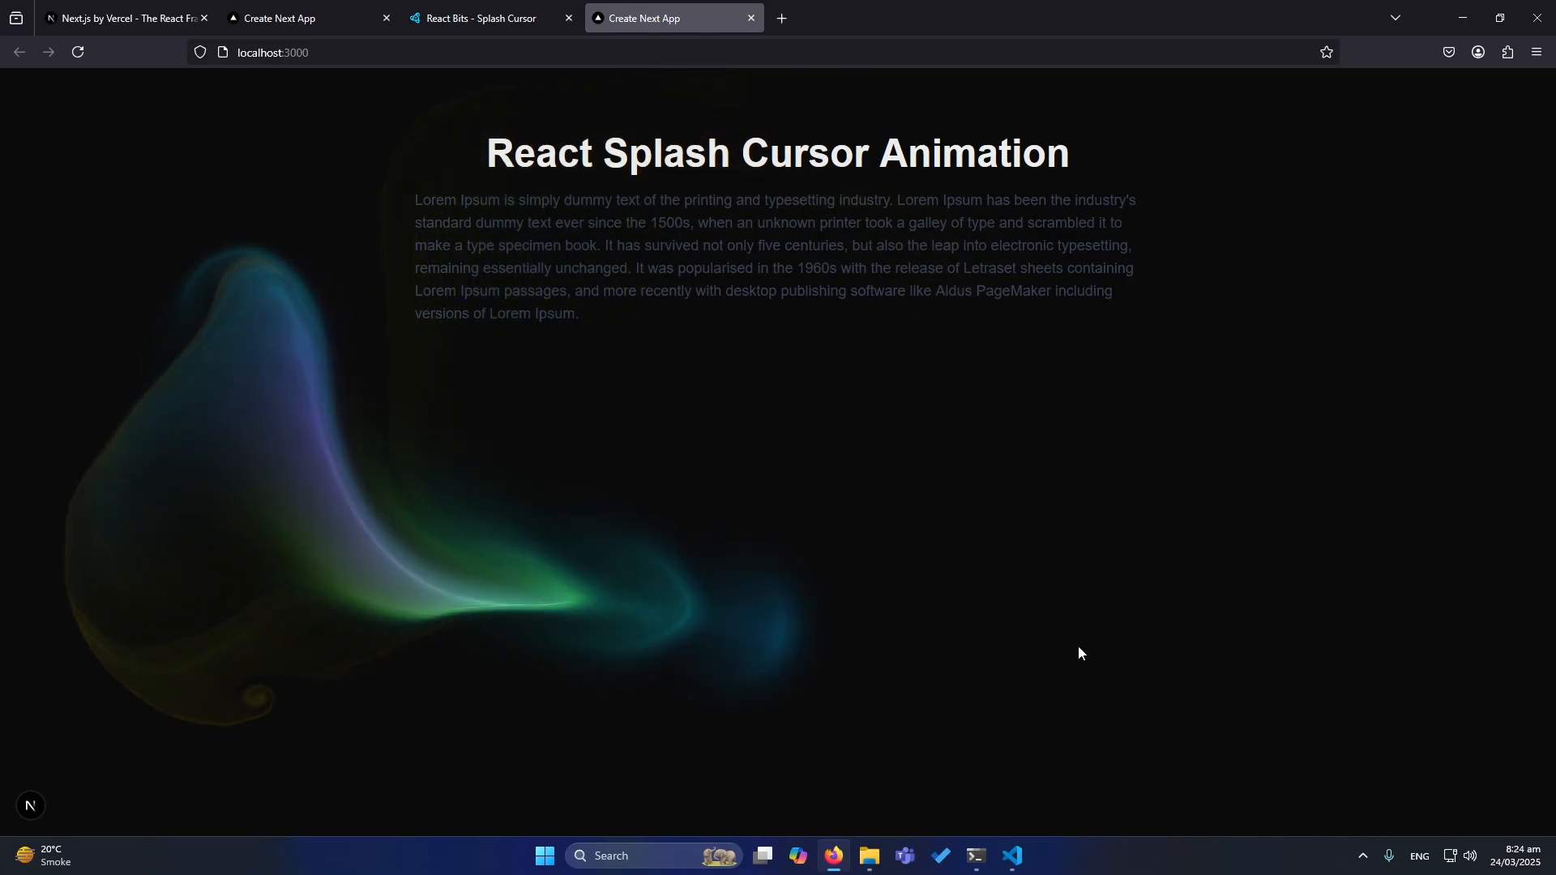
pyautogui.moveTo(289, 332)
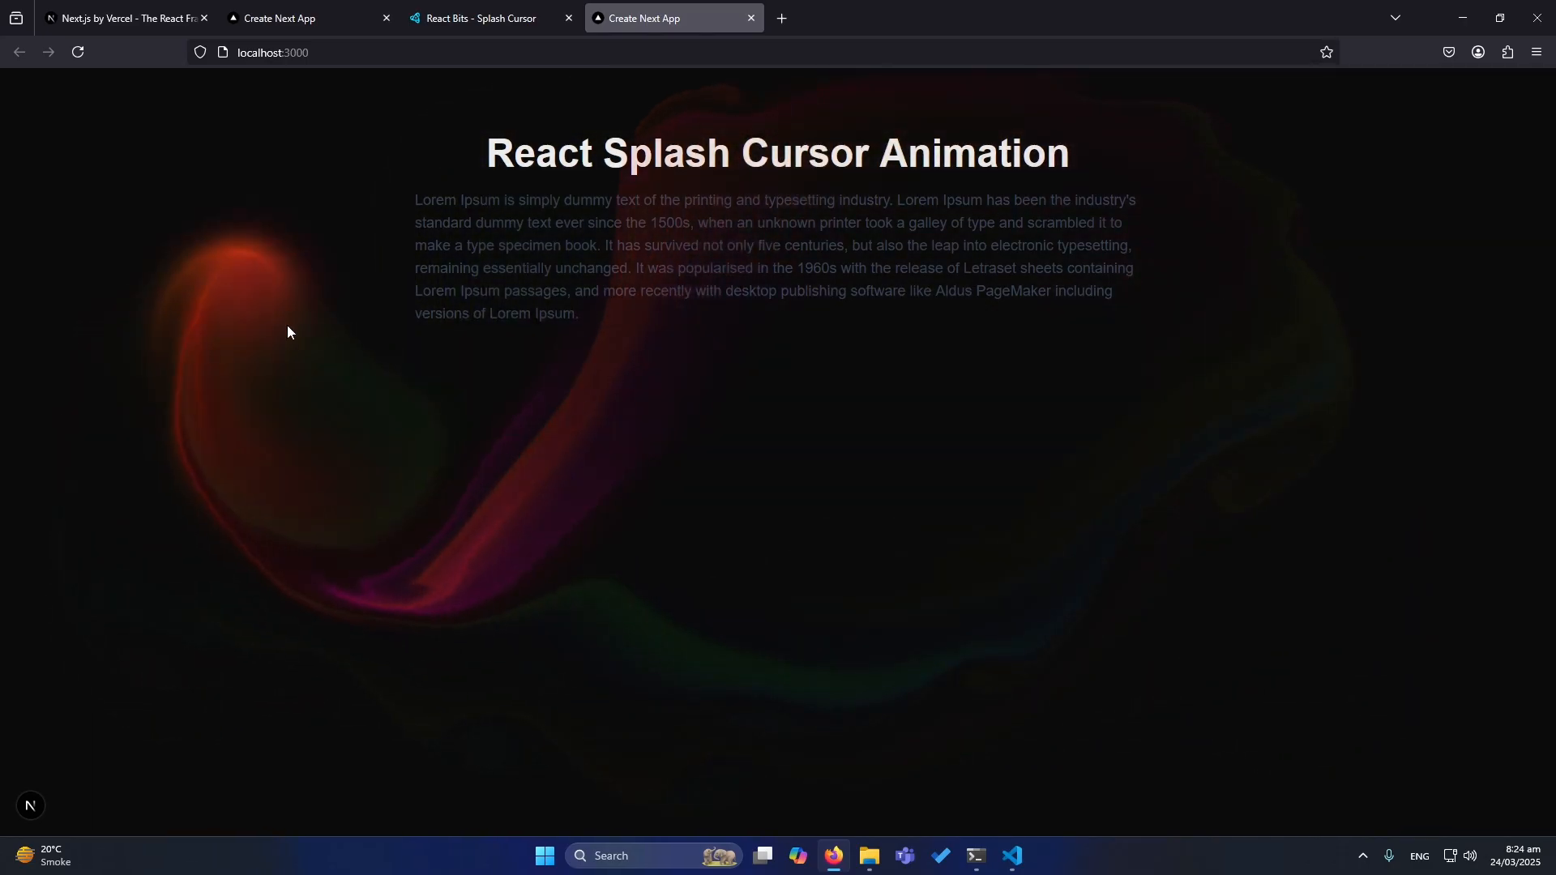
pyautogui.moveTo(483, 517)
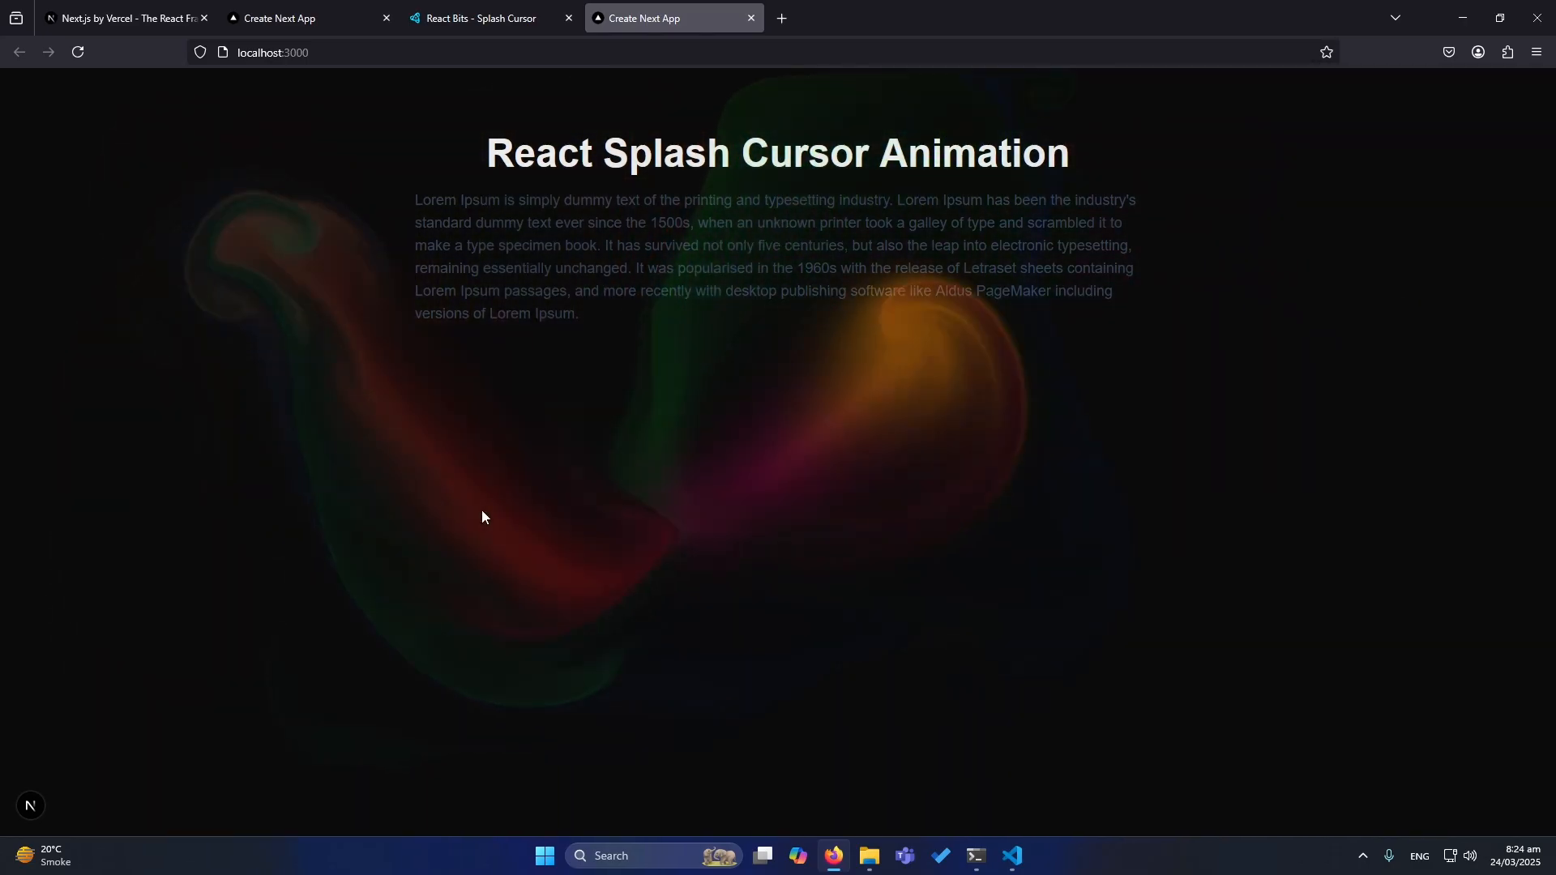
pyautogui.moveTo(848, 467)
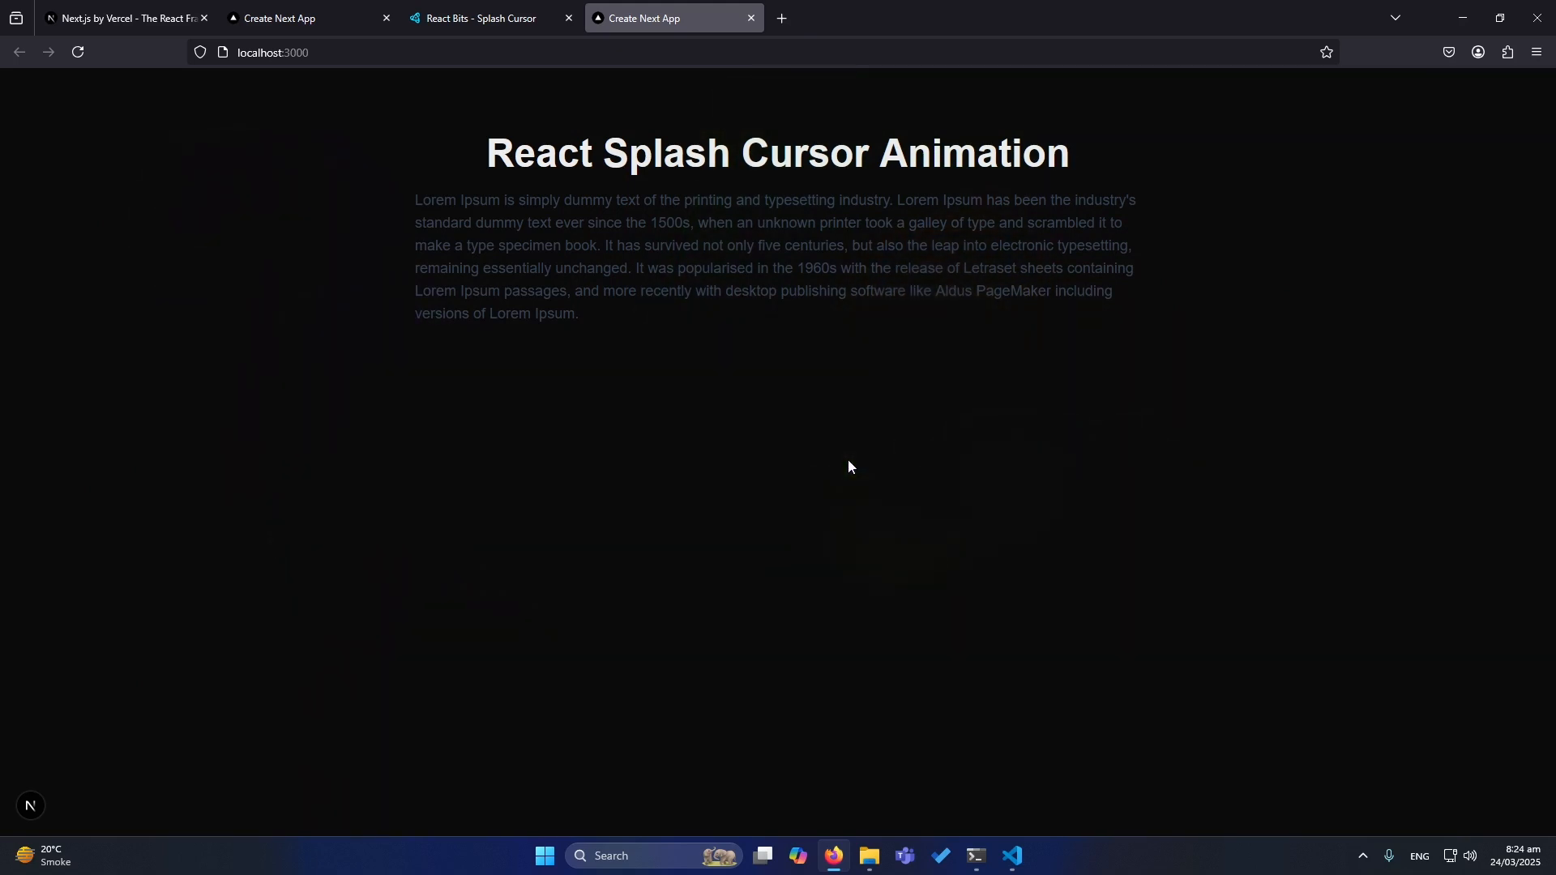
pyautogui.click(486, 18)
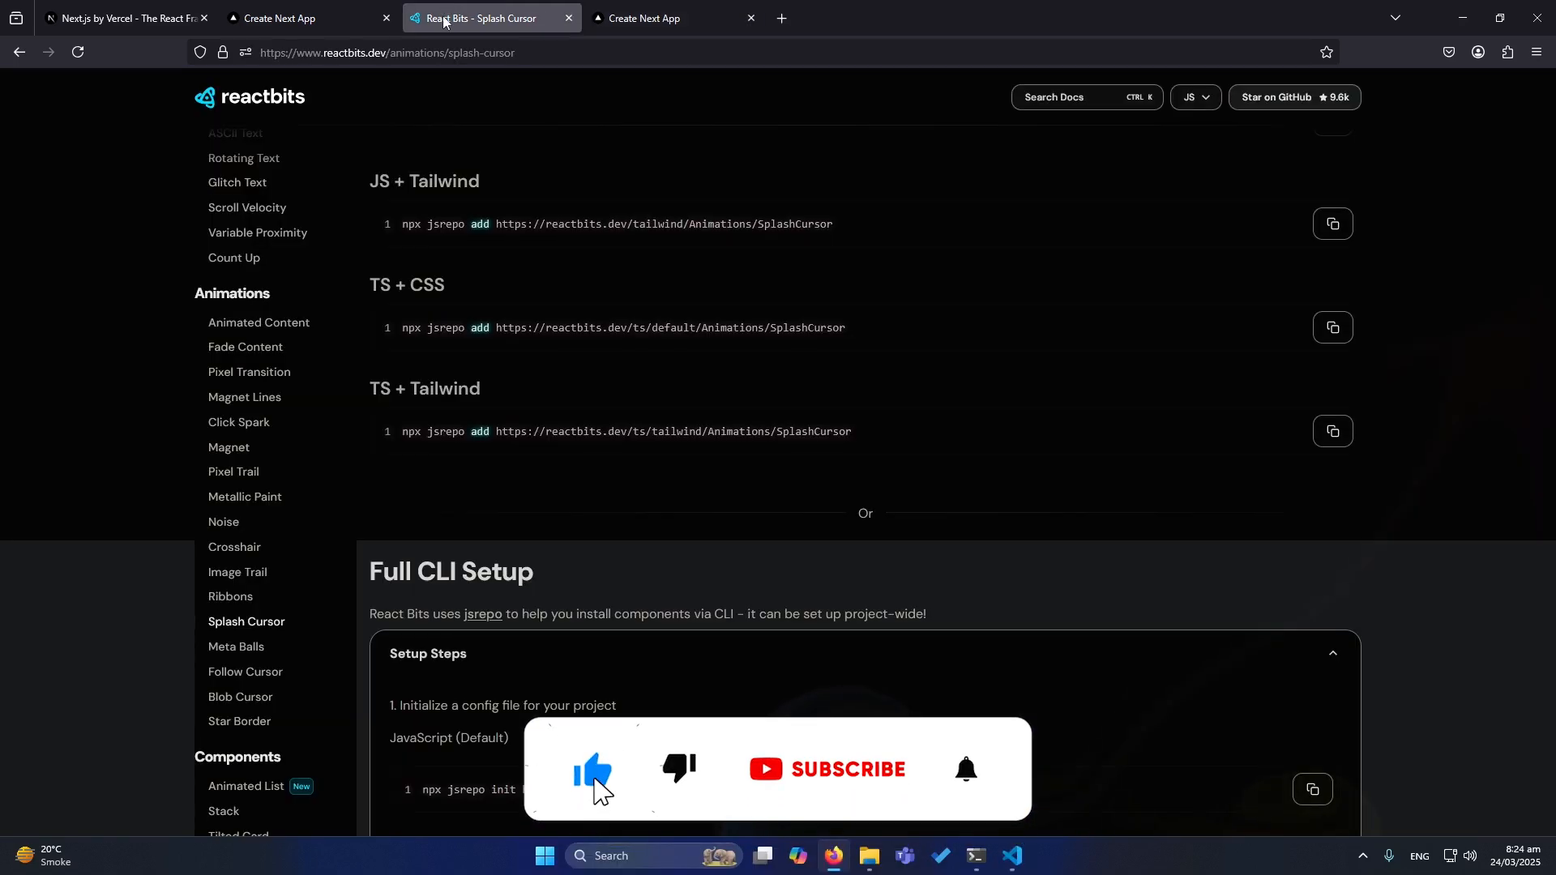